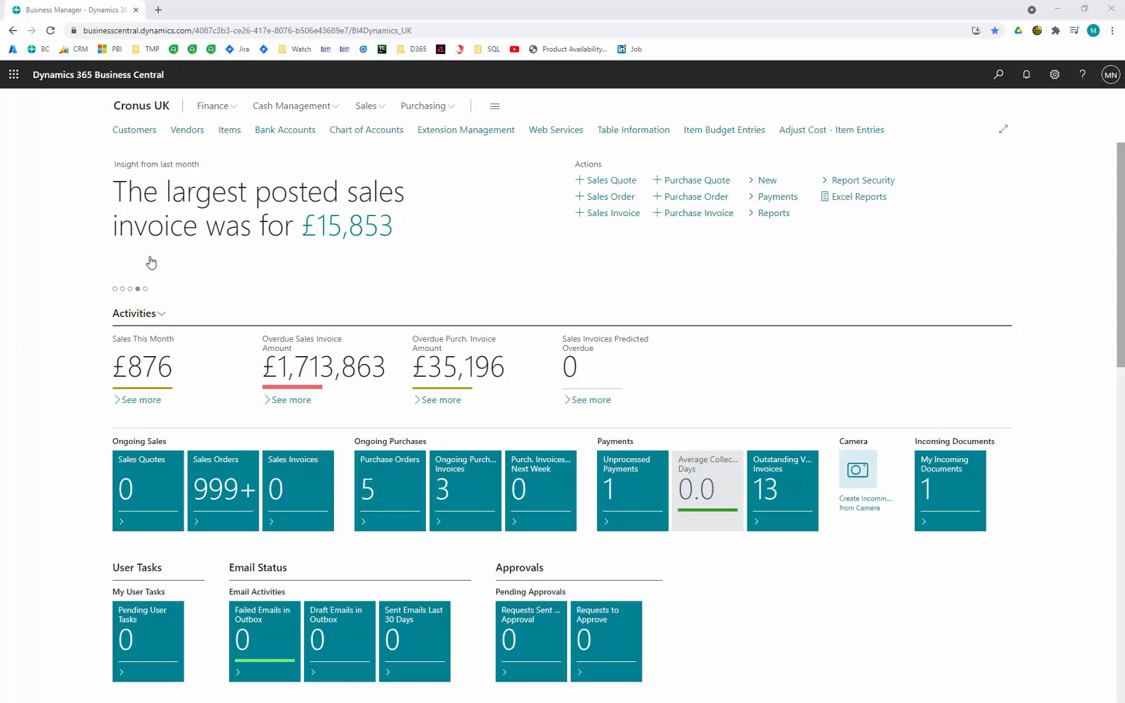
mouse_move(346, 226)
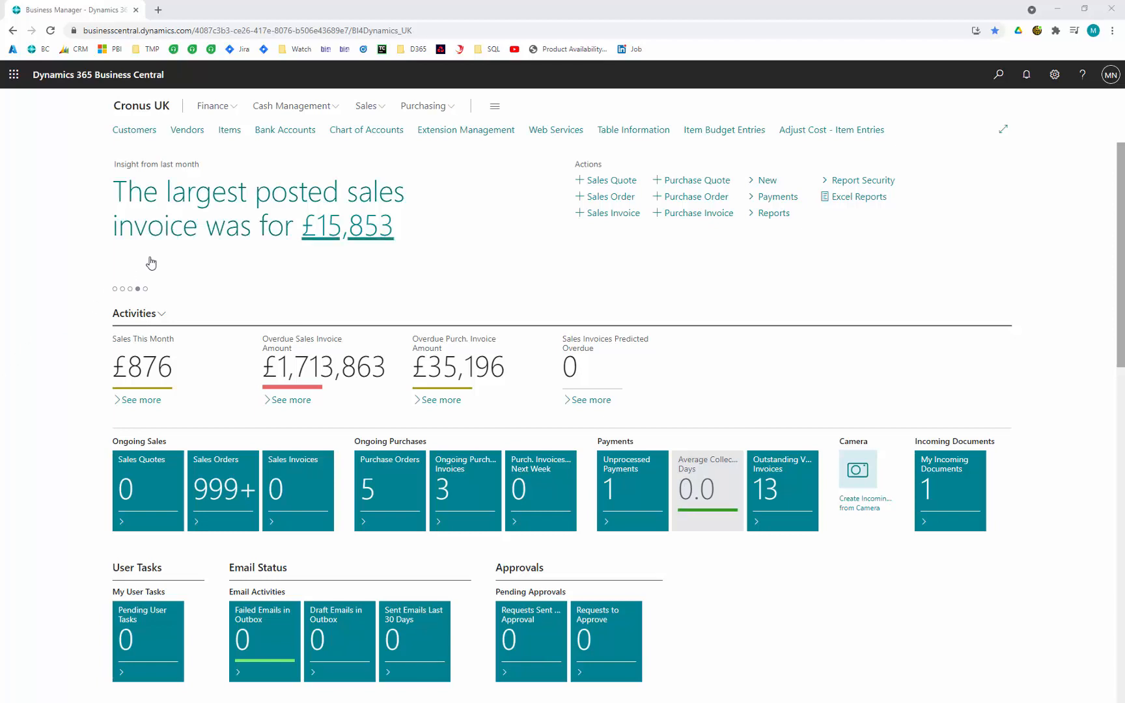
mouse_move(465, 130)
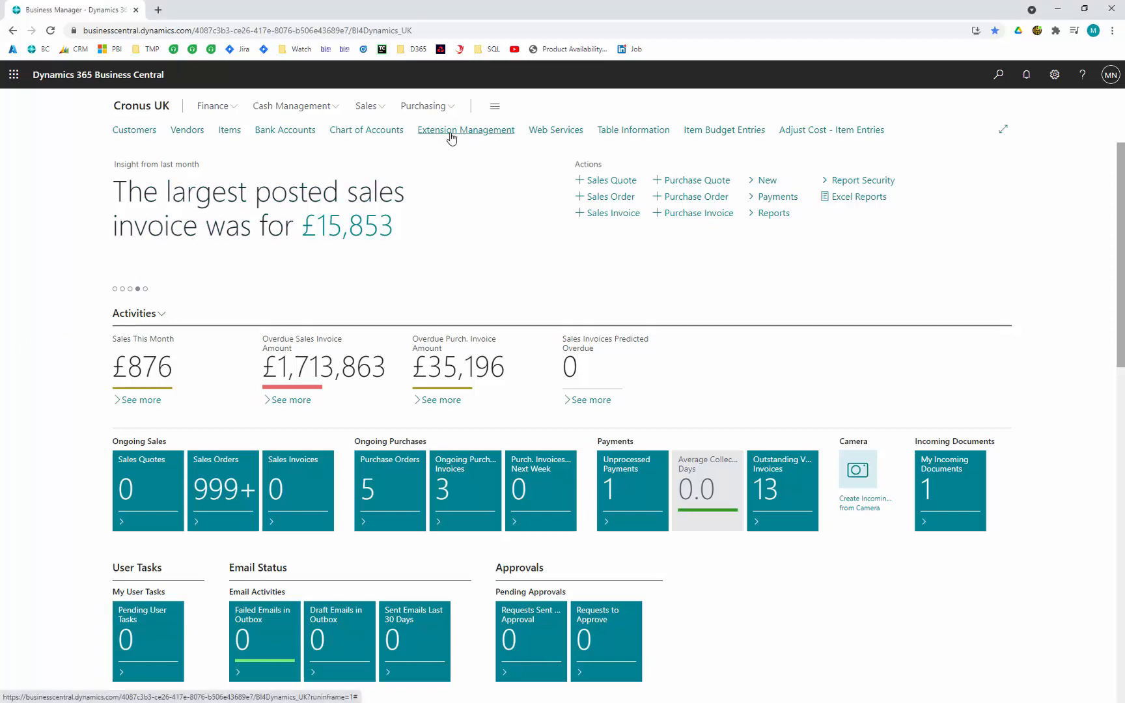
Step: Show the Extension Management list with the installed extensions, including BI4 Reporting Security
click(465, 130)
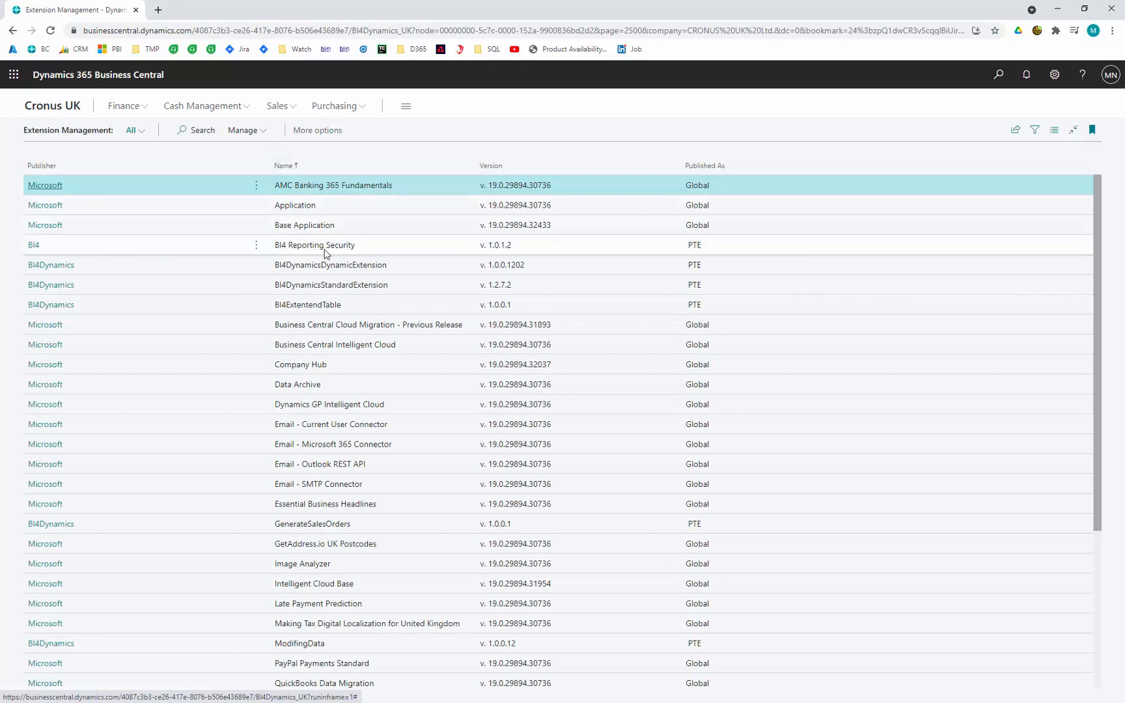
mouse_move(31, 552)
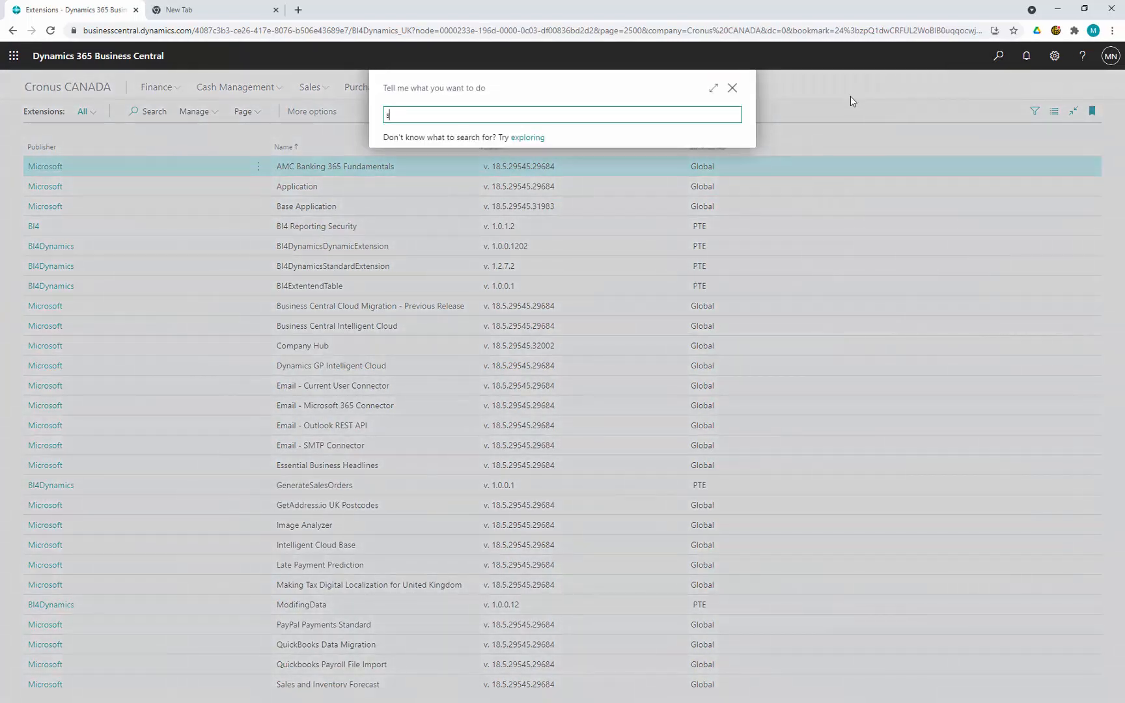
Step: Search 'security' in Tell Me and go to the Reporting Security Setup page
text(ec)
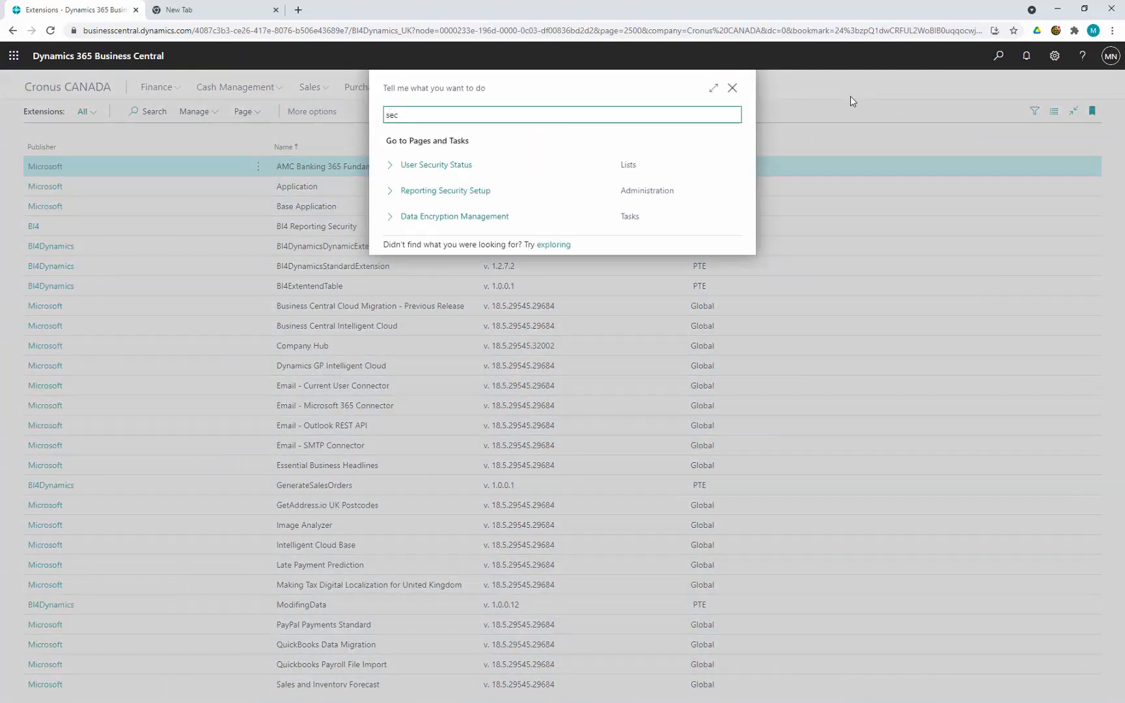
text(urit)
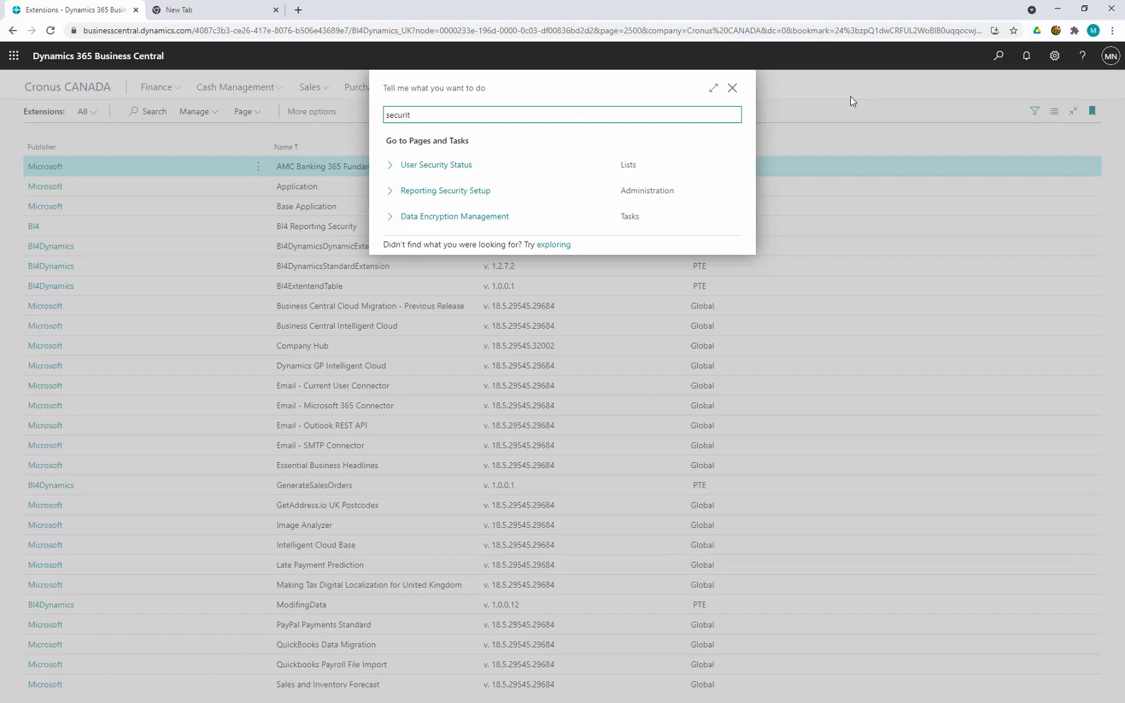
text(y)
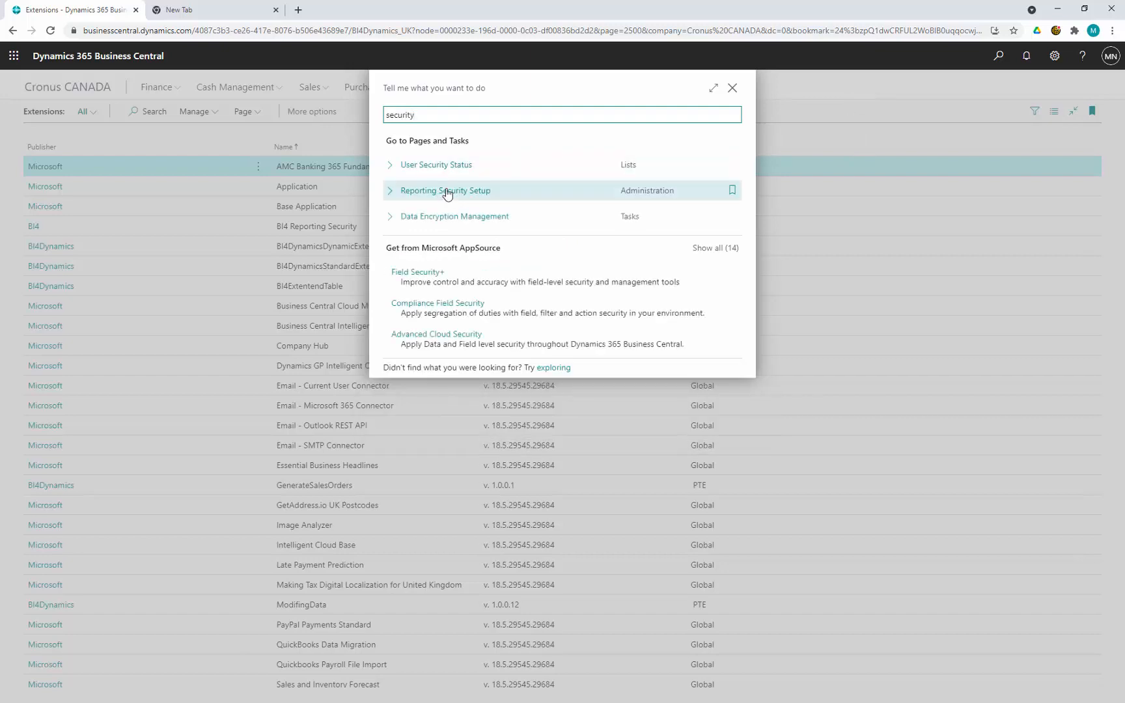
click(445, 191)
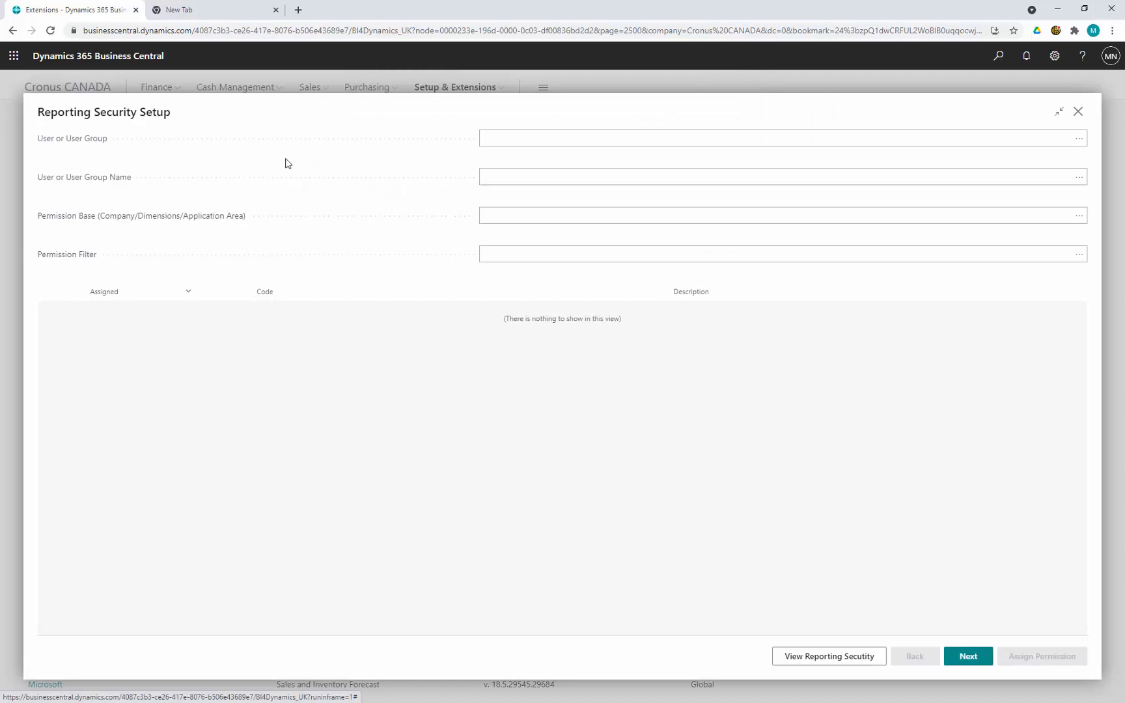
mouse_move(1101, 130)
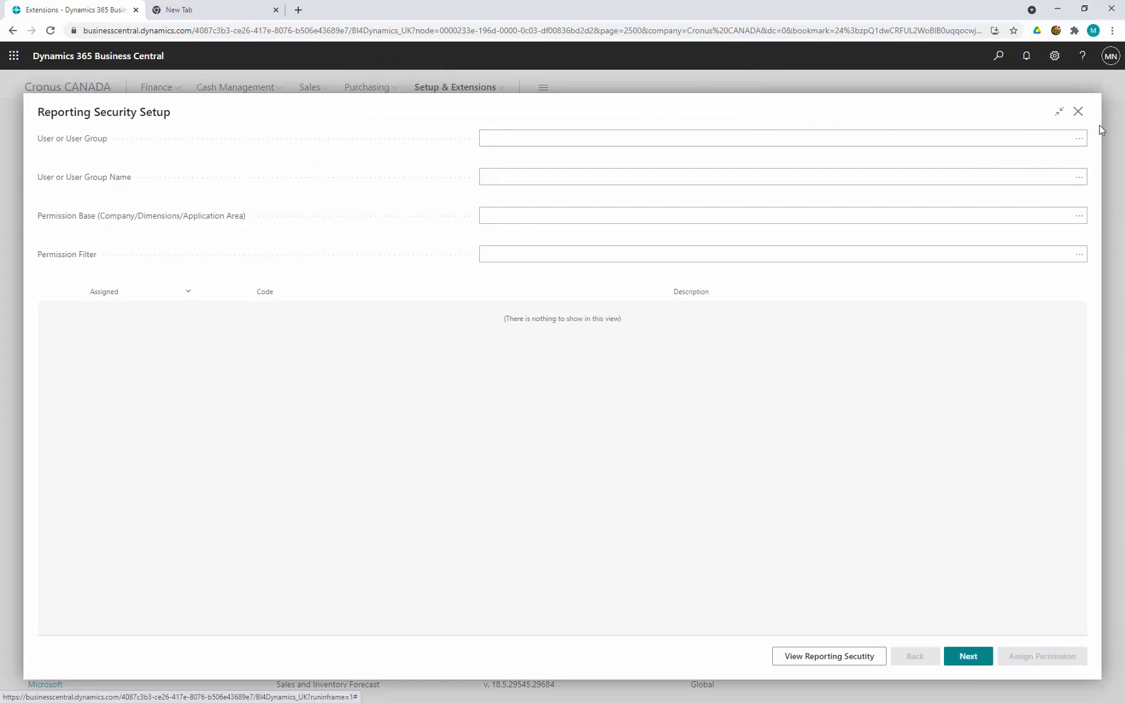
Step: Set the setup to member type User, user LEHO, permission base Application Area
click(1080, 138)
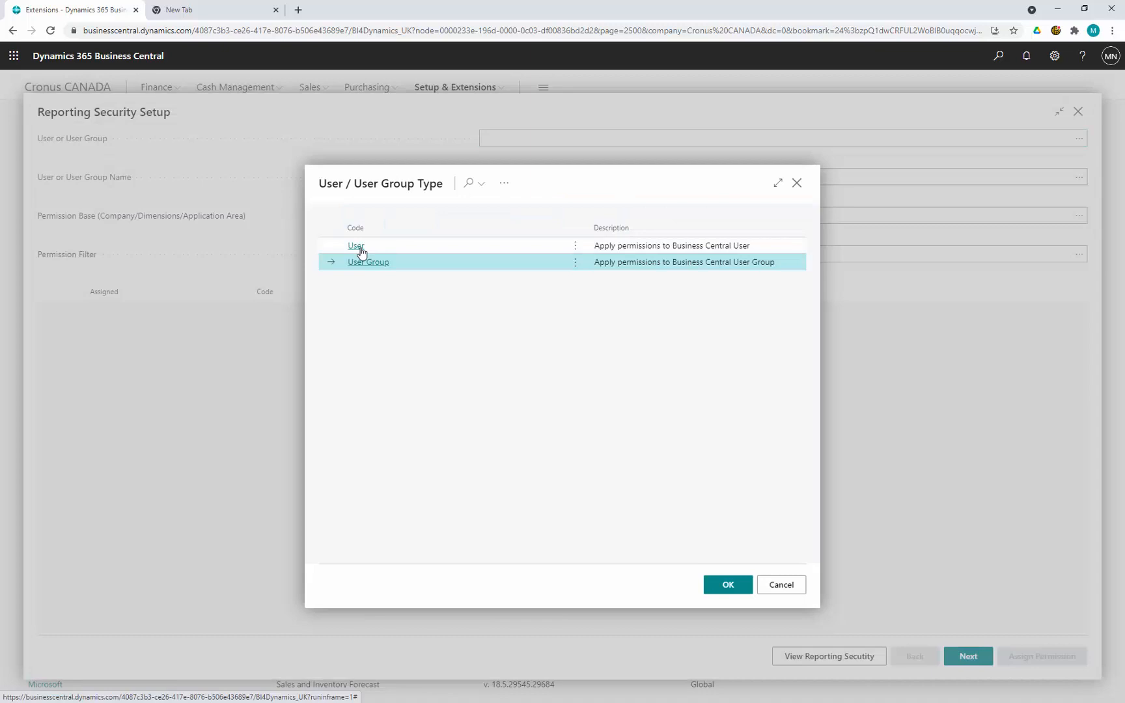
click(356, 245)
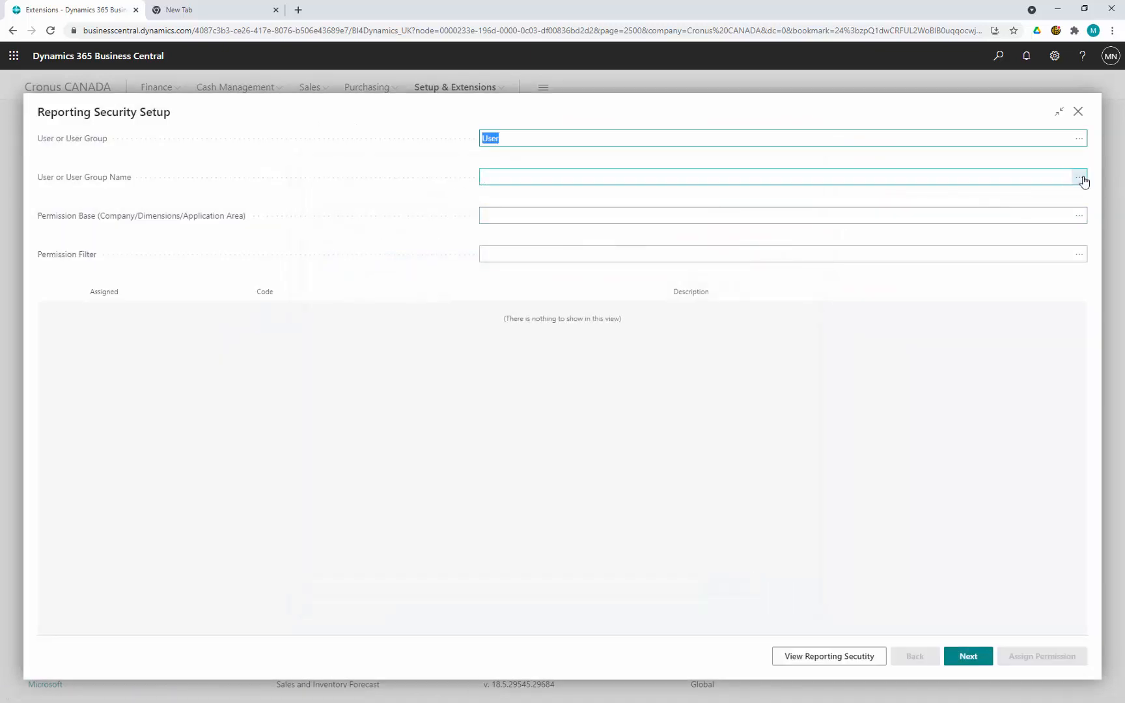
click(1079, 177)
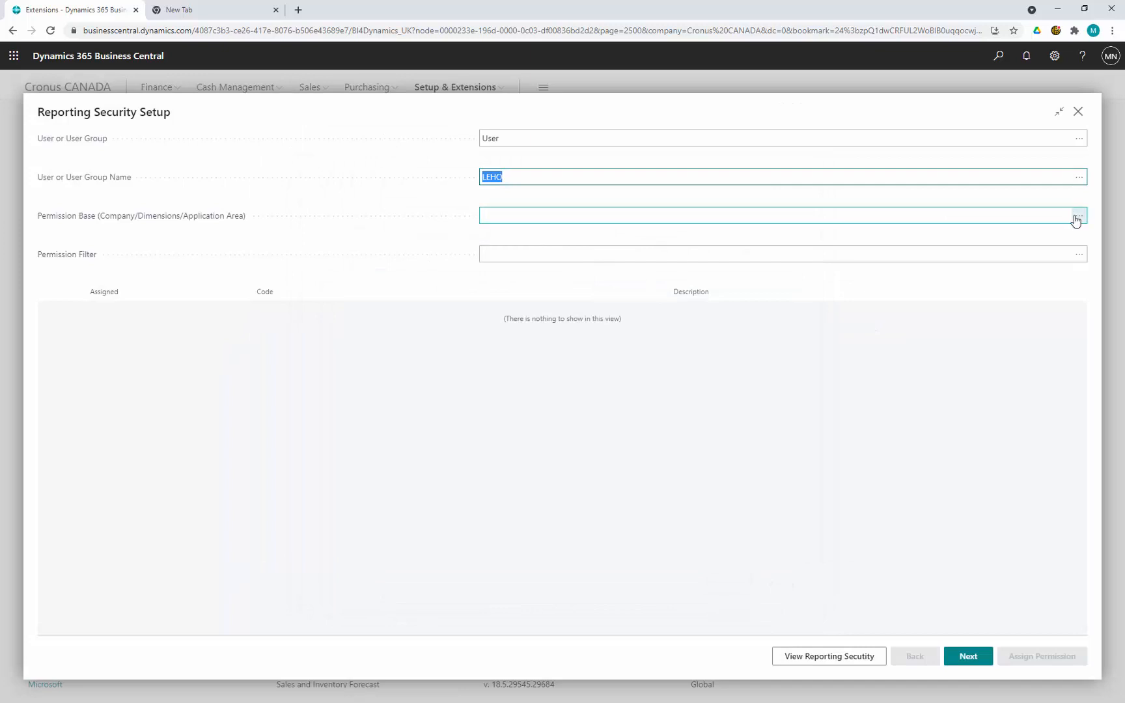
click(1075, 215)
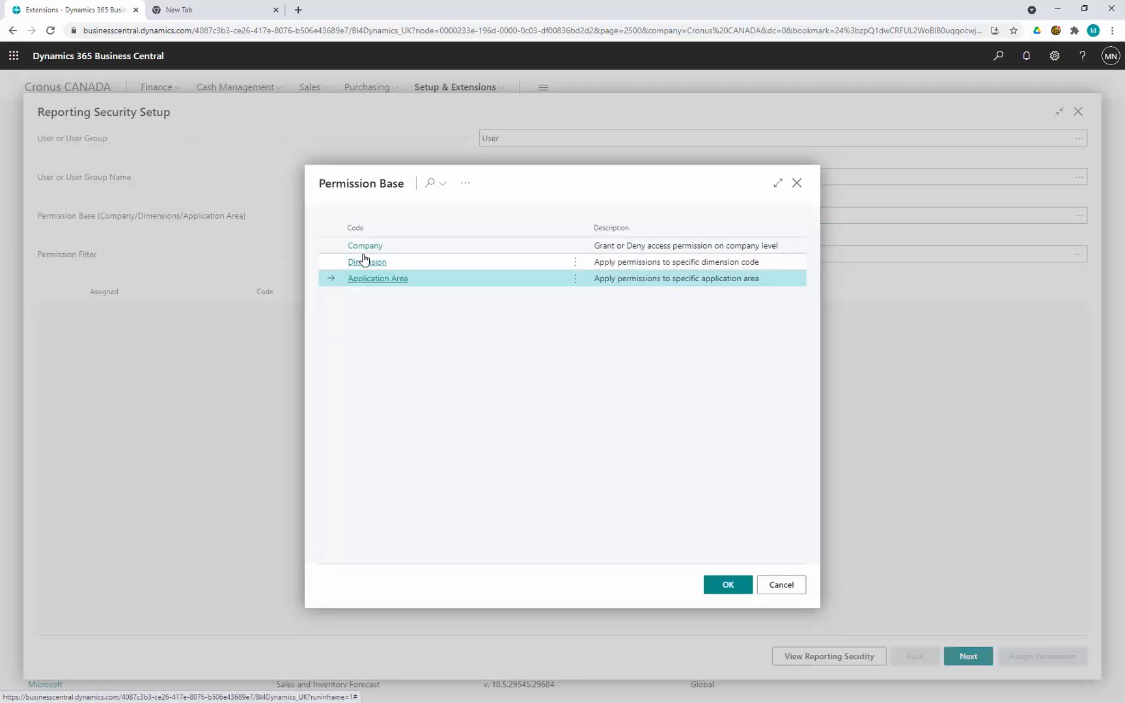
mouse_move(366, 279)
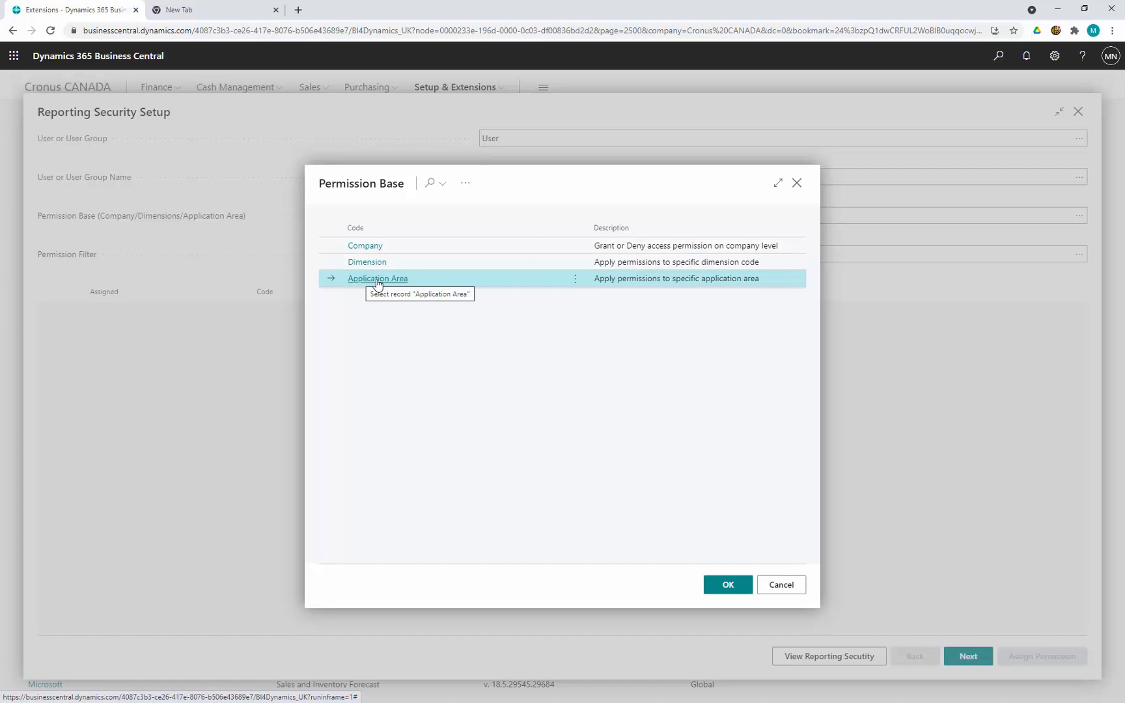
mouse_move(367, 262)
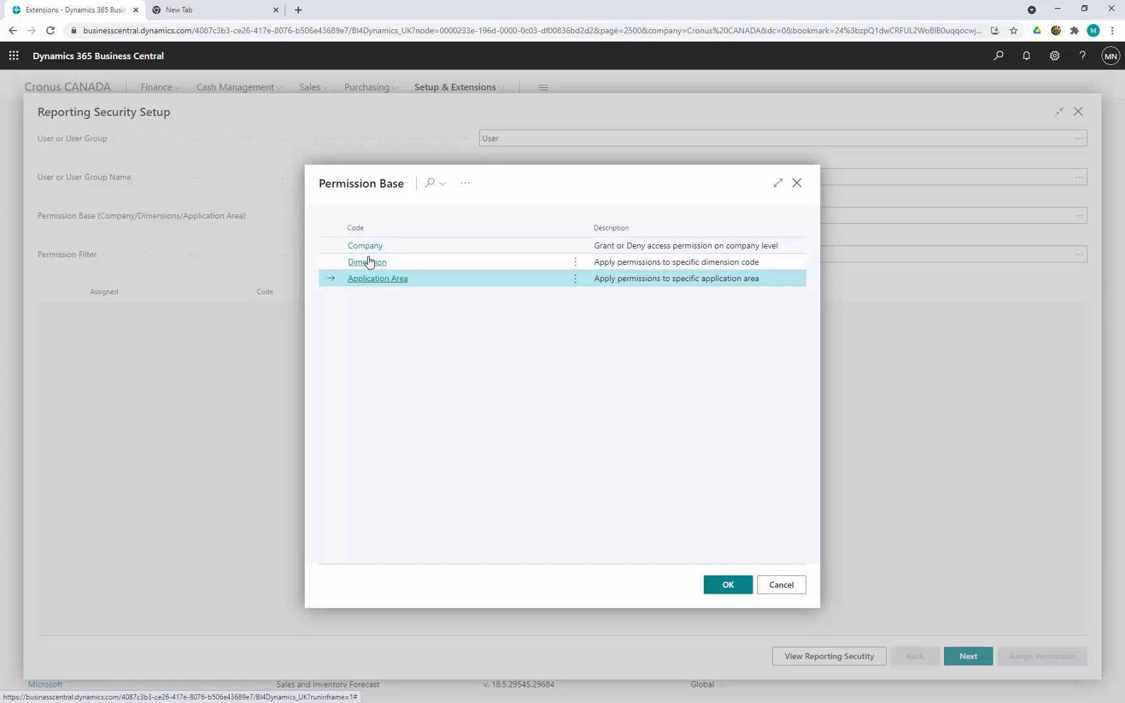
click(726, 585)
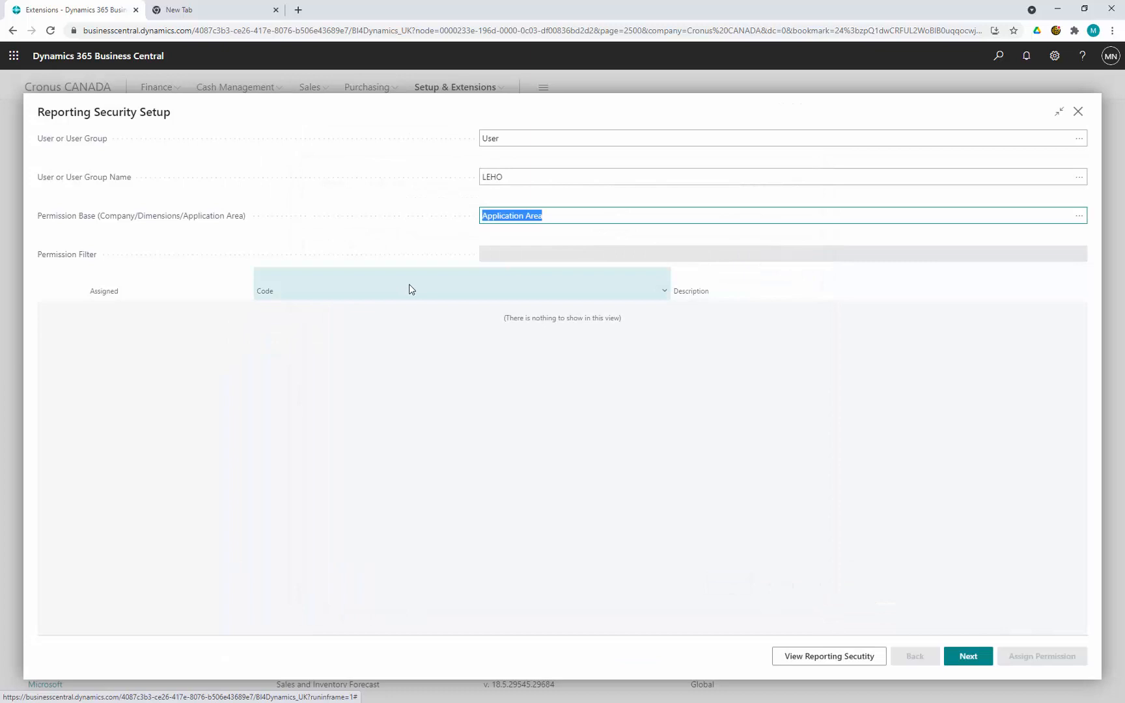
Step: Assign the Sales application area to LEHO and save the permissions
click(968, 656)
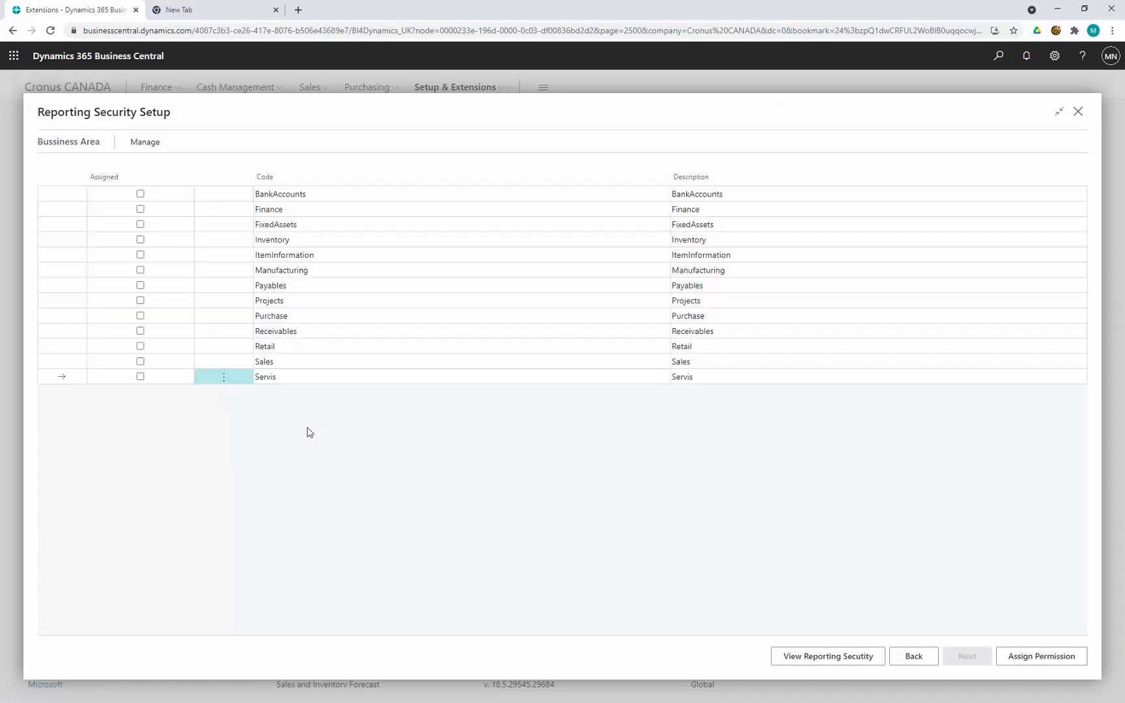
click(140, 362)
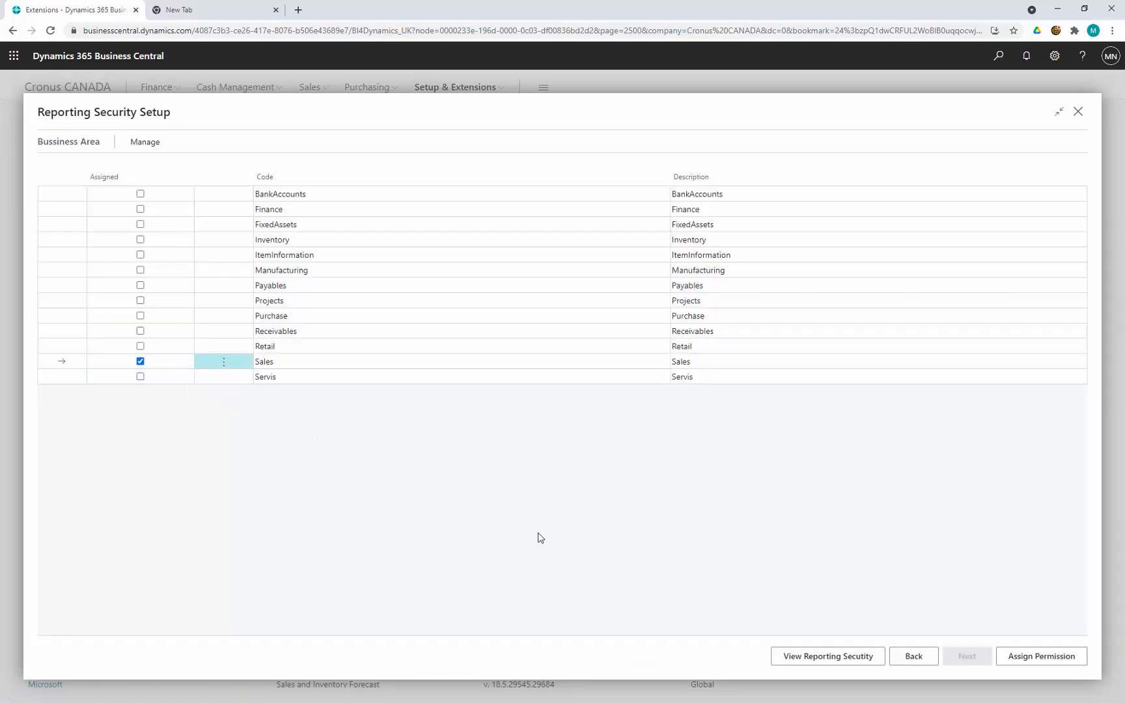
mouse_move(1028, 646)
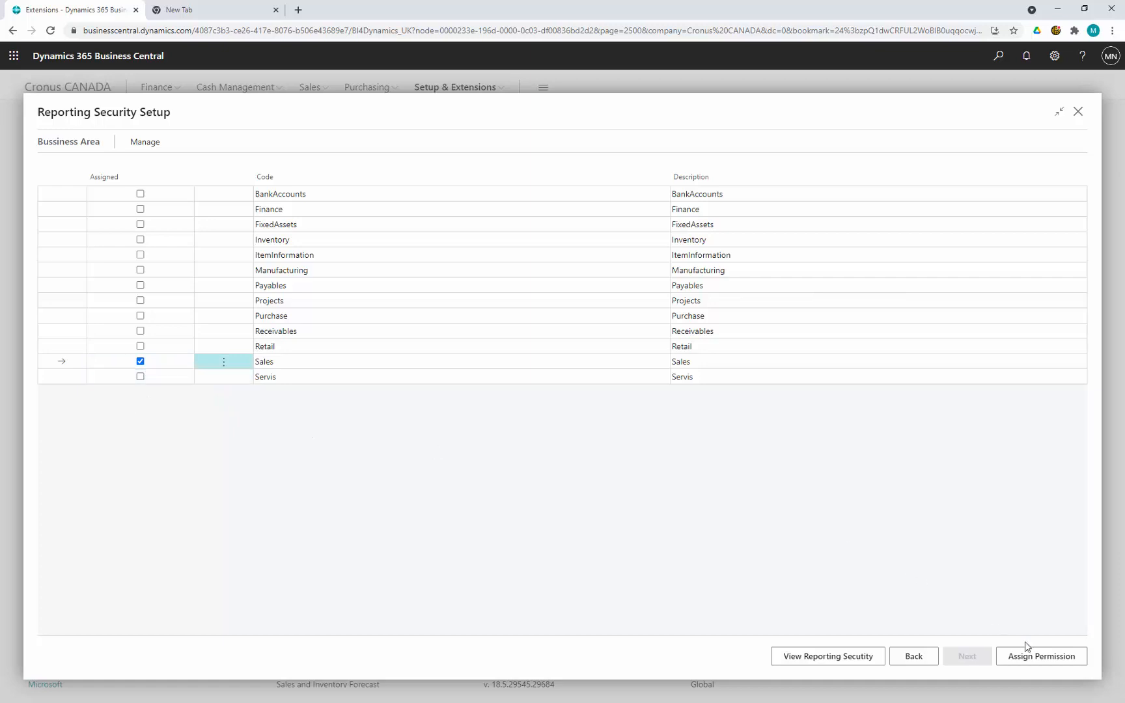
click(1042, 657)
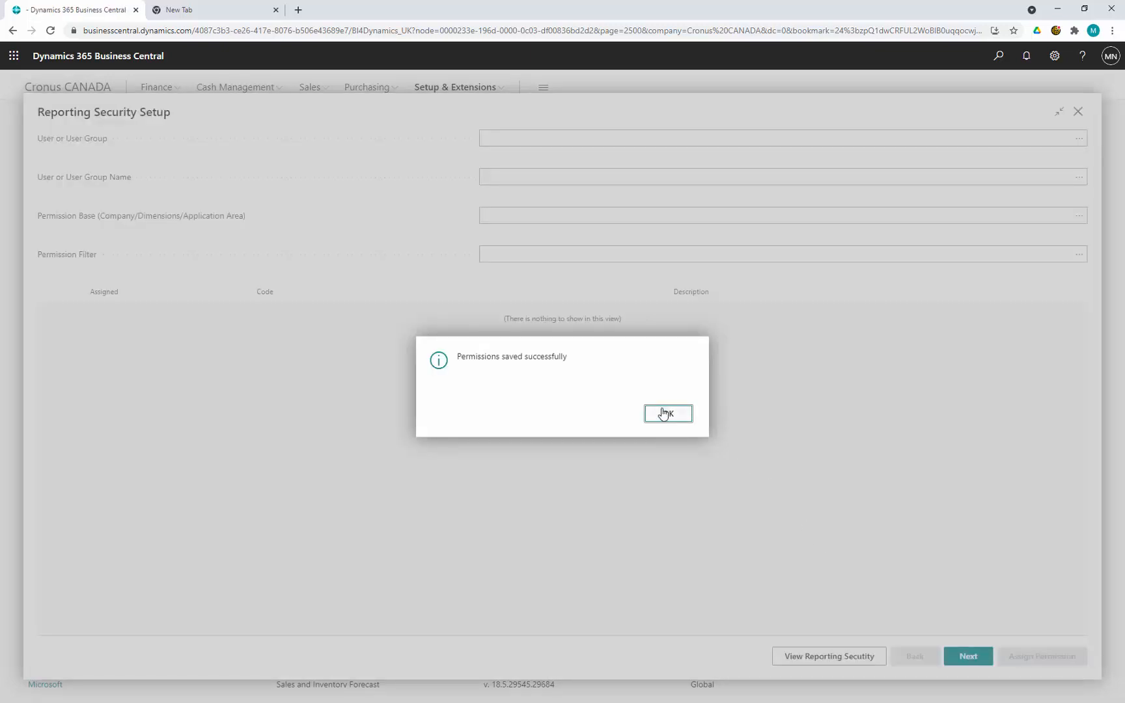
click(667, 415)
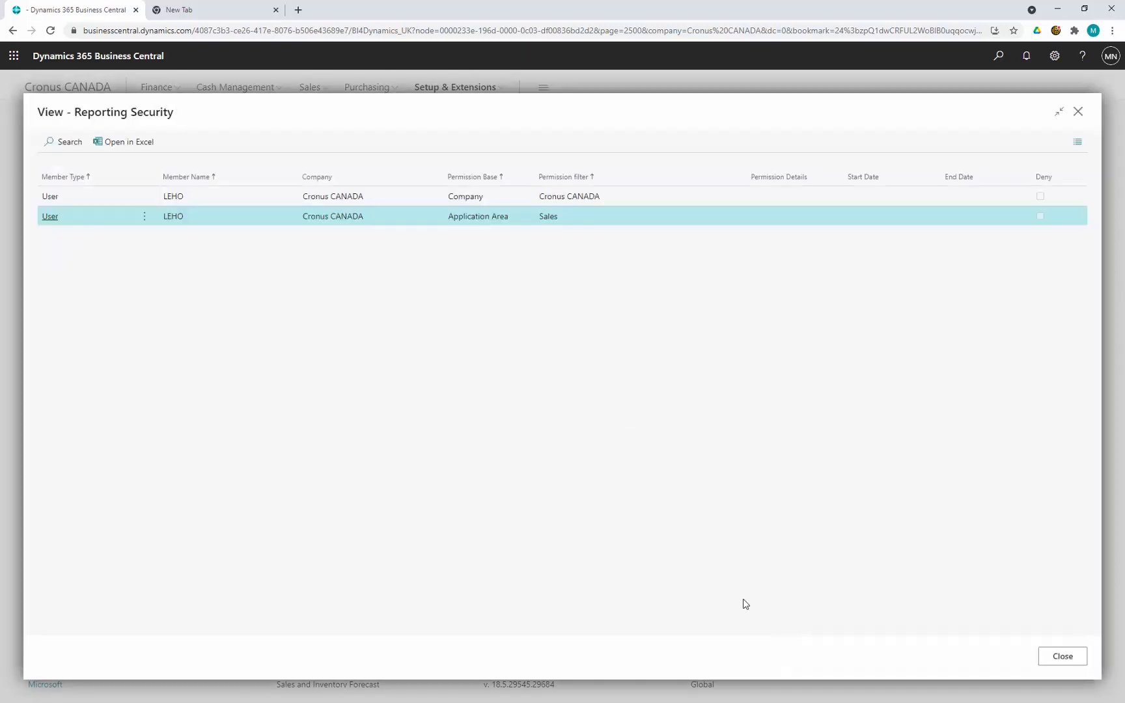
mouse_move(342, 230)
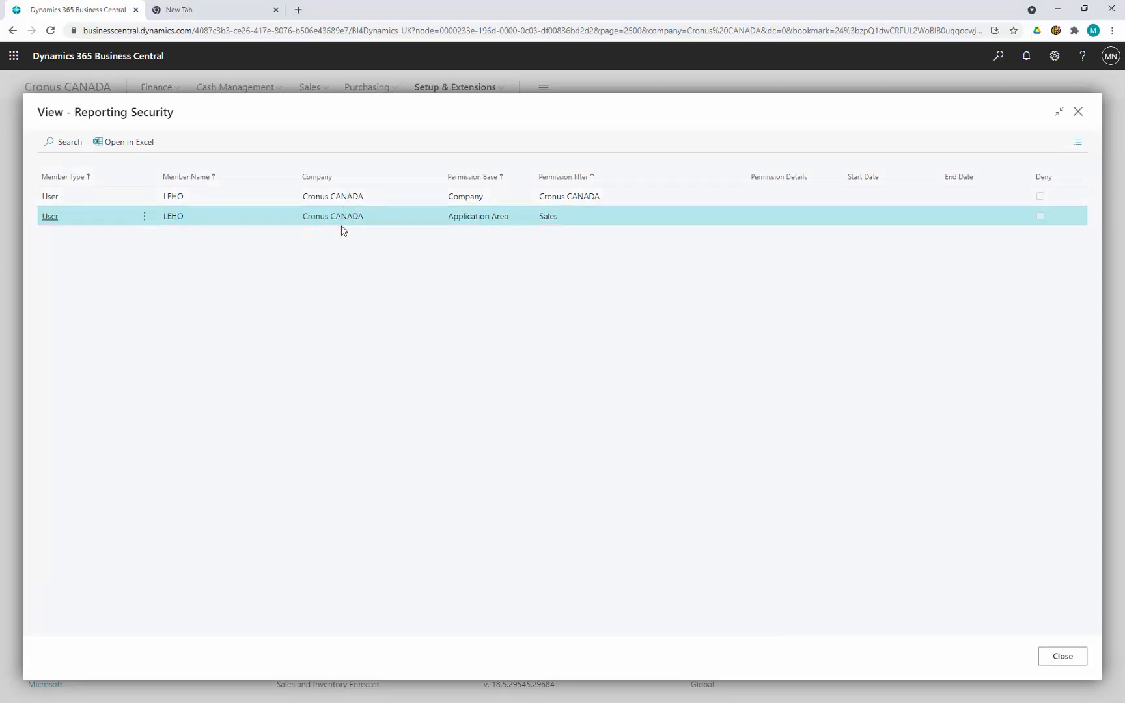
mouse_move(1088, 107)
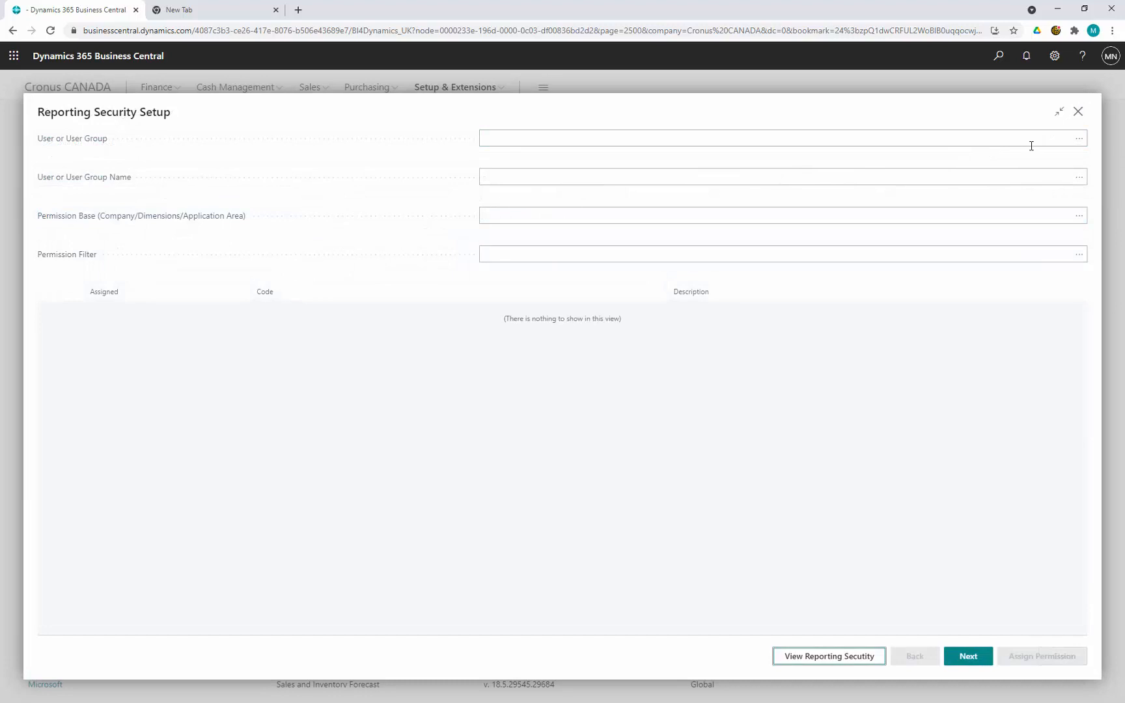
Step: Start a User Group entry for BI4 OPERATION and list the permission base choices
click(1078, 138)
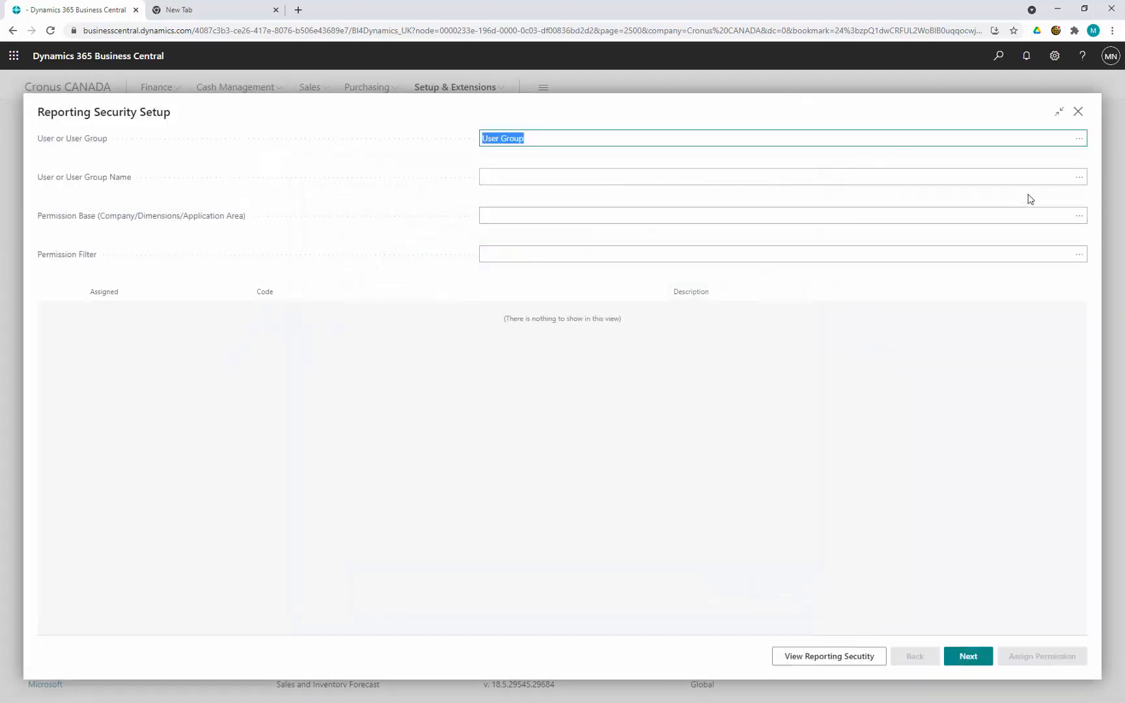
click(1079, 138)
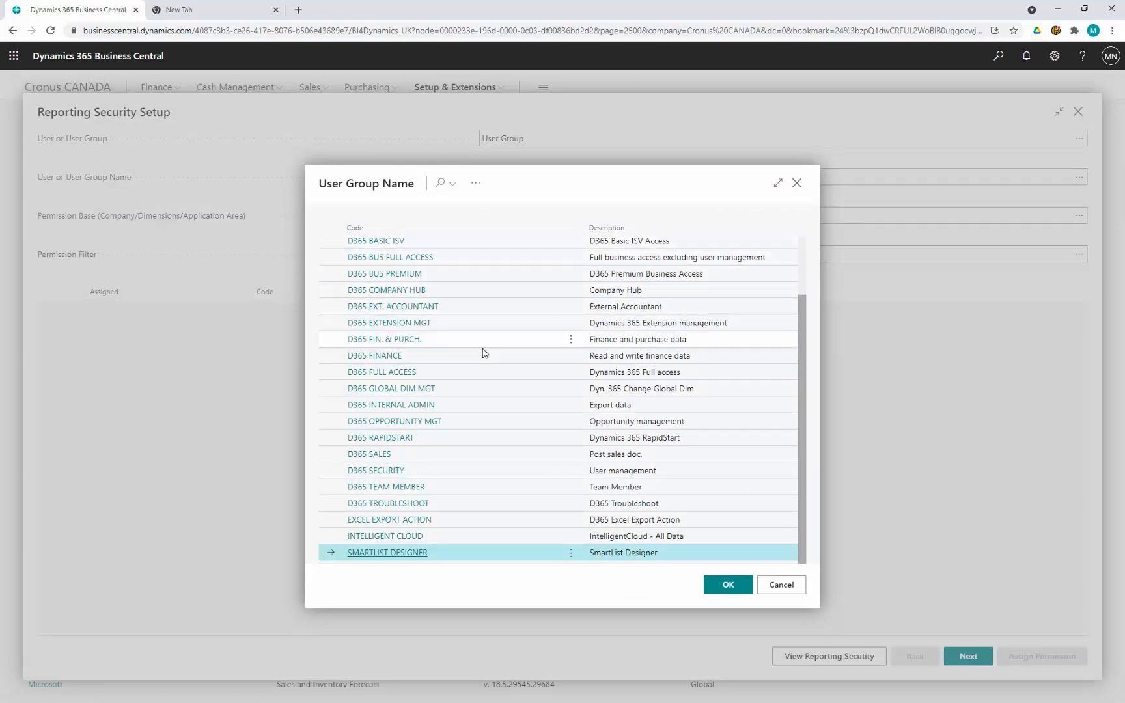
scroll(up, 3)
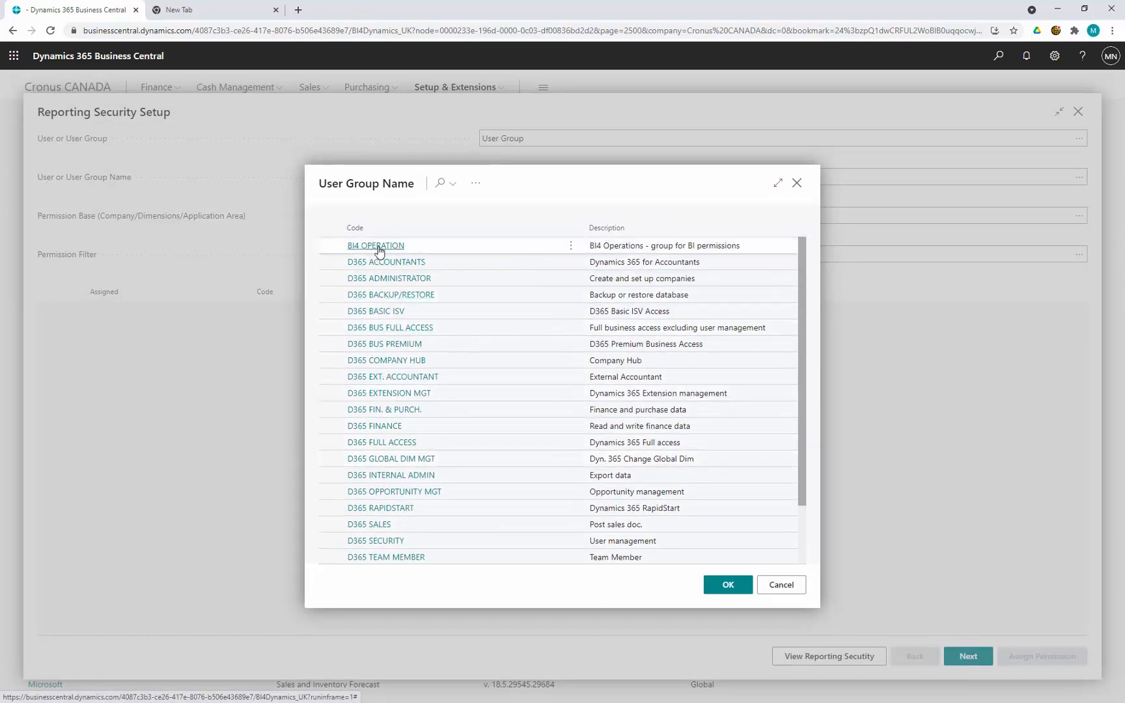
mouse_move(377, 245)
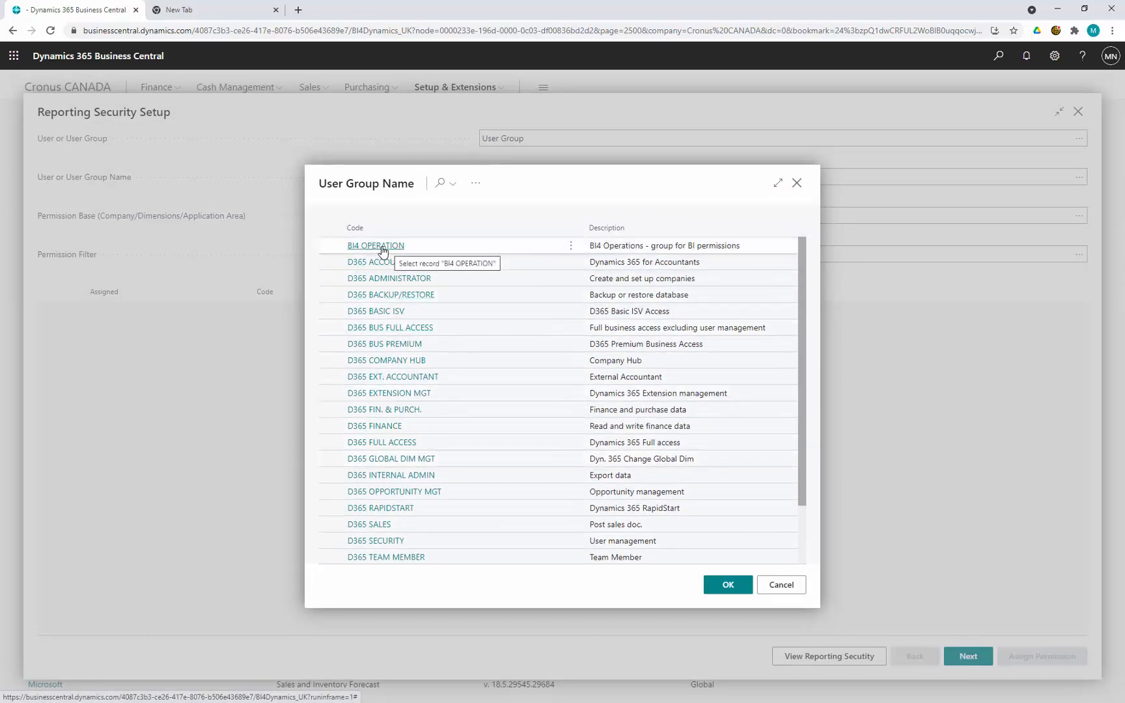
click(726, 584)
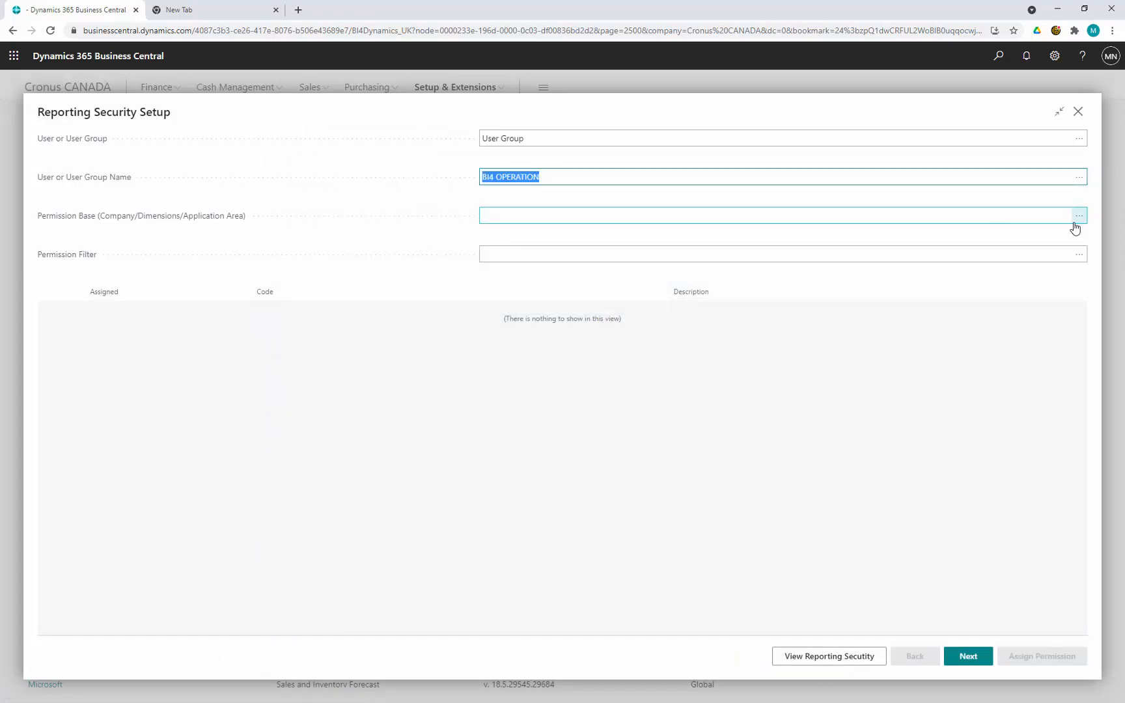
mouse_move(1080, 218)
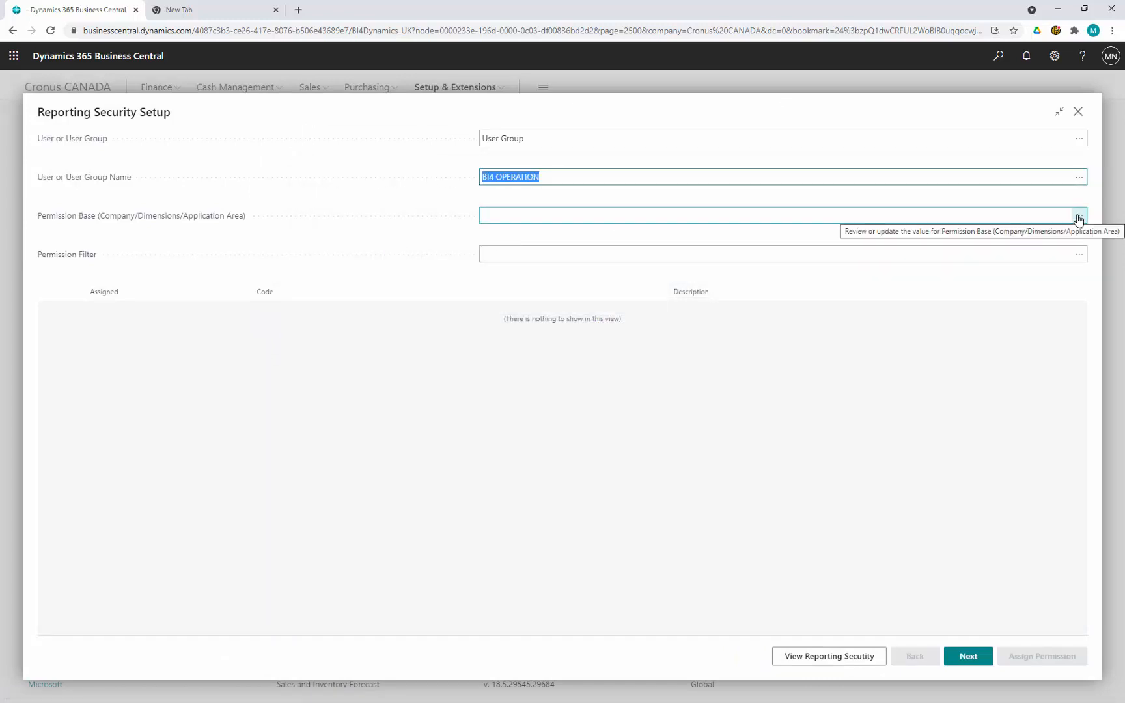
click(1079, 215)
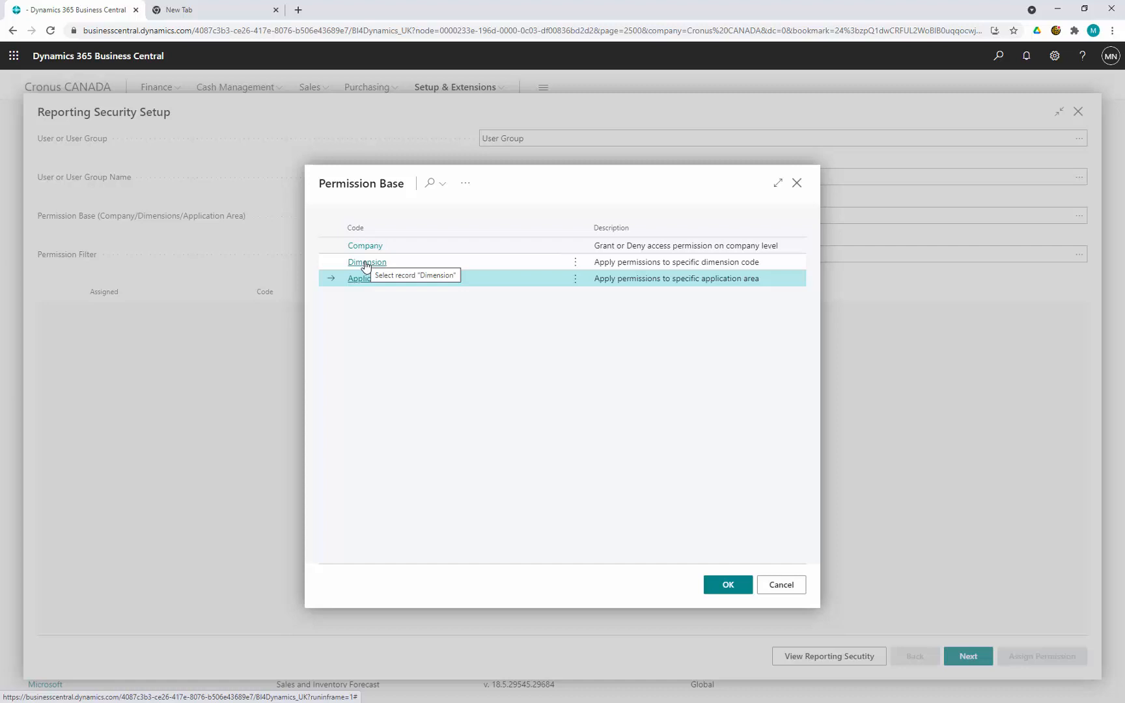
Step: Base the permission on Dimension and grant the SALES and PROD departments
click(367, 262)
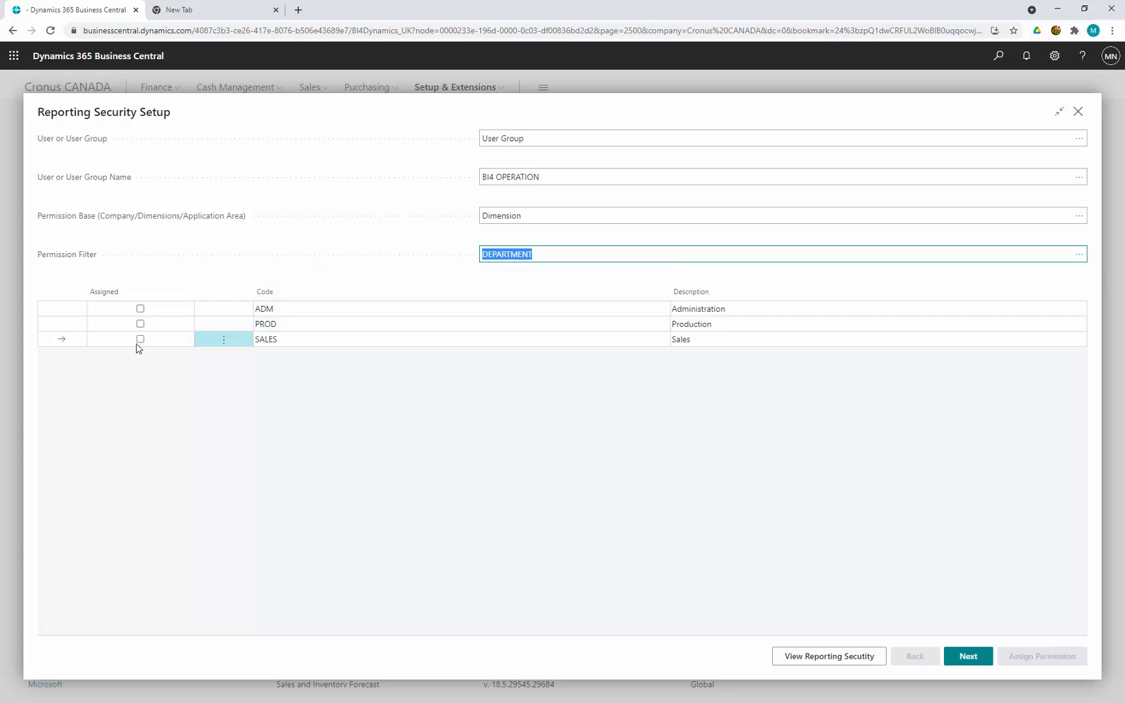
click(141, 338)
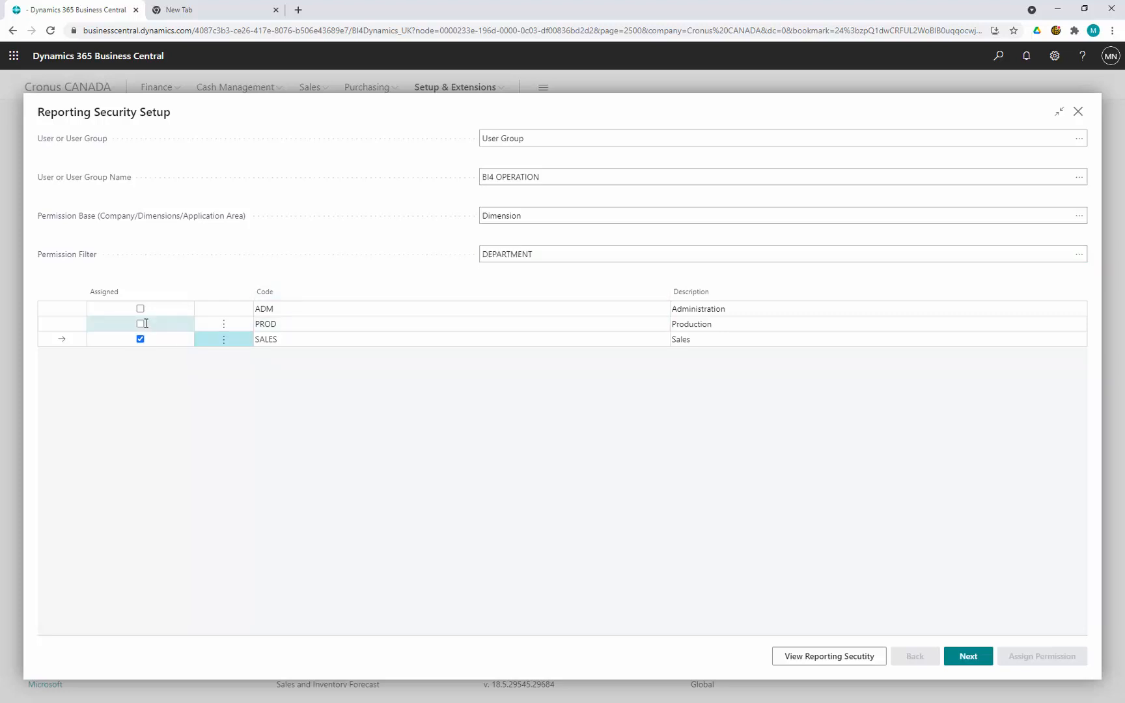
click(140, 324)
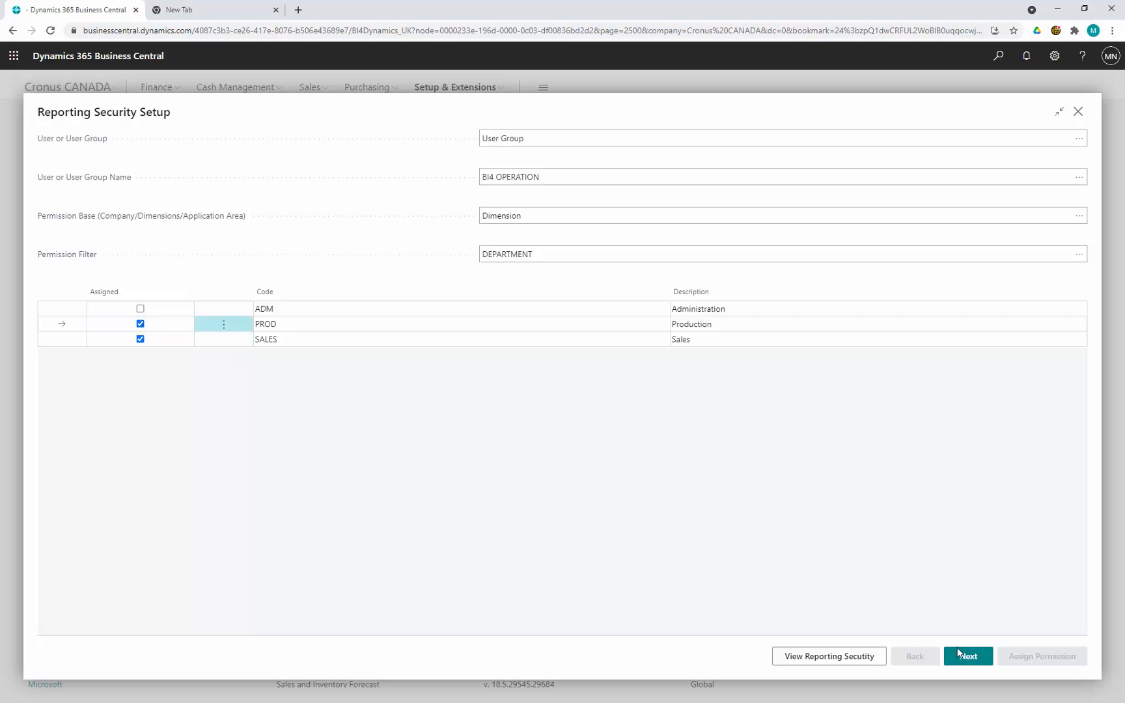
click(968, 656)
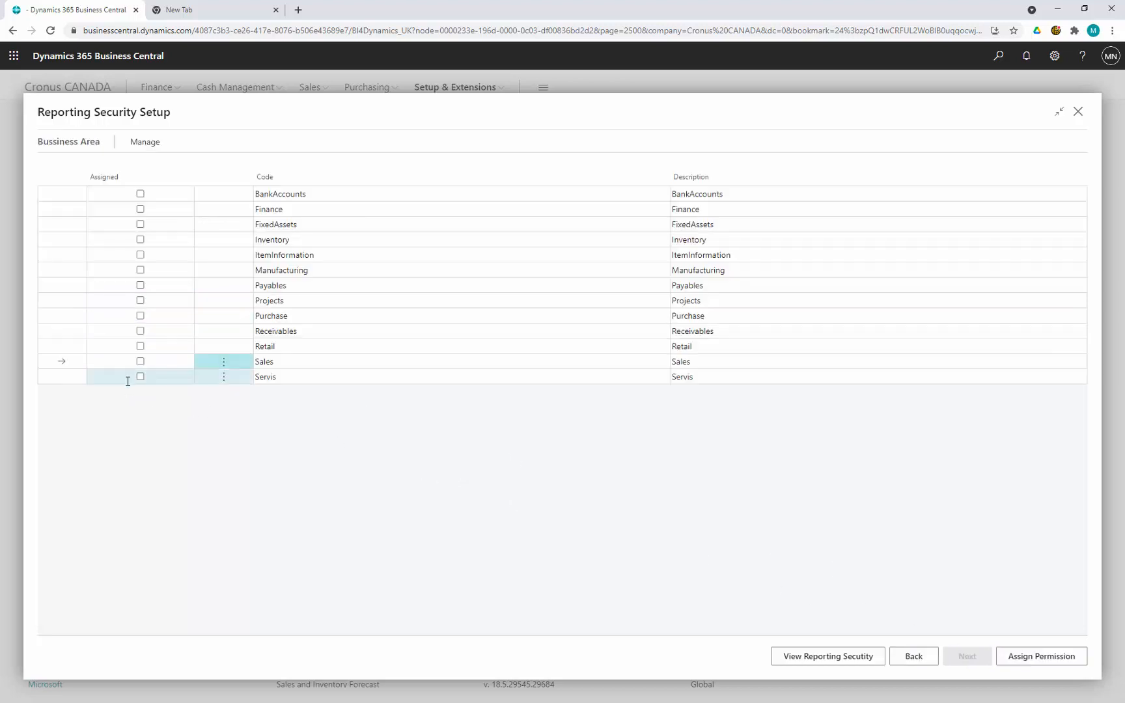
Step: Grant the Sales, Purchase and Inventory areas and save the permissions
click(140, 361)
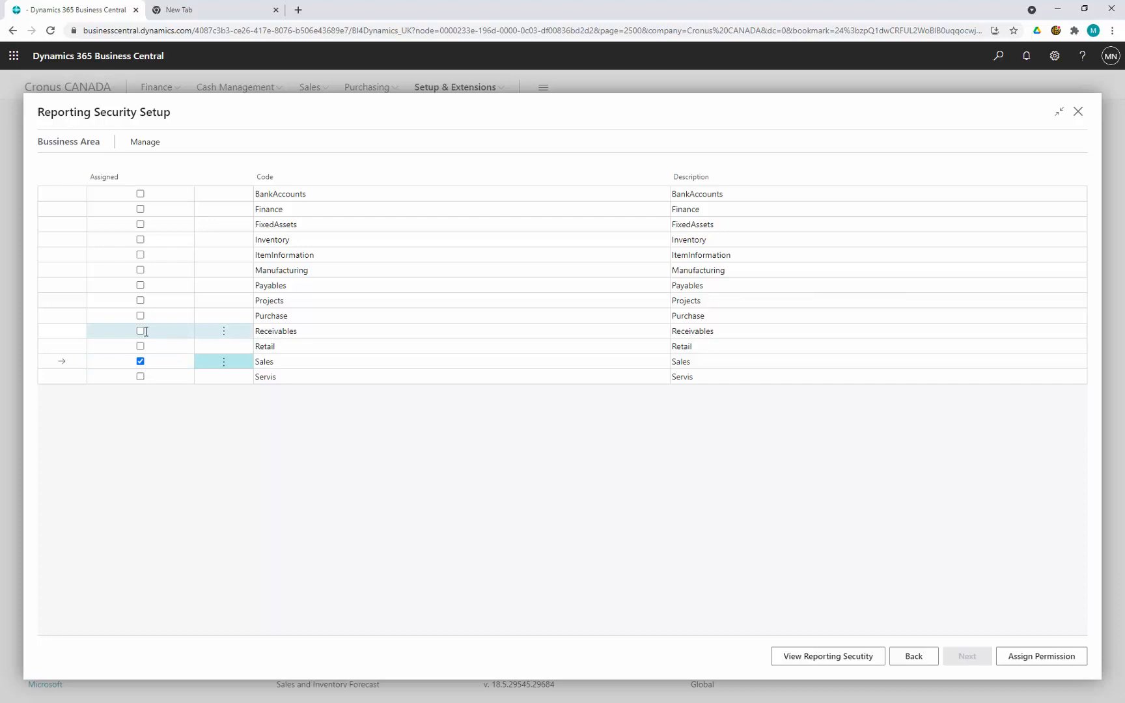
click(139, 315)
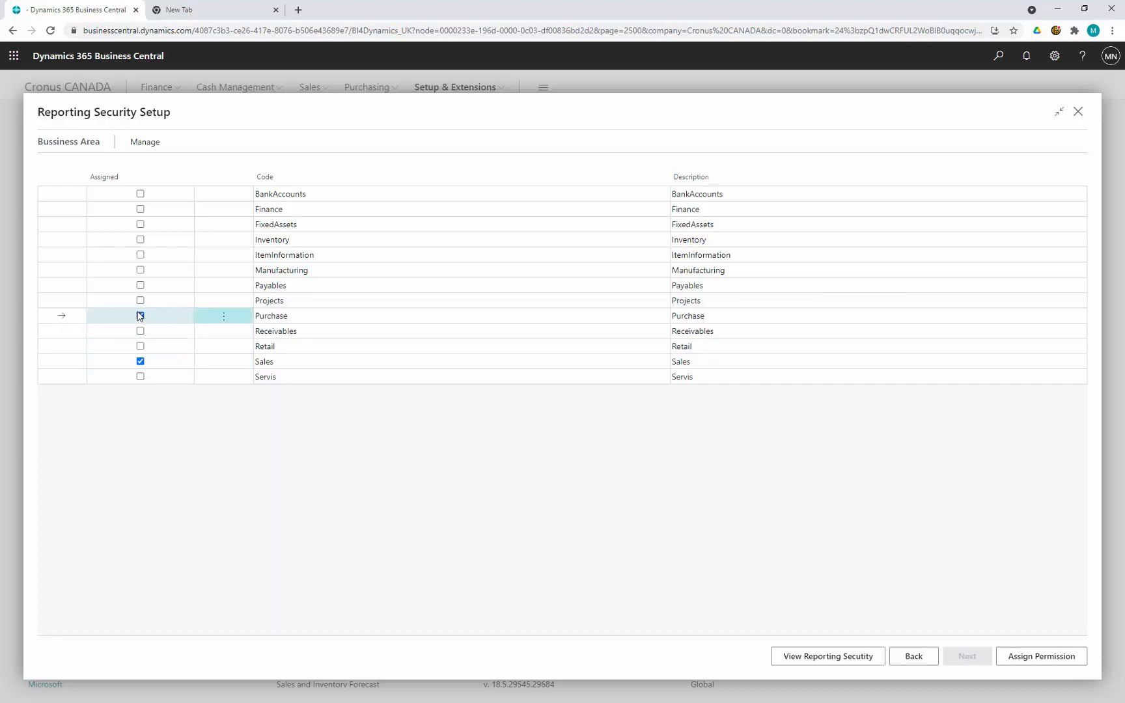
click(141, 239)
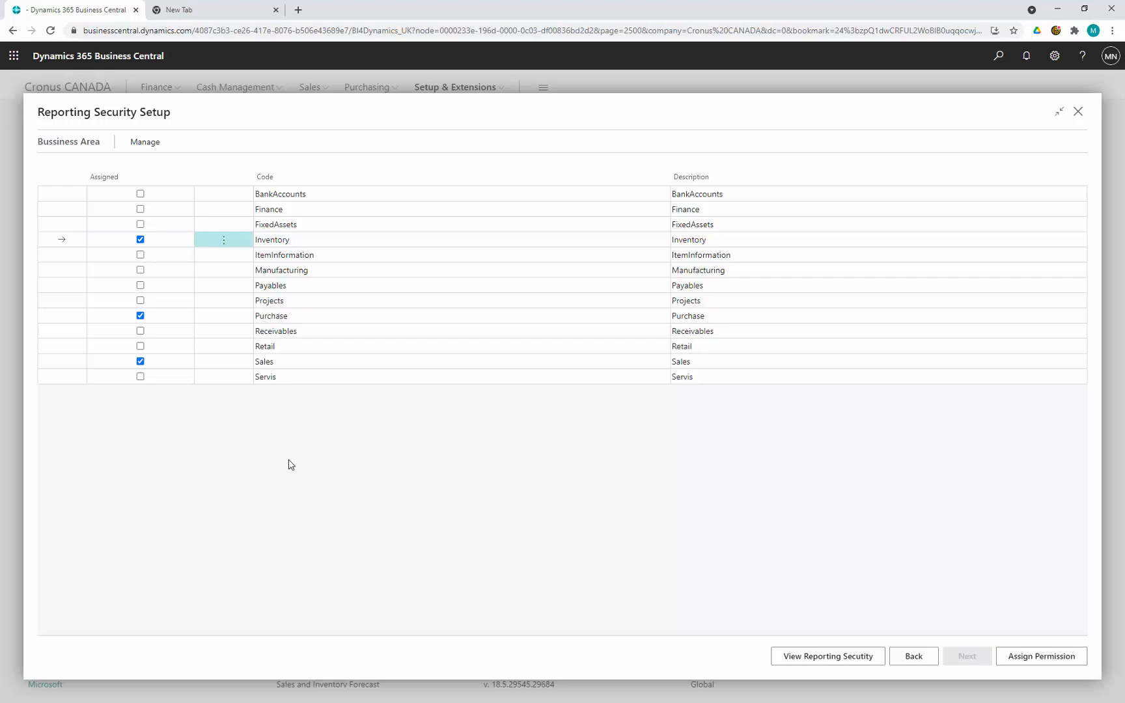
click(1042, 656)
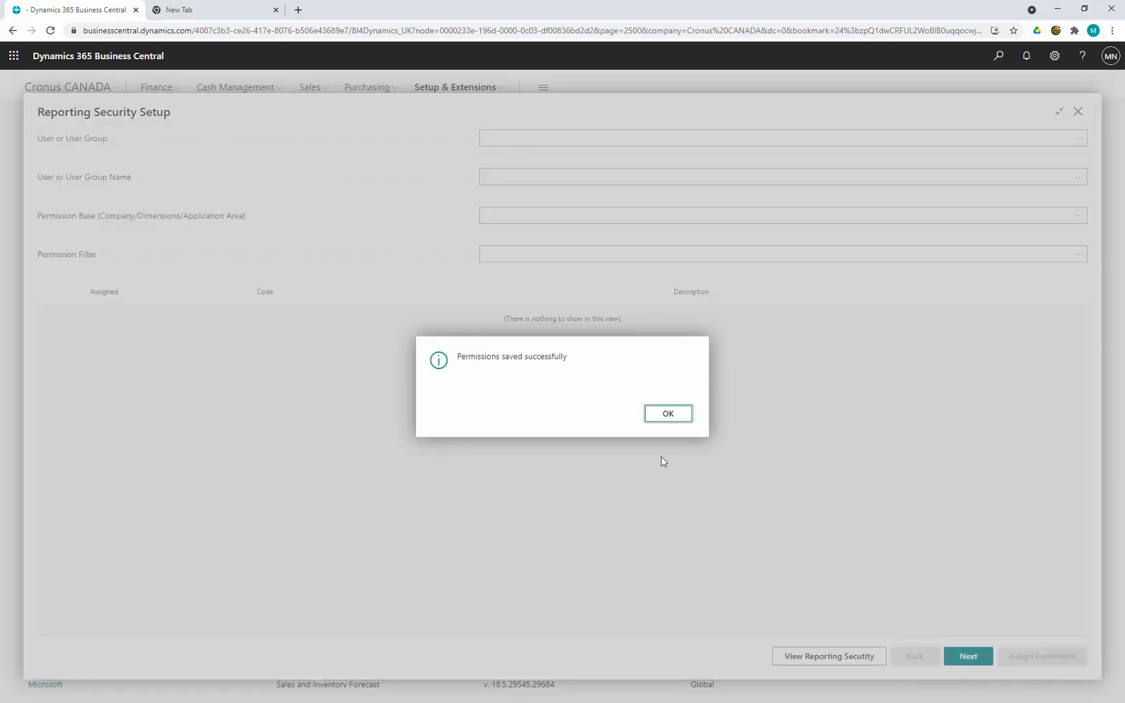
Step: Acknowledge the save and review all assigned reporting permissions for BI4 OPERATION and LEHO
click(667, 414)
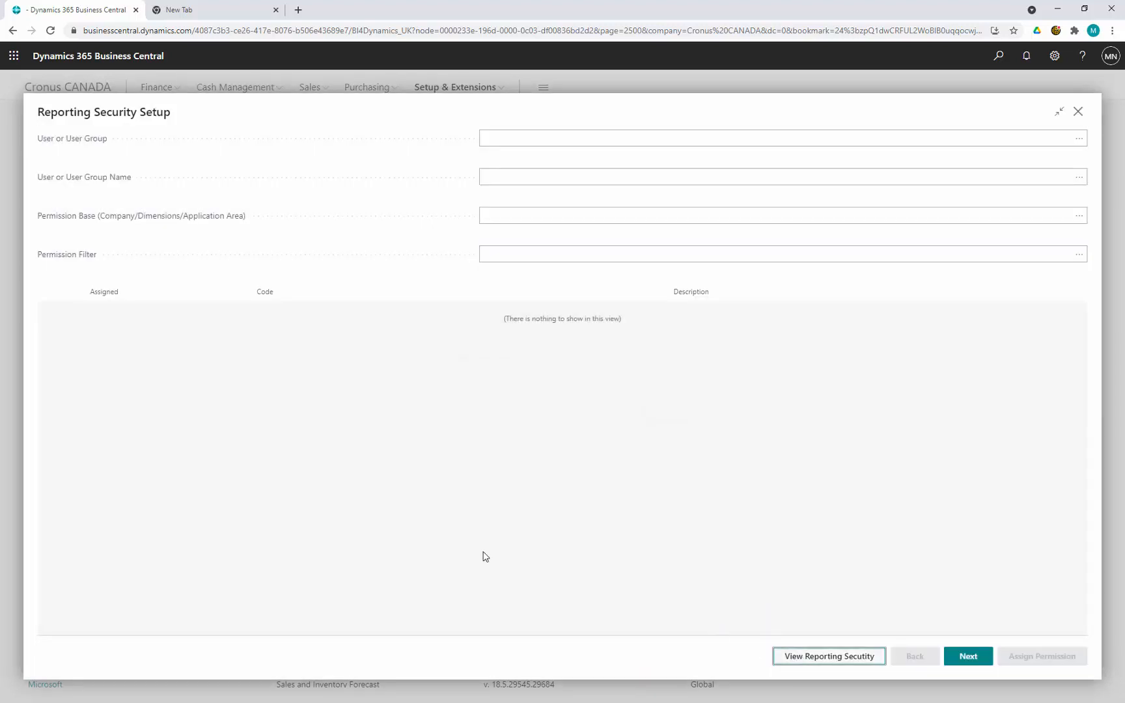
click(828, 656)
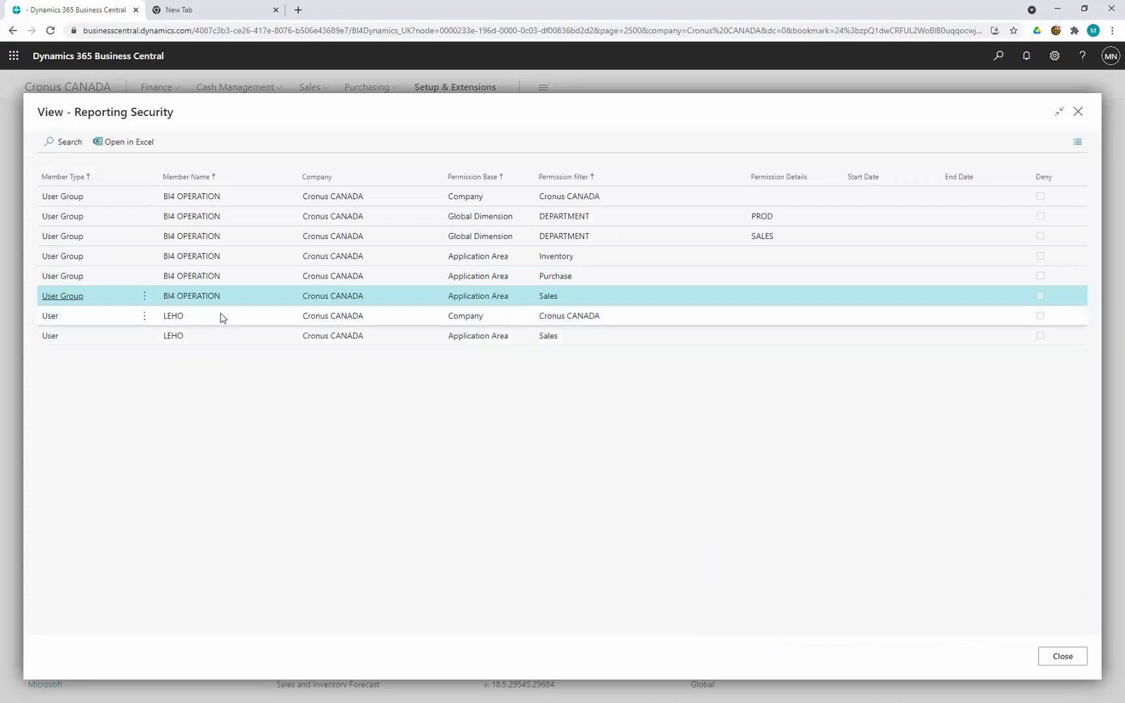
mouse_move(332, 297)
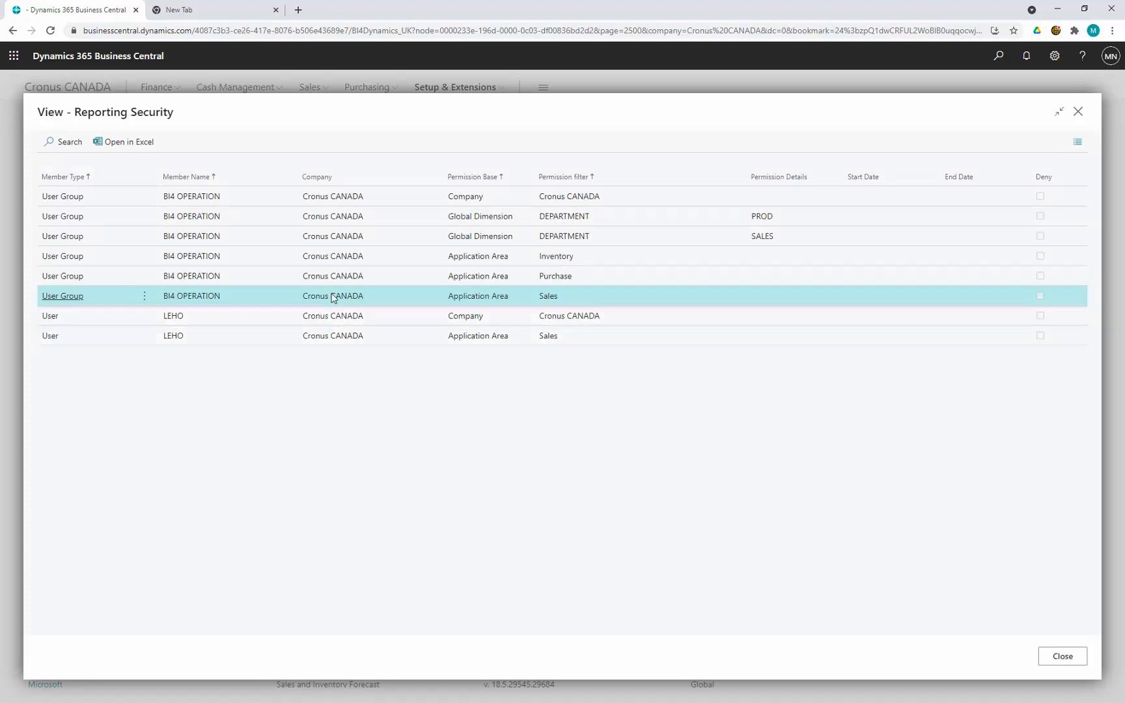
mouse_move(219, 295)
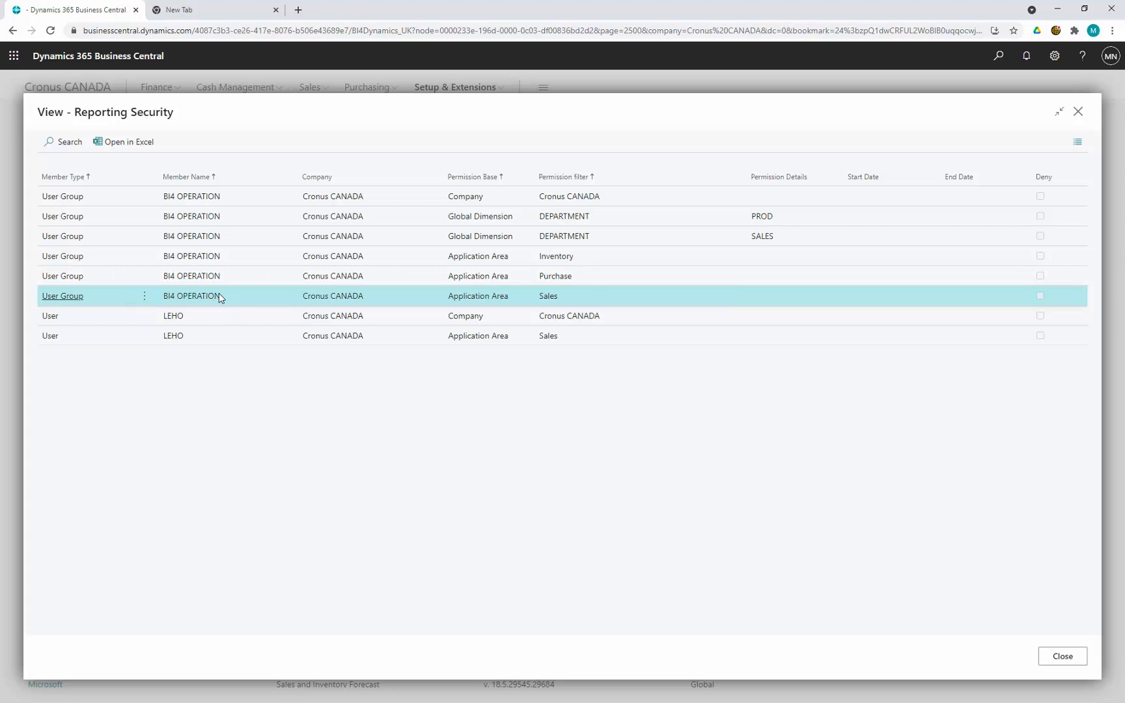
mouse_move(465, 197)
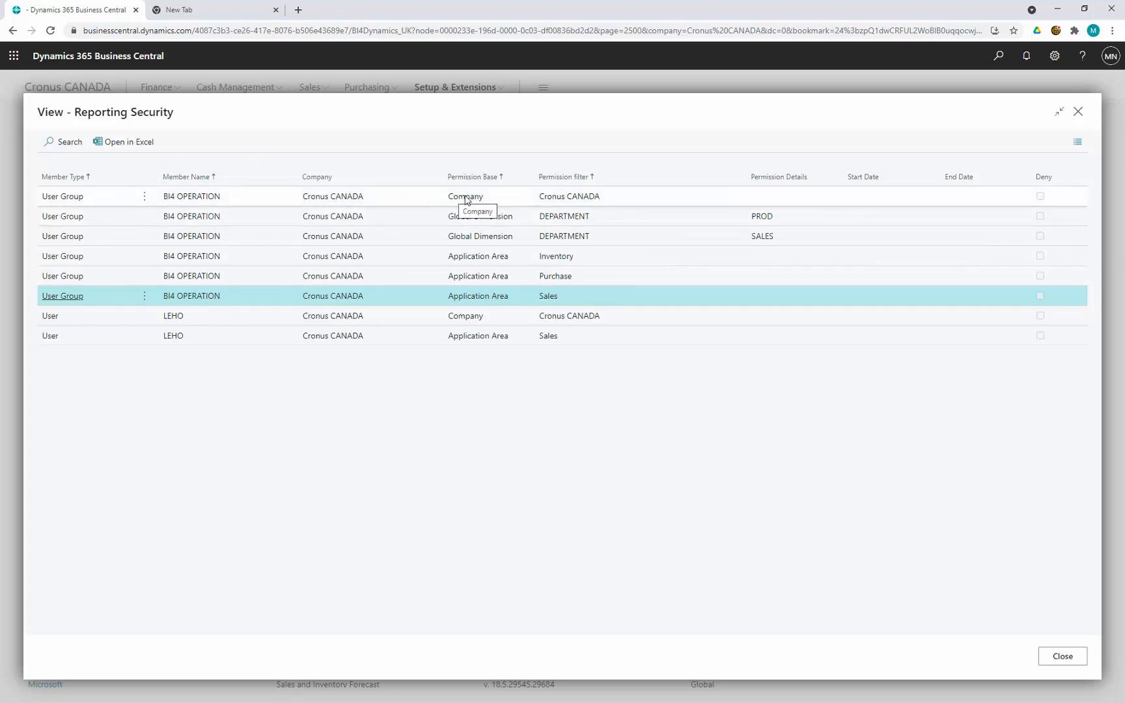
mouse_move(582, 222)
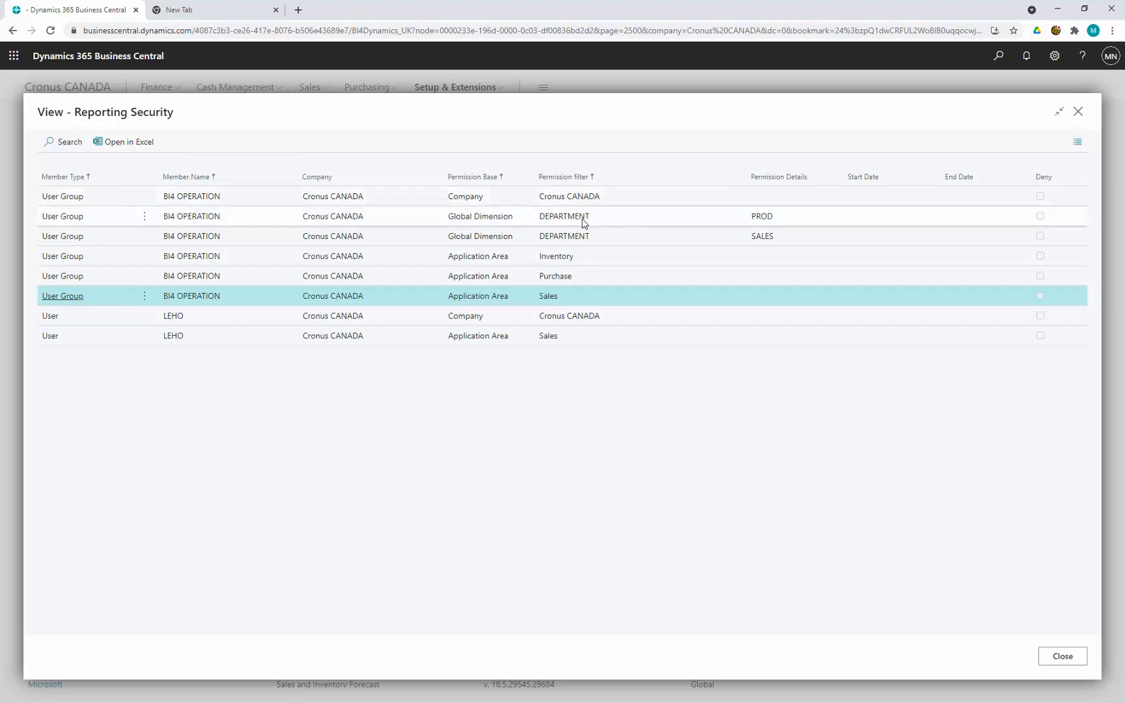
mouse_move(566, 226)
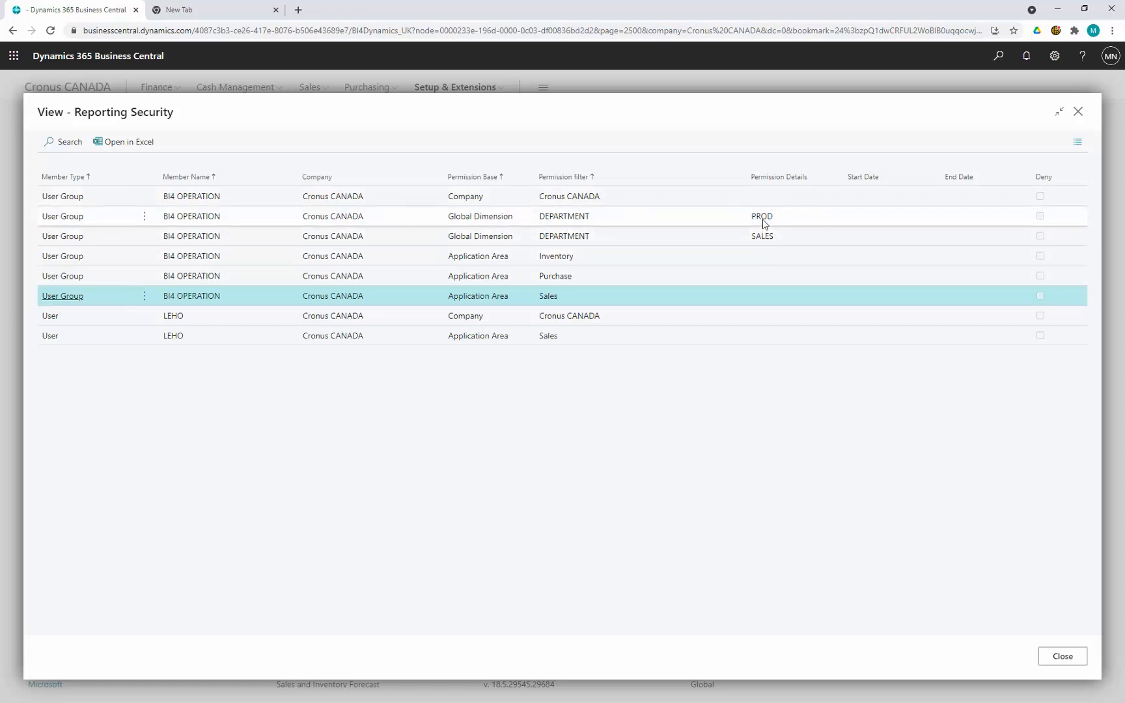
mouse_move(635, 185)
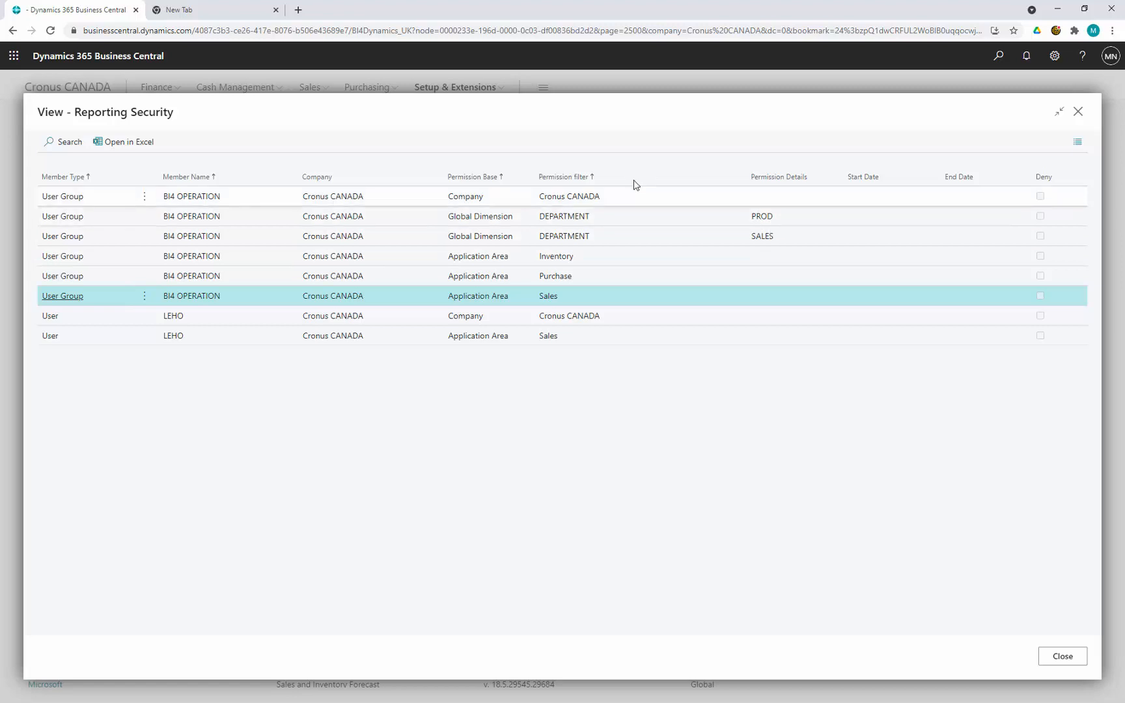
mouse_move(582, 385)
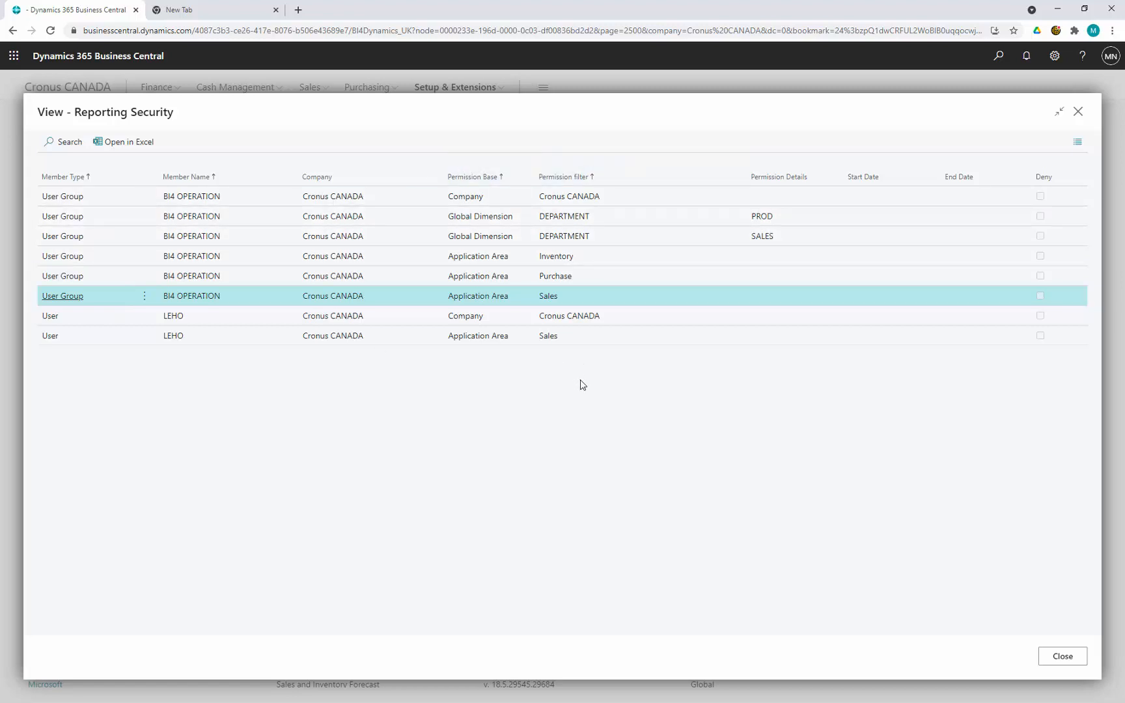
mouse_move(574, 397)
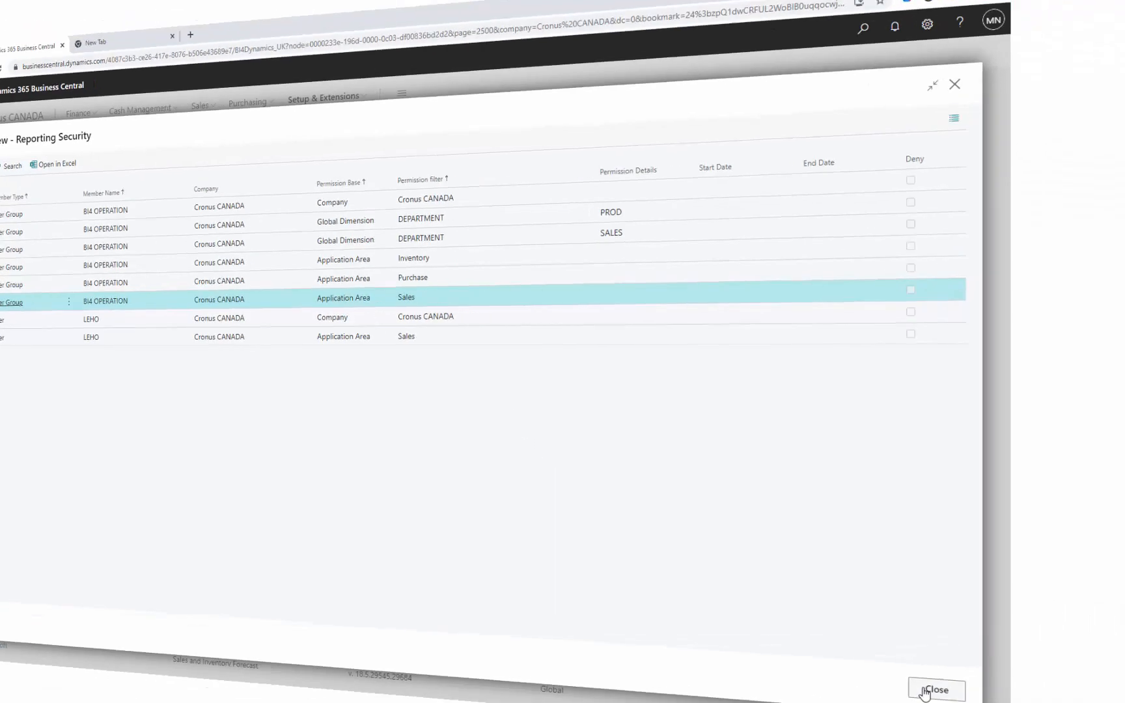
Step: In SSMS, step through the model's roles: bi4app_user_ADMIN, DEV and LEHO
click(936, 689)
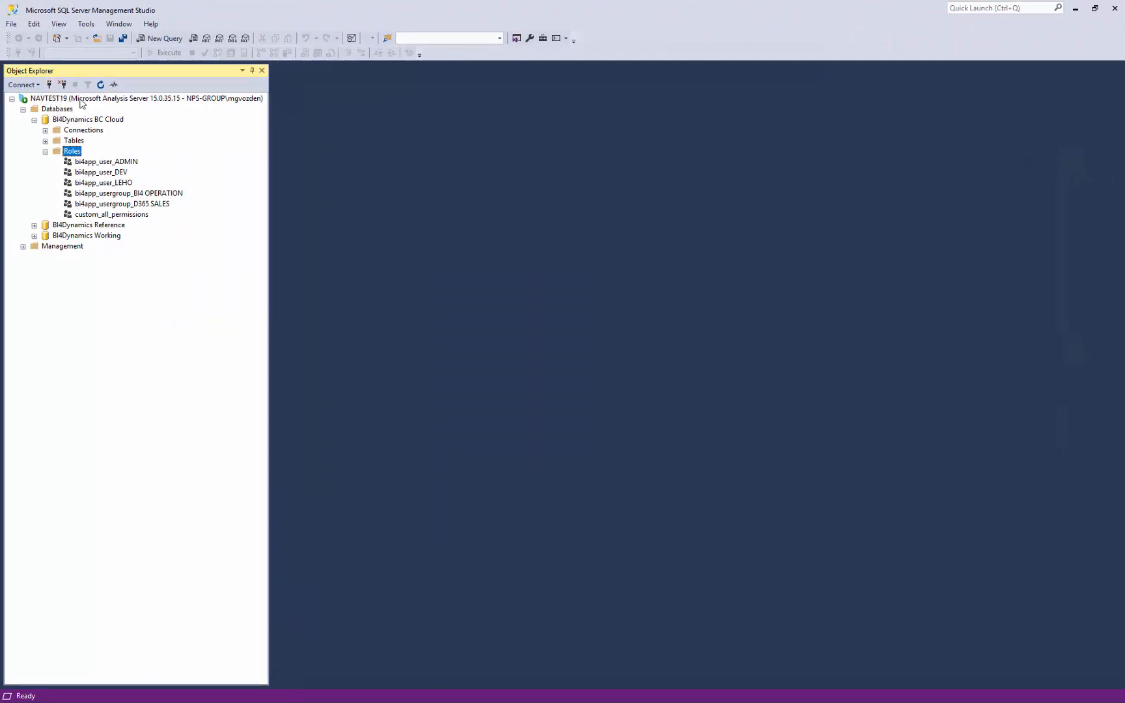
mouse_move(119, 147)
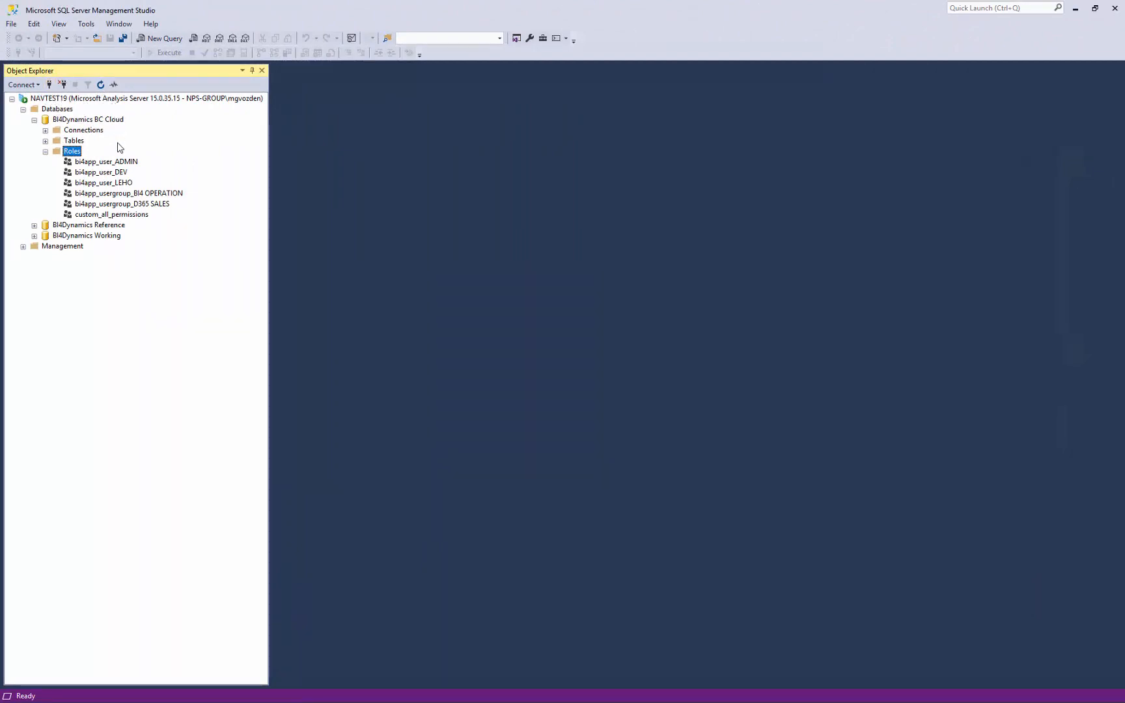
click(107, 162)
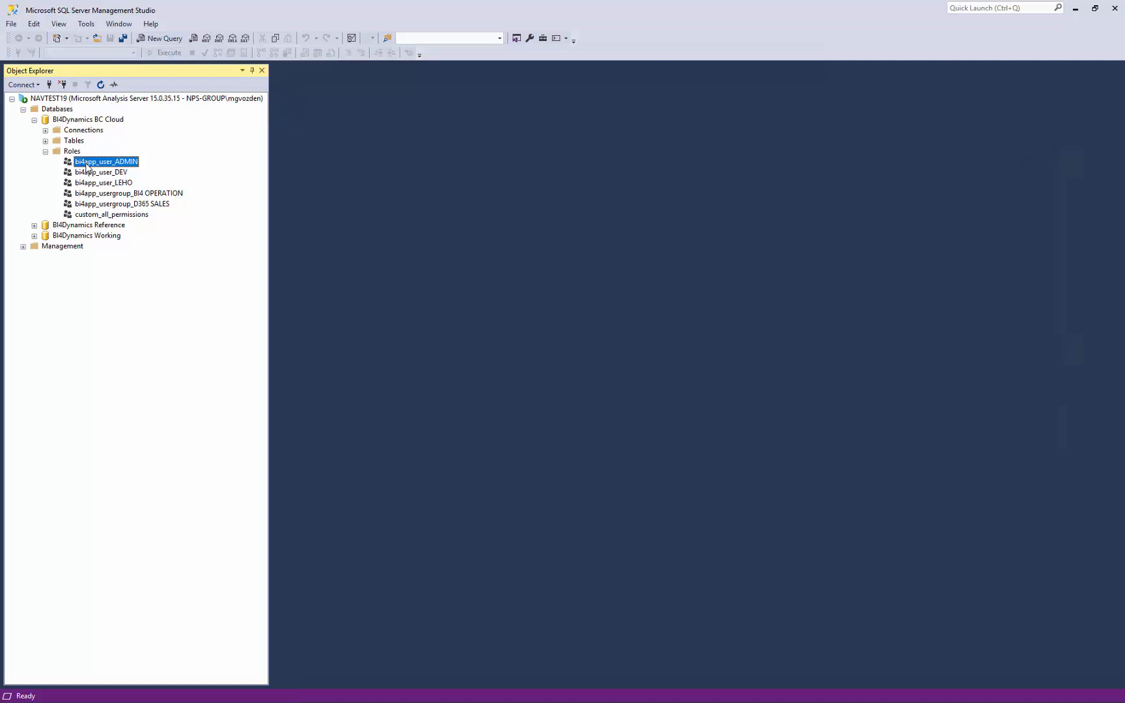
mouse_move(118, 174)
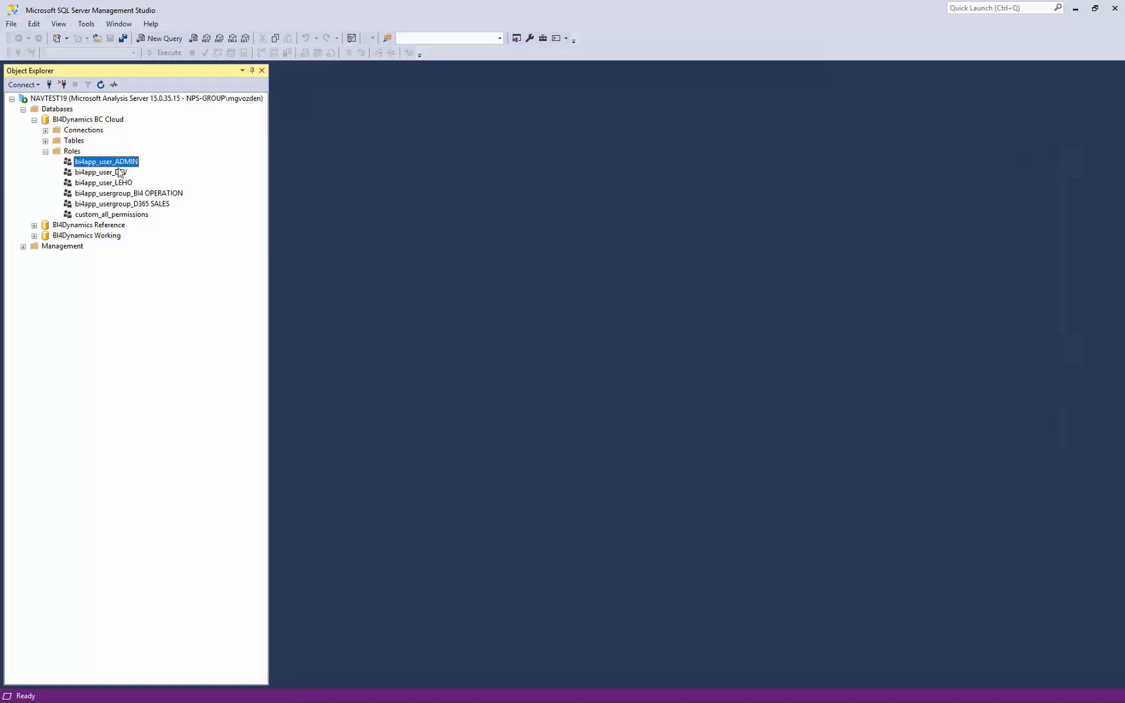
click(127, 193)
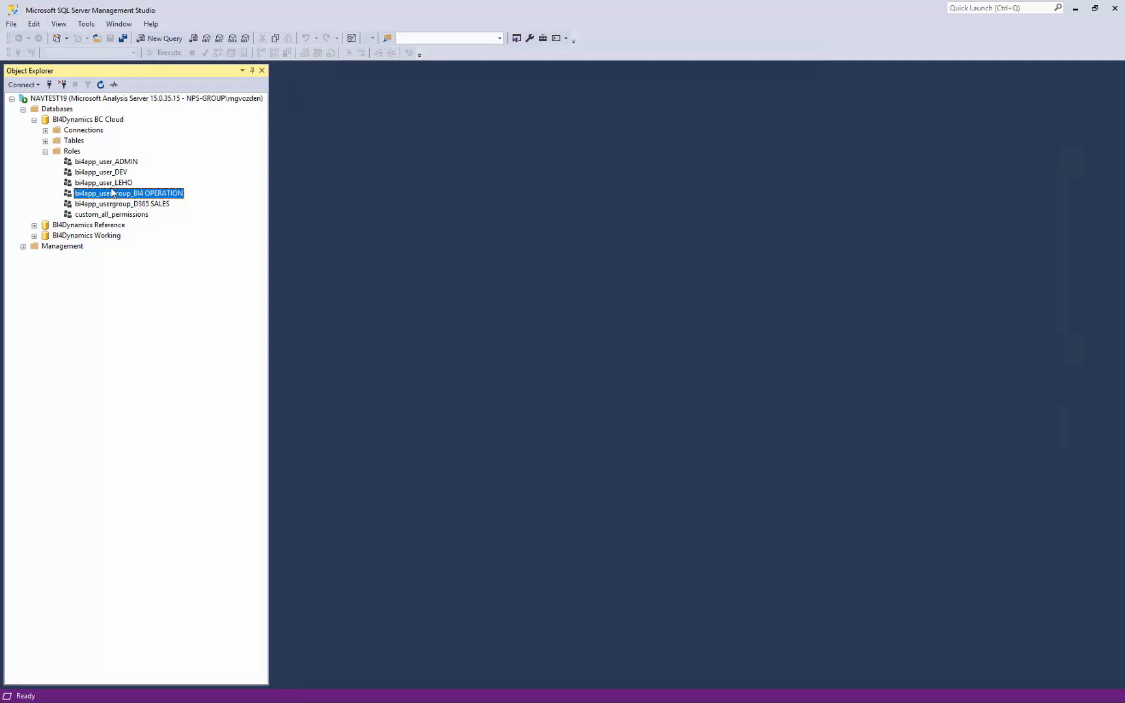
click(103, 182)
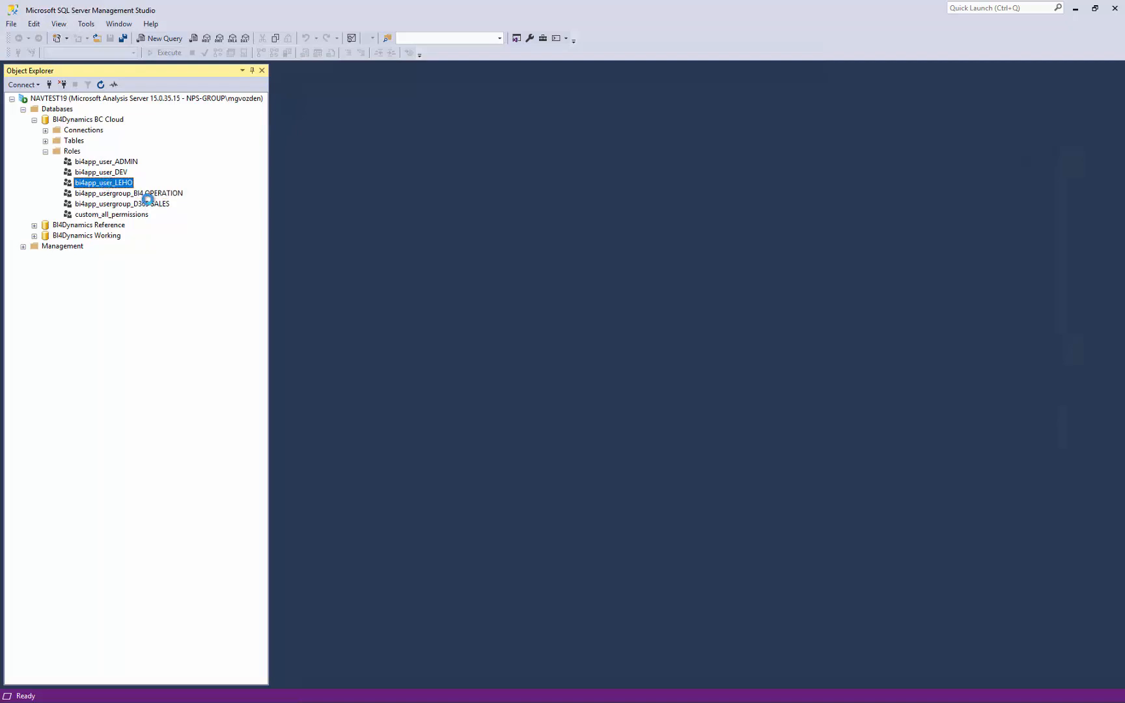
double_click(101, 182)
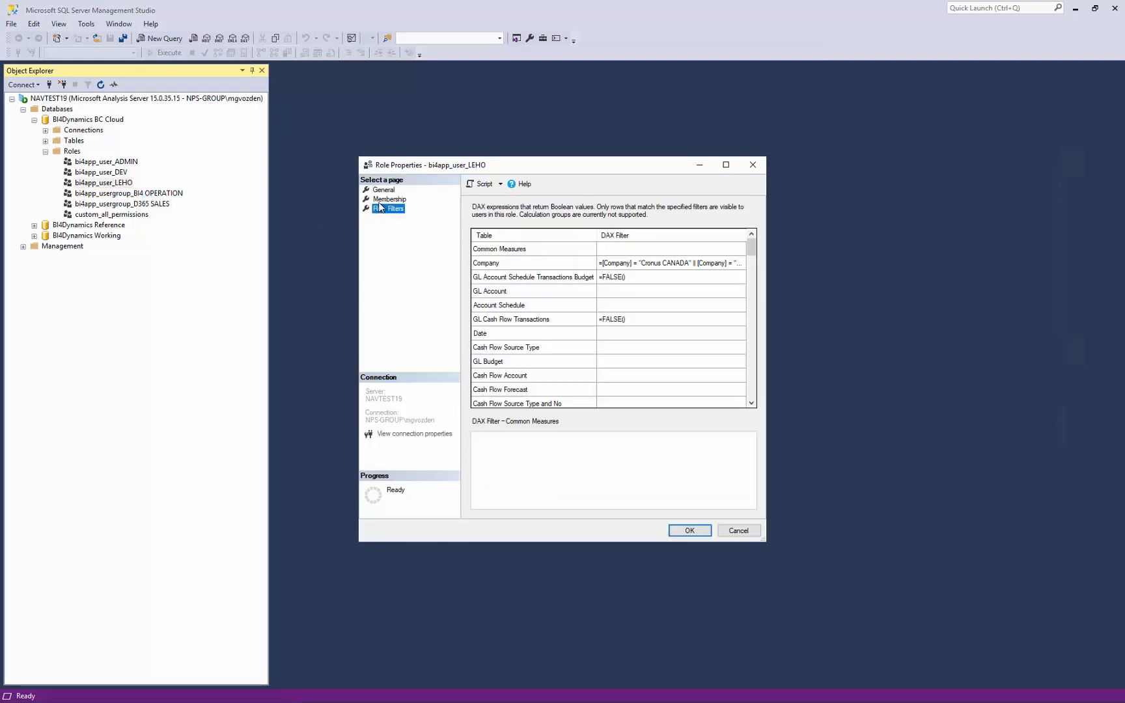
mouse_move(538, 238)
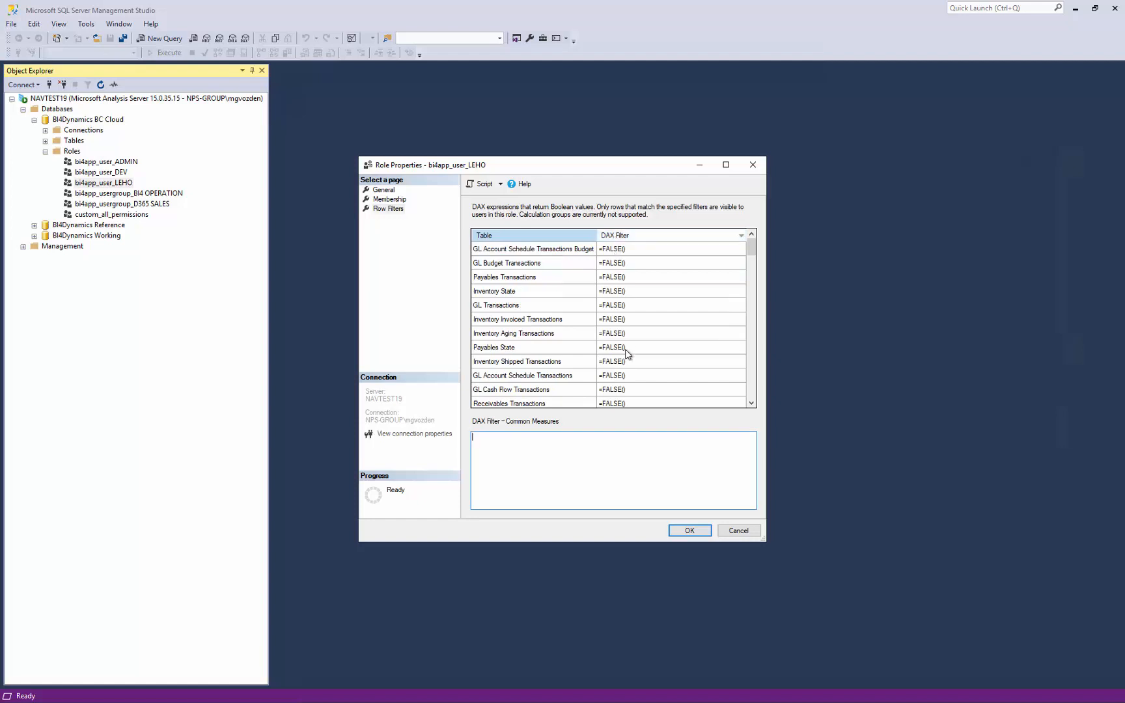
mouse_move(733, 188)
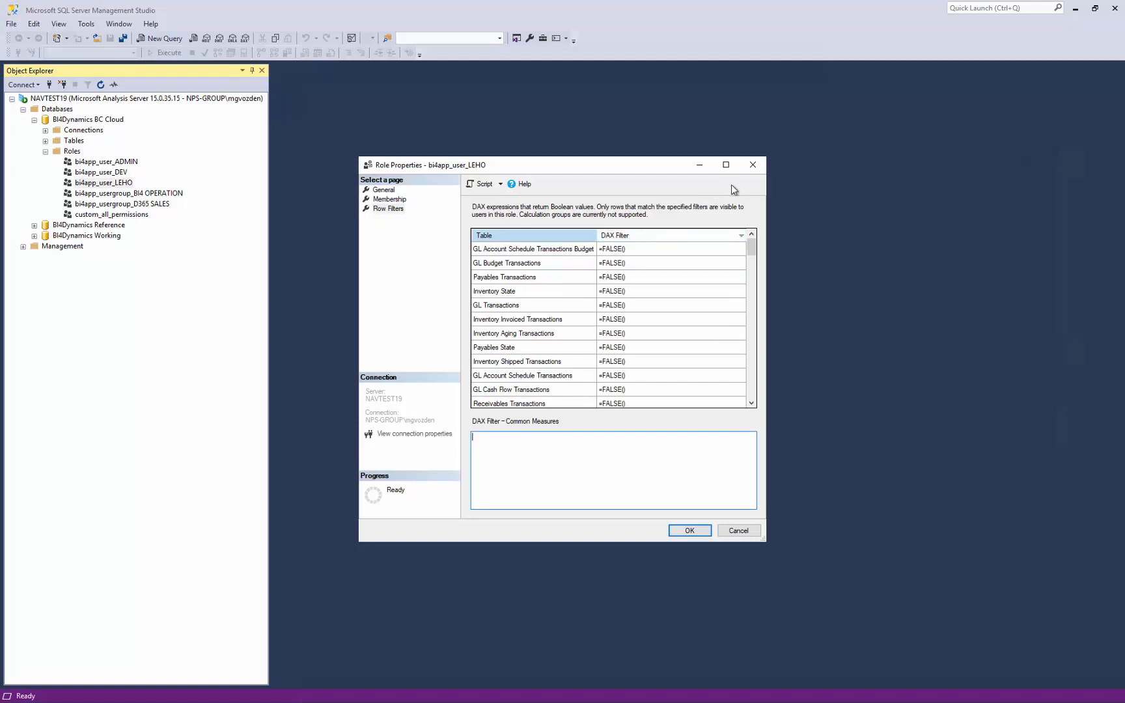
click(737, 530)
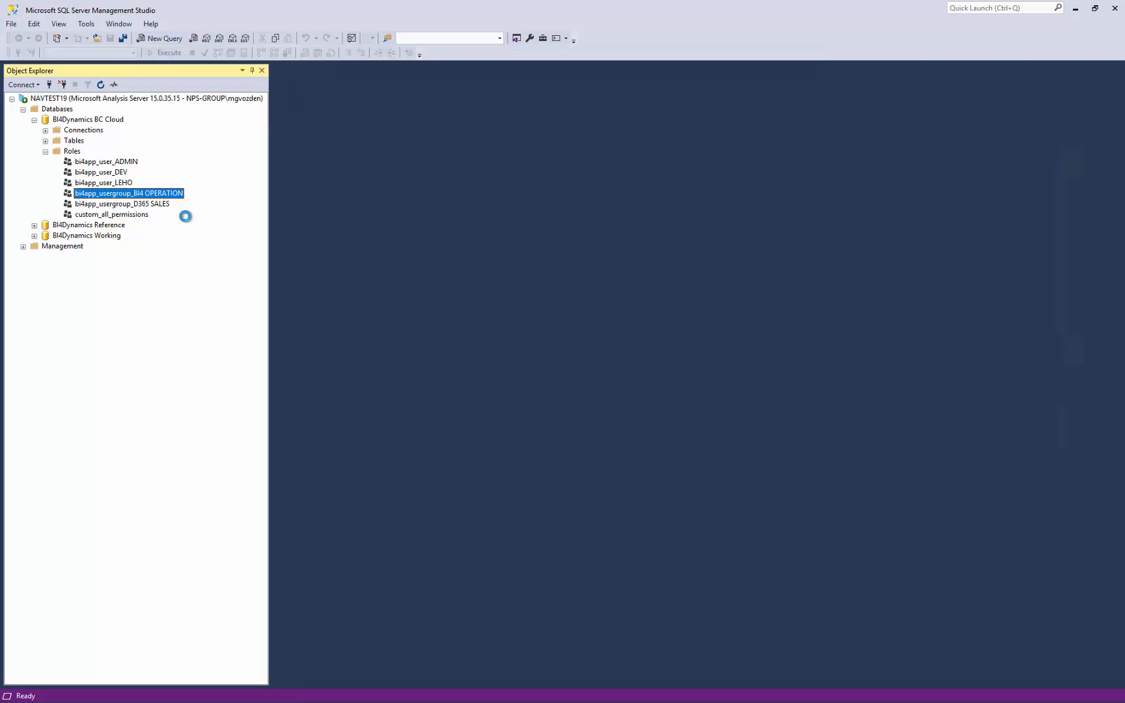
double_click(128, 192)
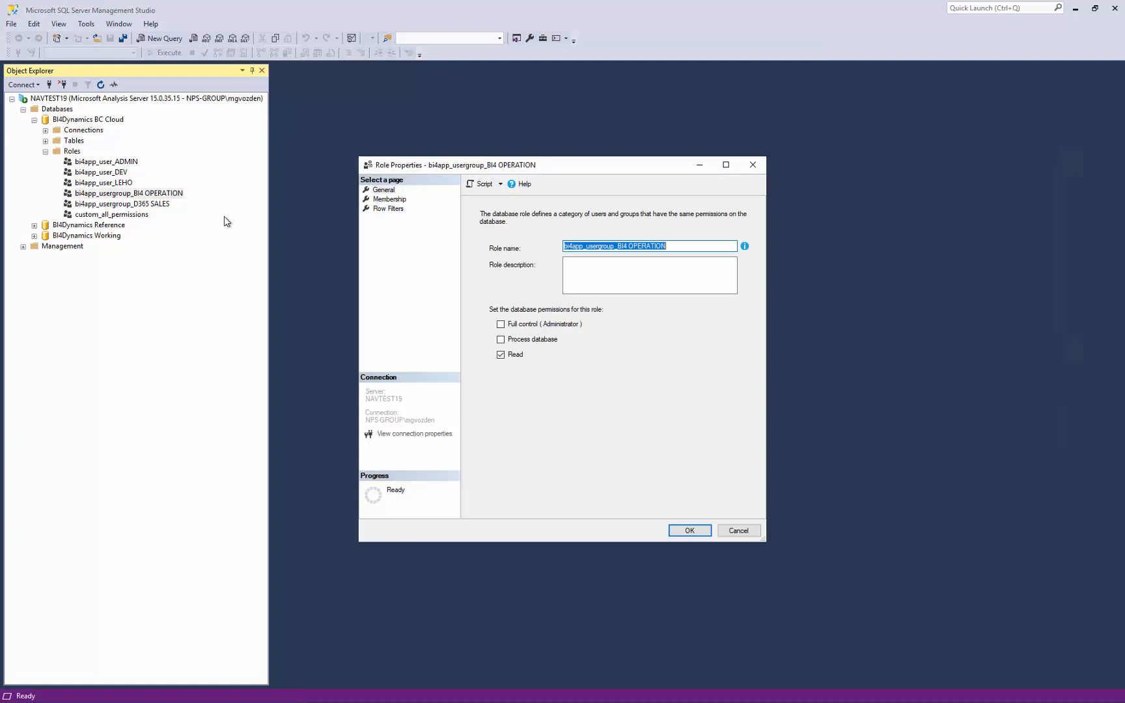
click(388, 208)
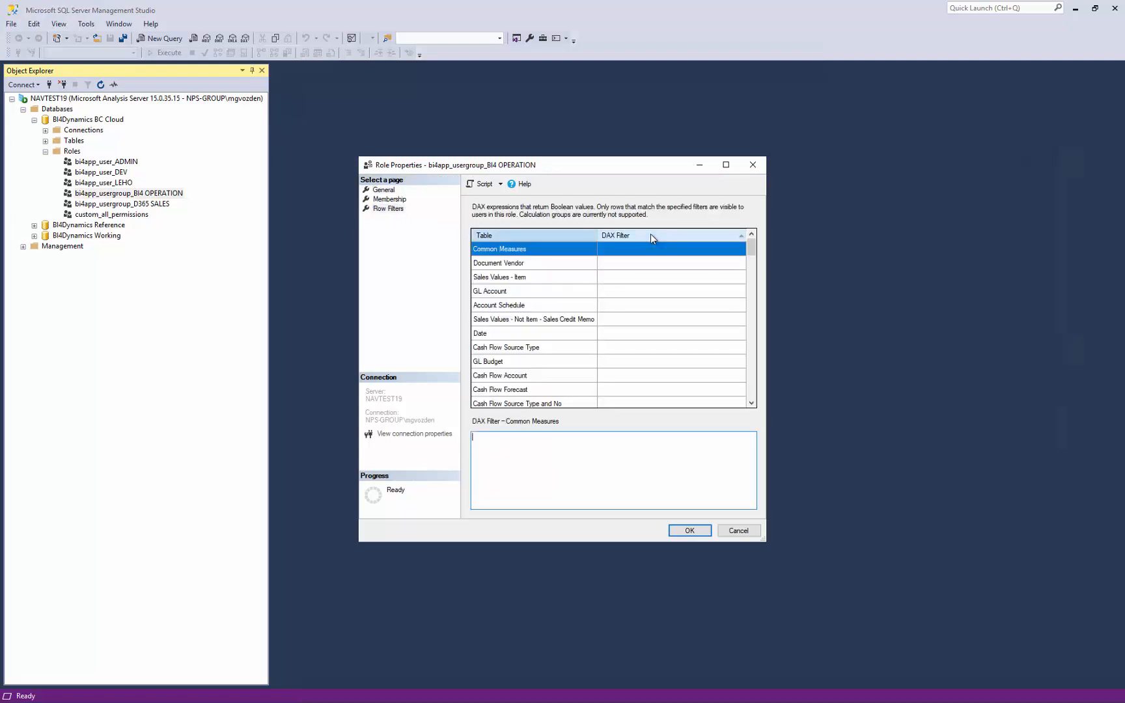
click(389, 199)
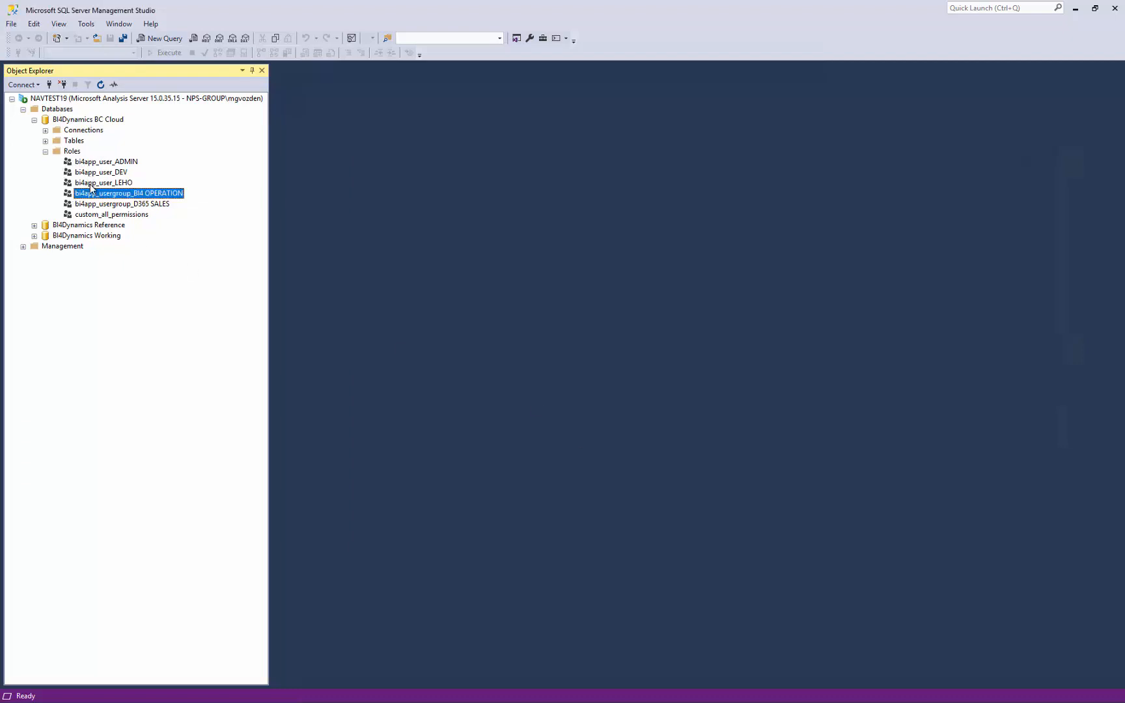
mouse_move(99, 215)
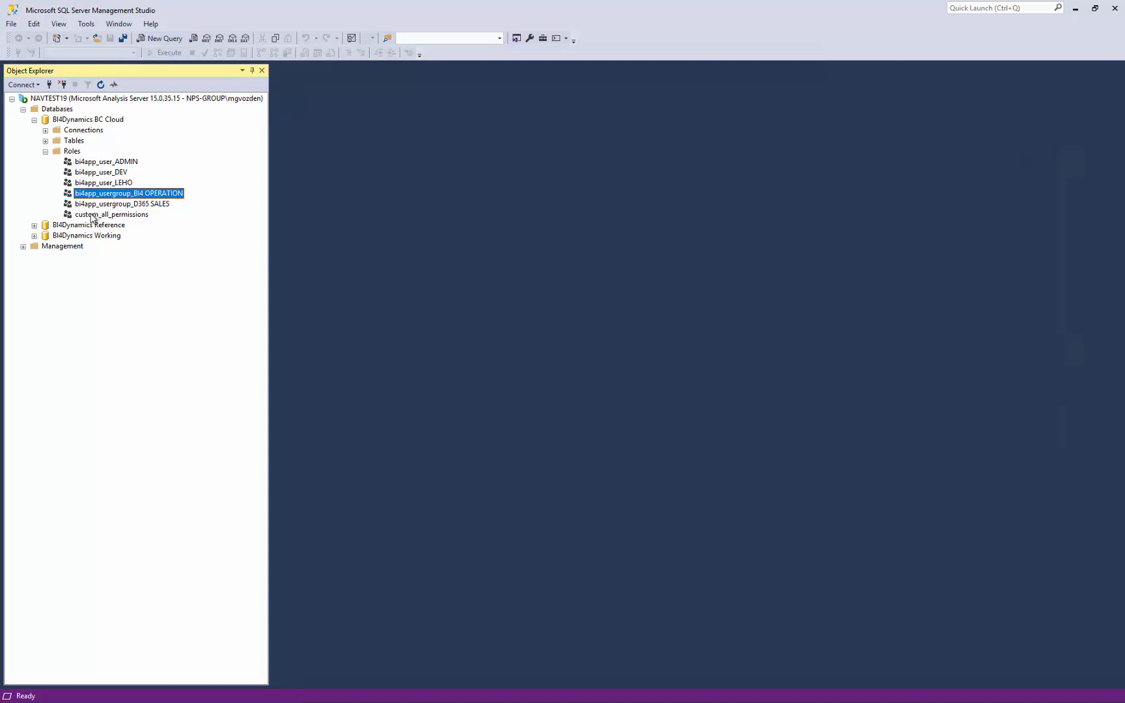
click(111, 214)
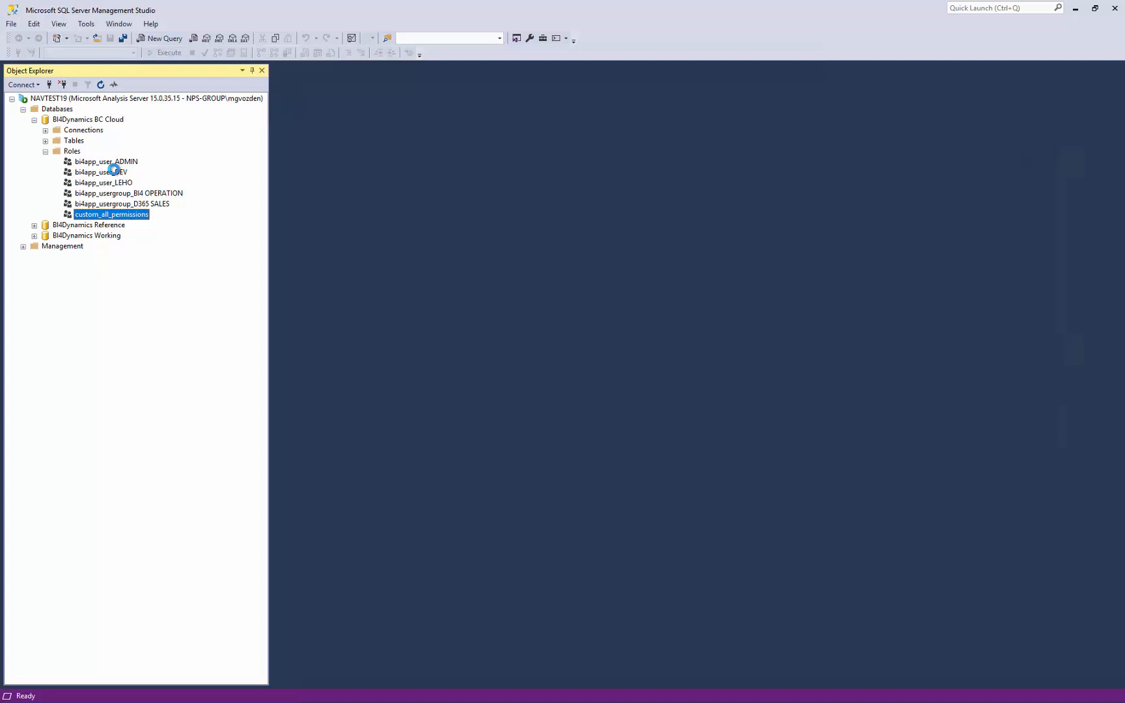
mouse_move(125, 215)
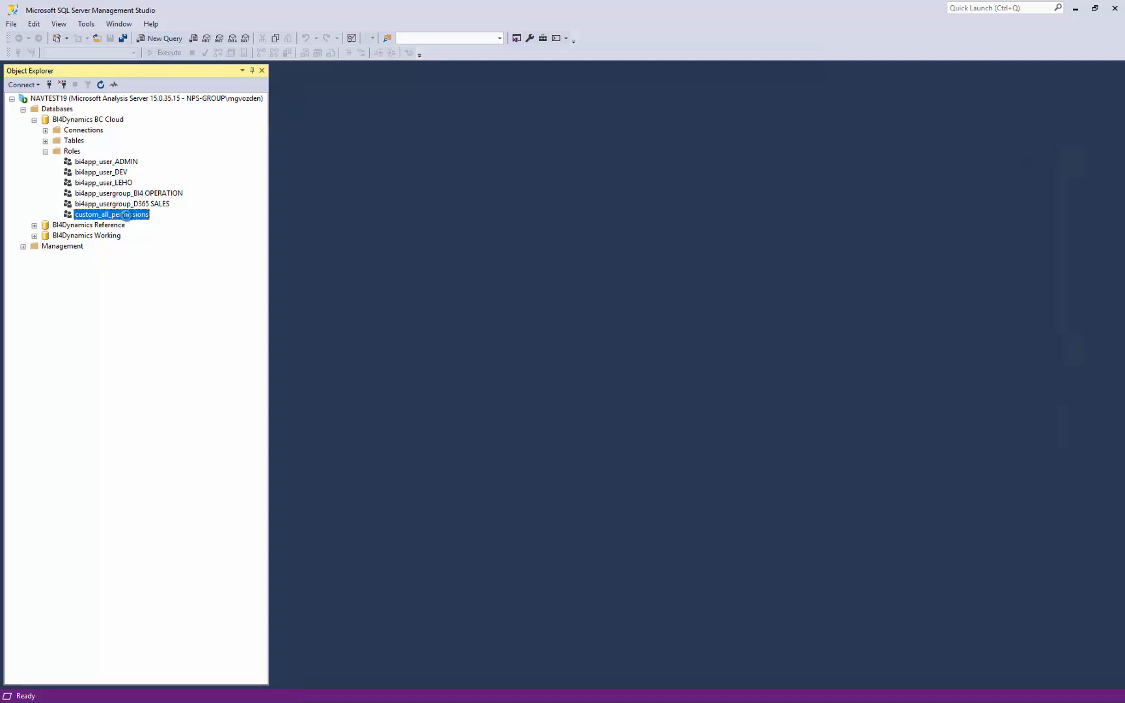
Step: Inspect custom_all_permissions: its row filters, Common Measures filter and membership
double_click(111, 214)
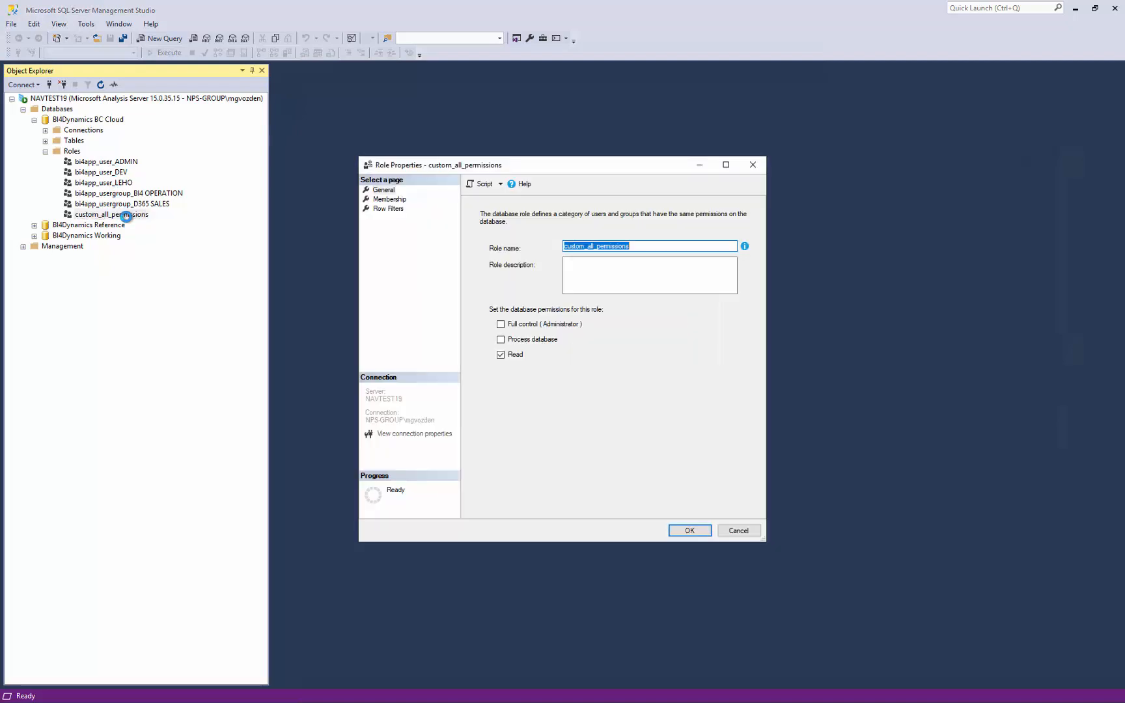
click(388, 209)
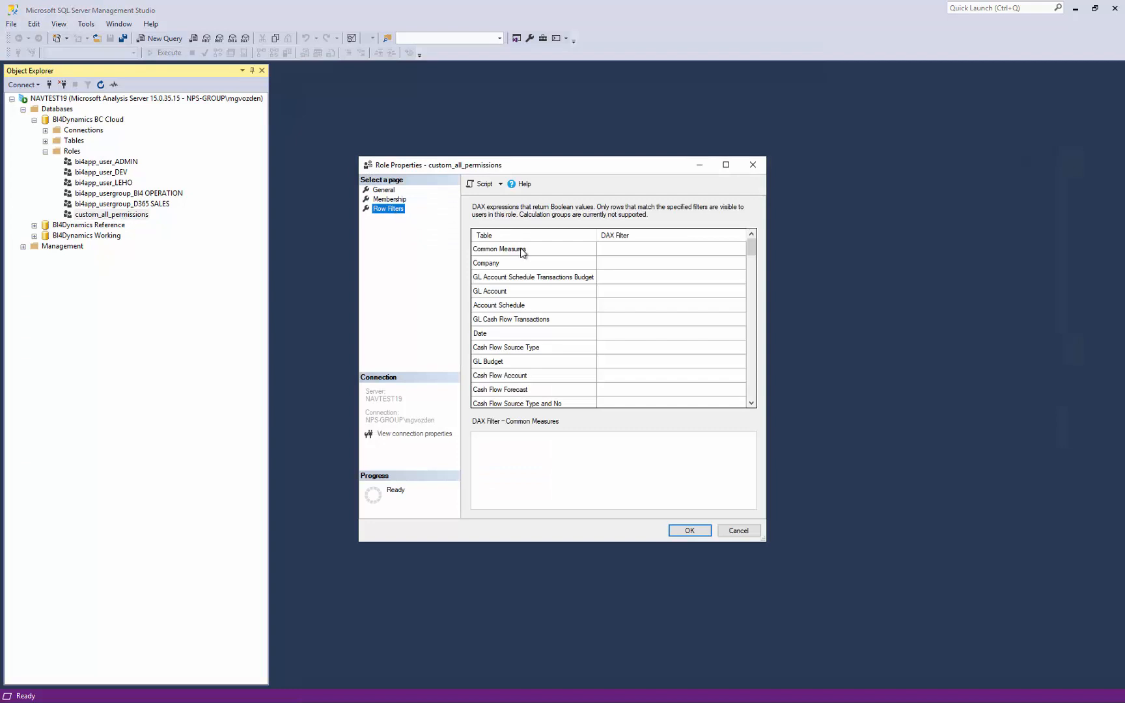
click(499, 249)
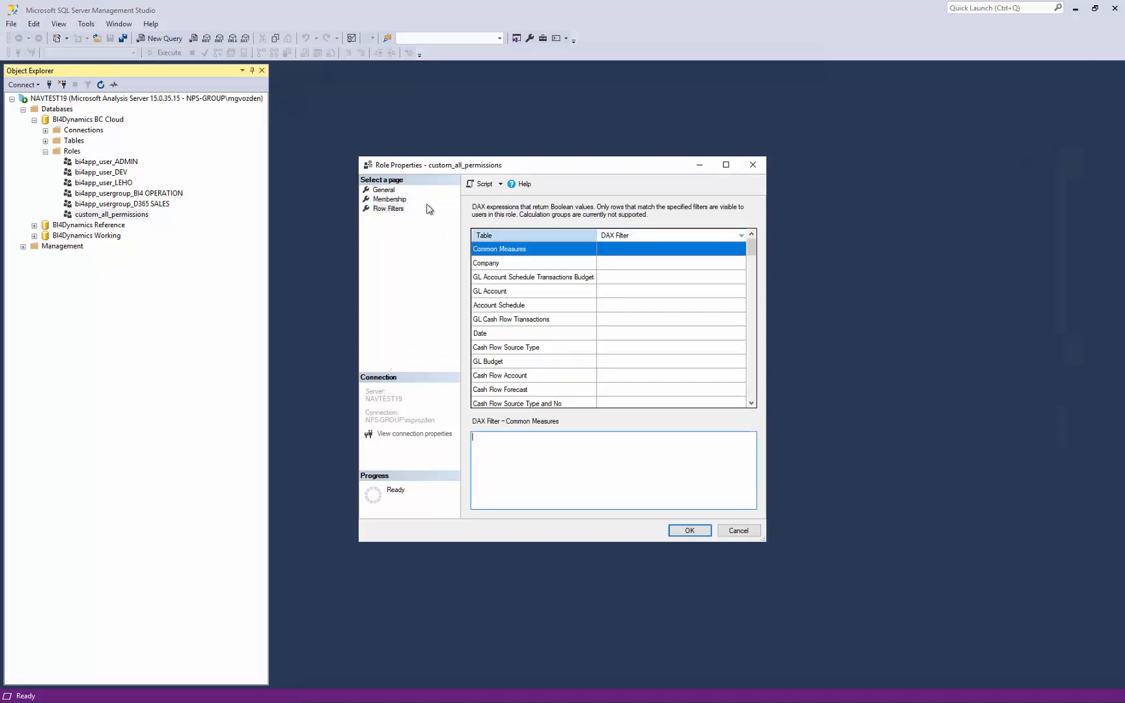
click(388, 199)
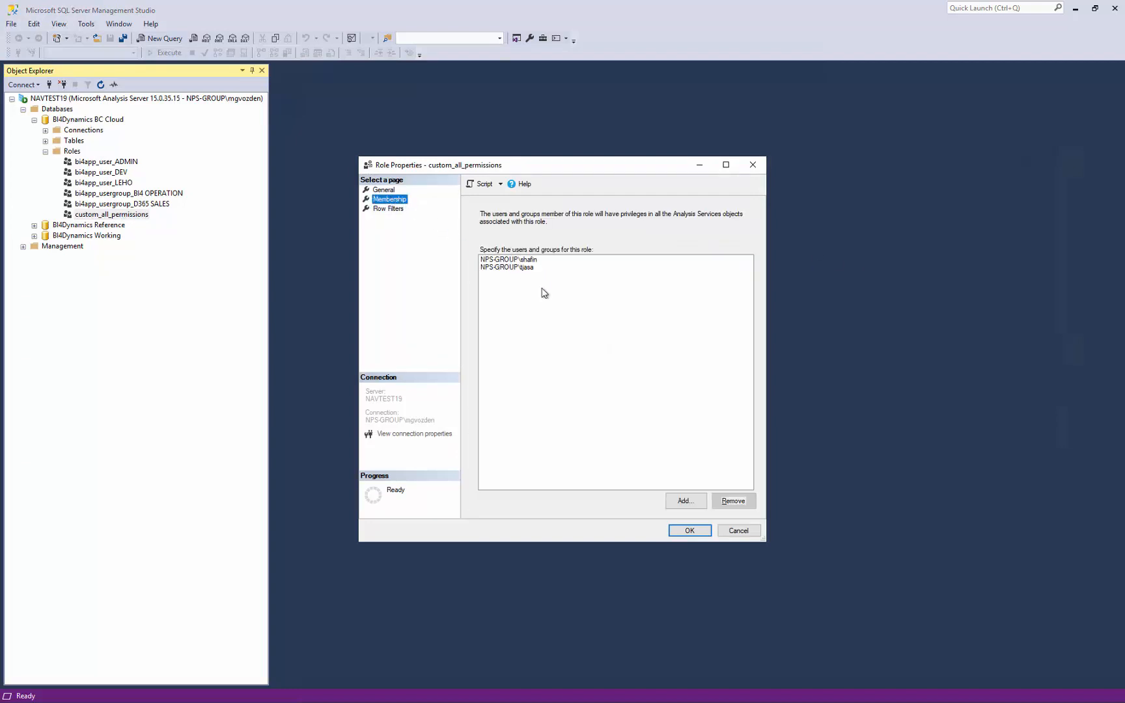
mouse_move(738, 530)
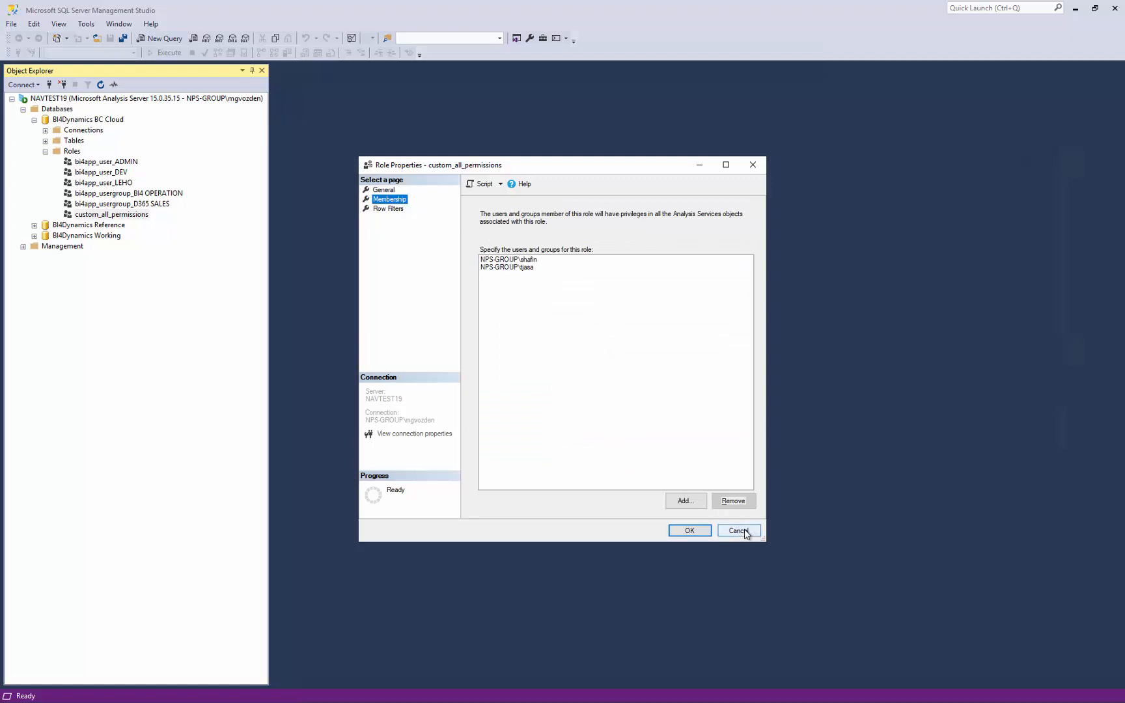
Step: Cancel the role properties and browse the cube as bi4app_user_LEHO
click(737, 530)
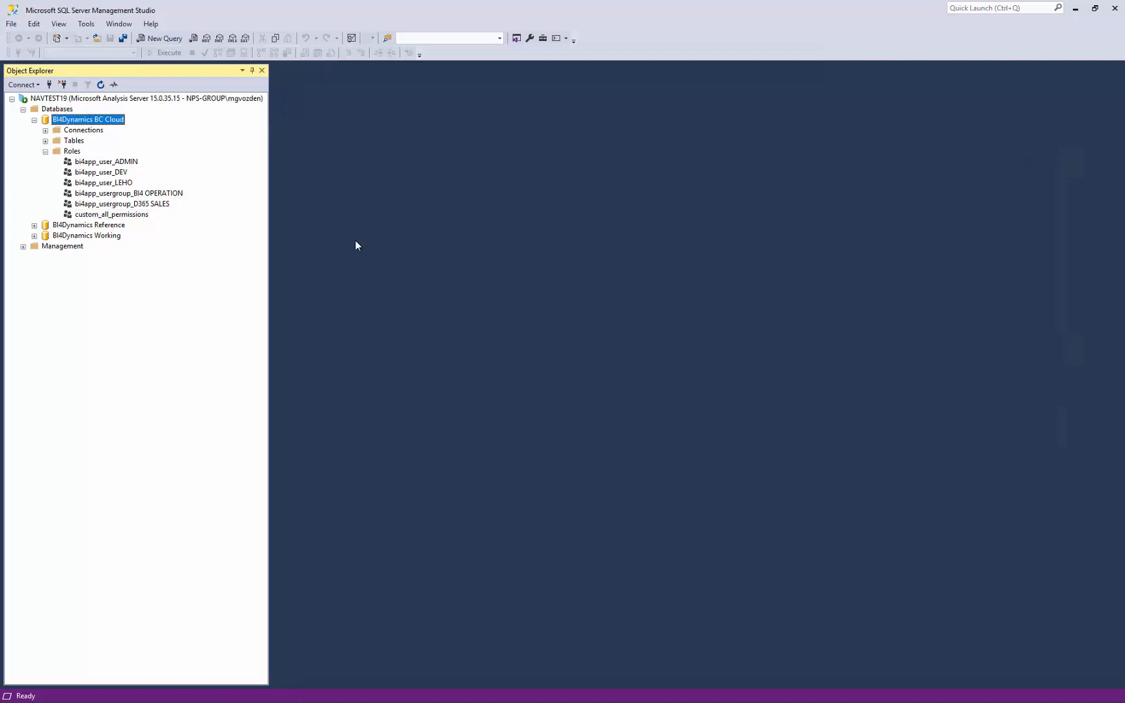
click(103, 182)
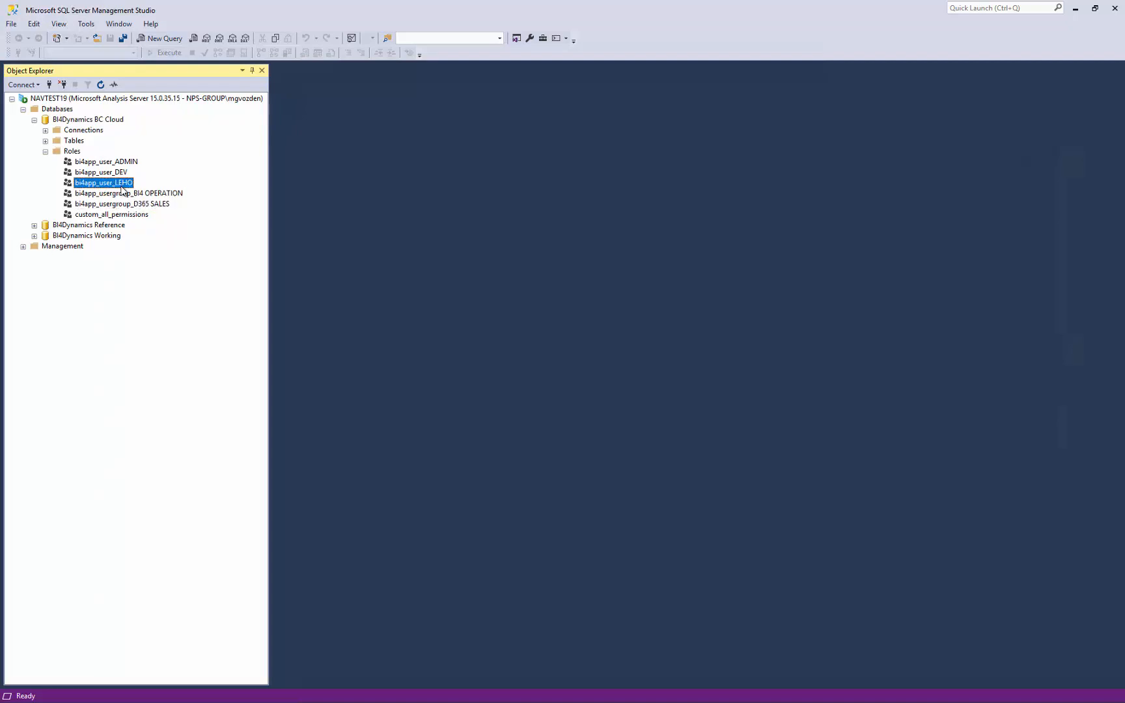
right_click(87, 119)
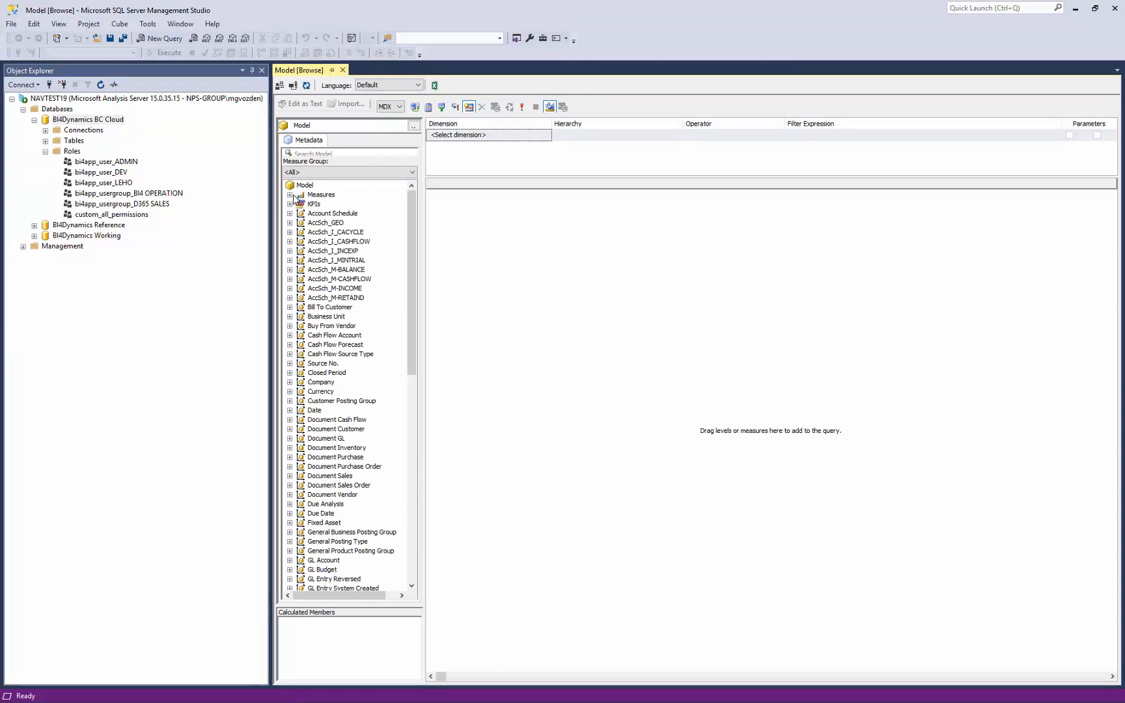
Step: Query the Net Sales and GL Credit Amount measures in the cube browser
click(290, 195)
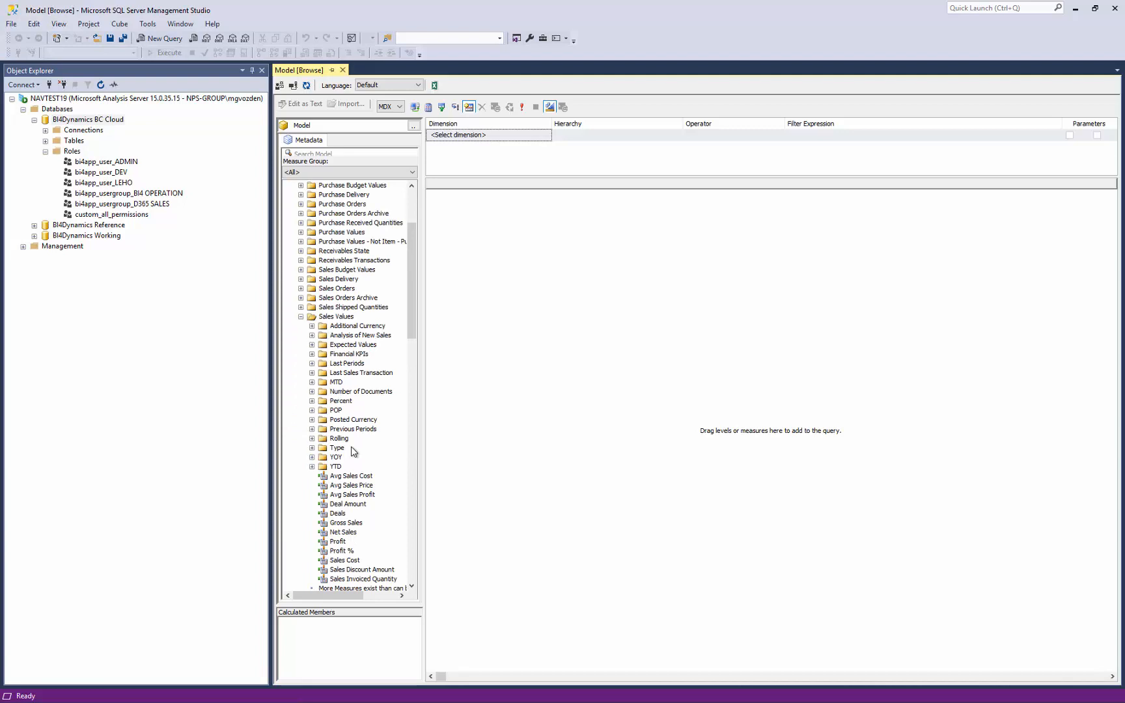
click(342, 532)
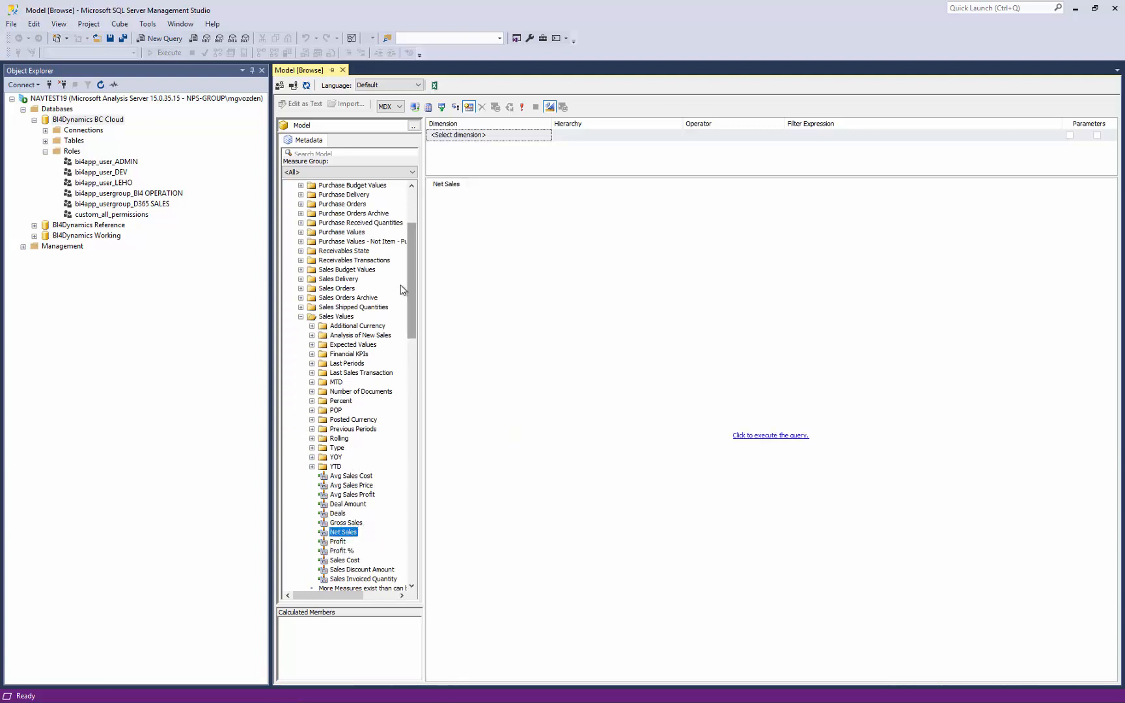
scroll(up, 3)
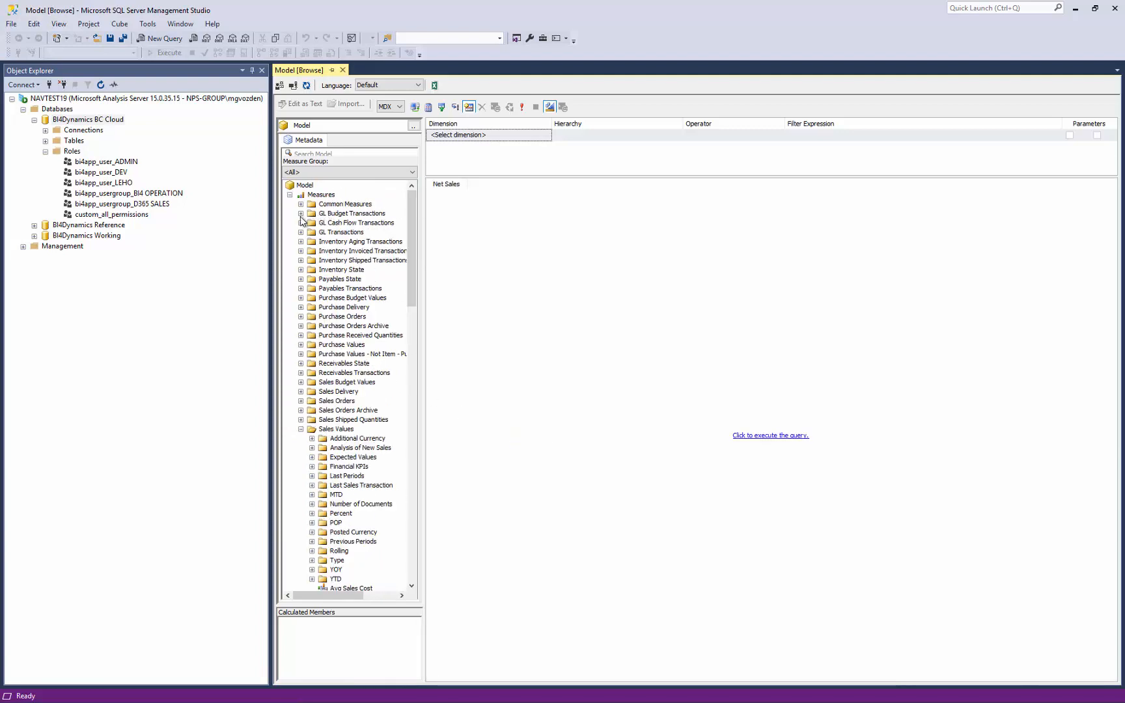
click(301, 232)
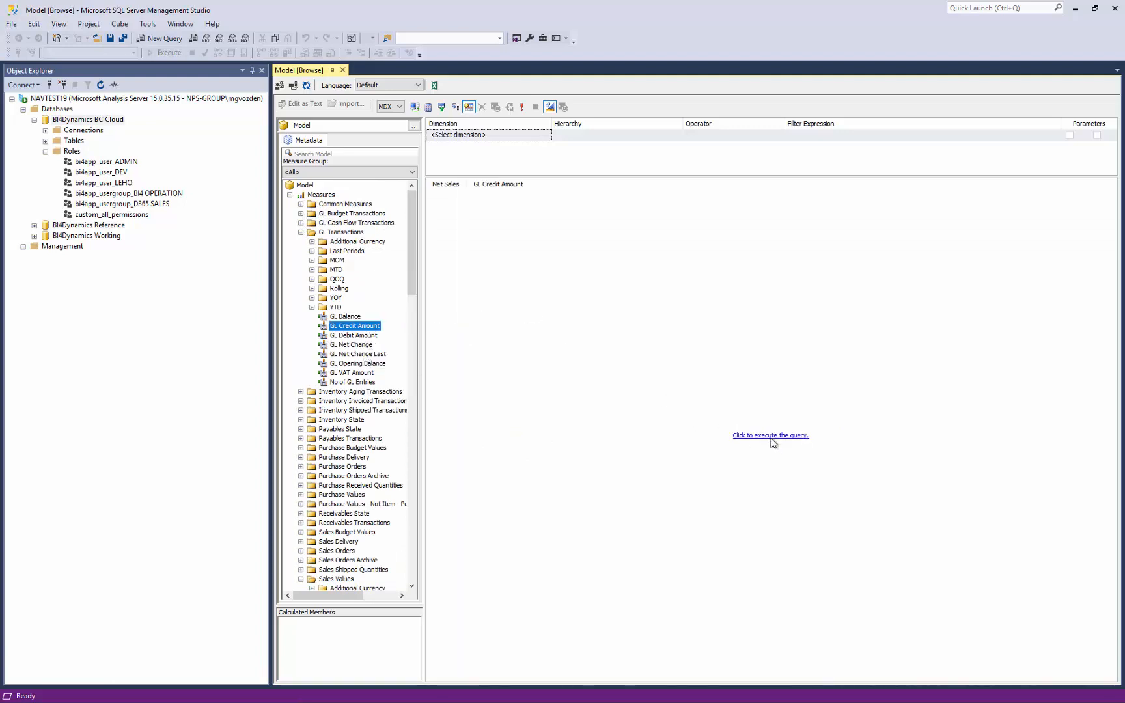
click(770, 435)
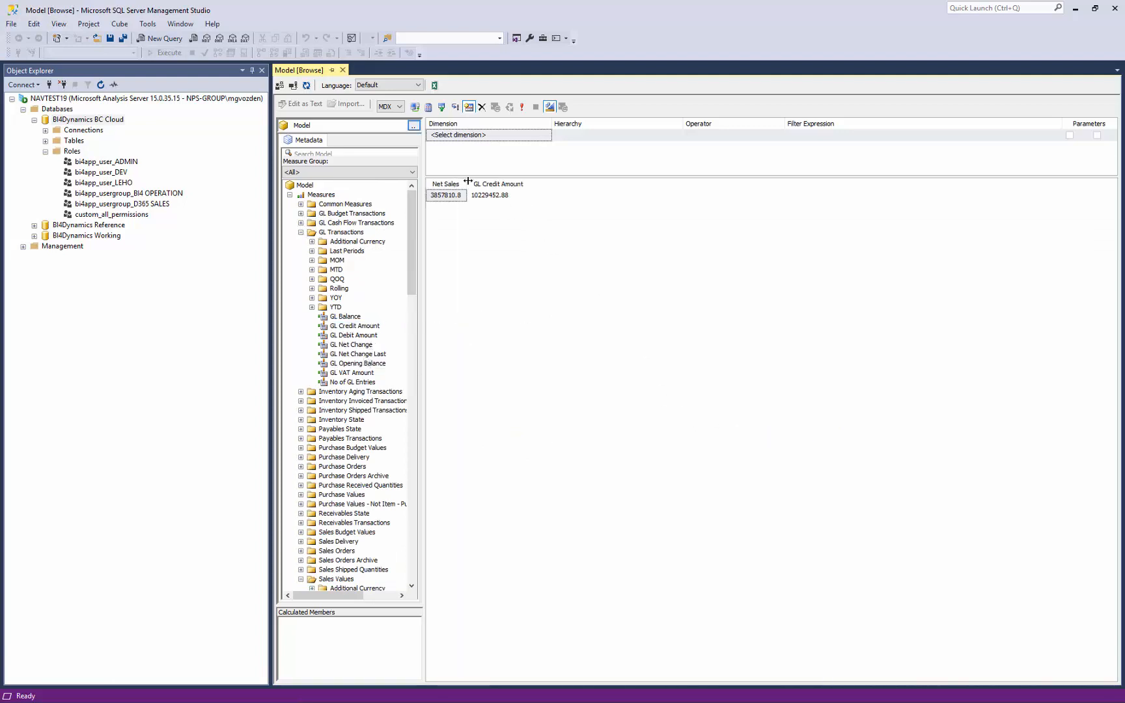
Step: Break the results down by Company, listing Cronus CANADA and CRONUS UK Ltd
scroll(down, 3)
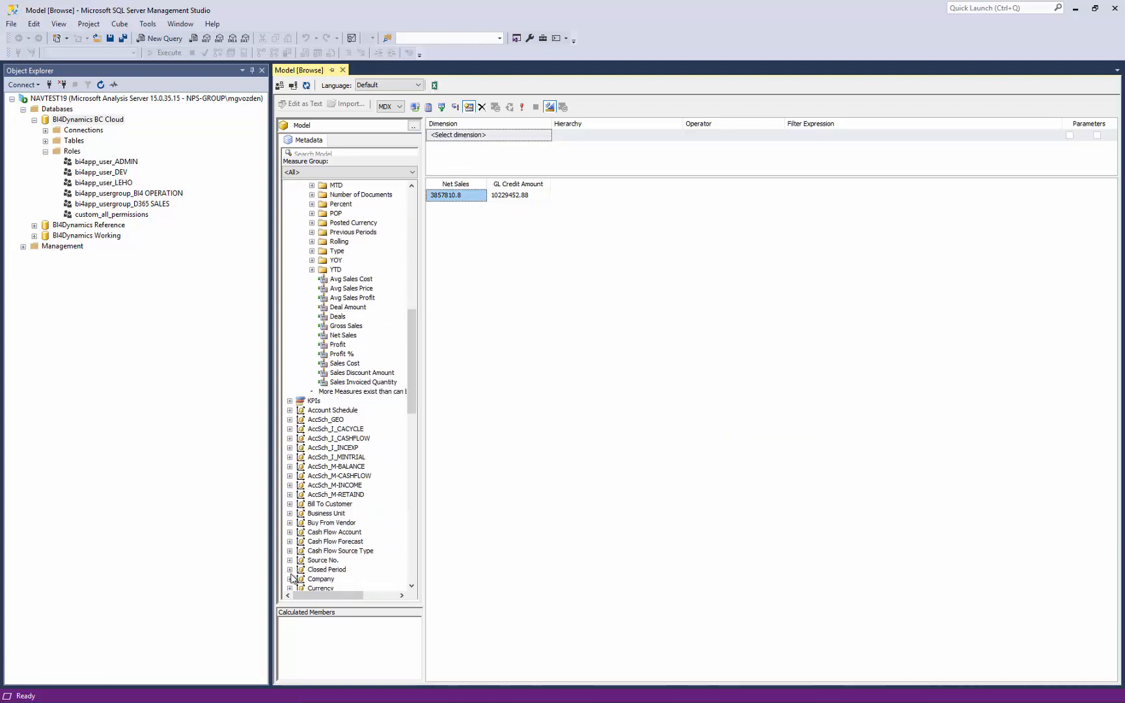
click(289, 569)
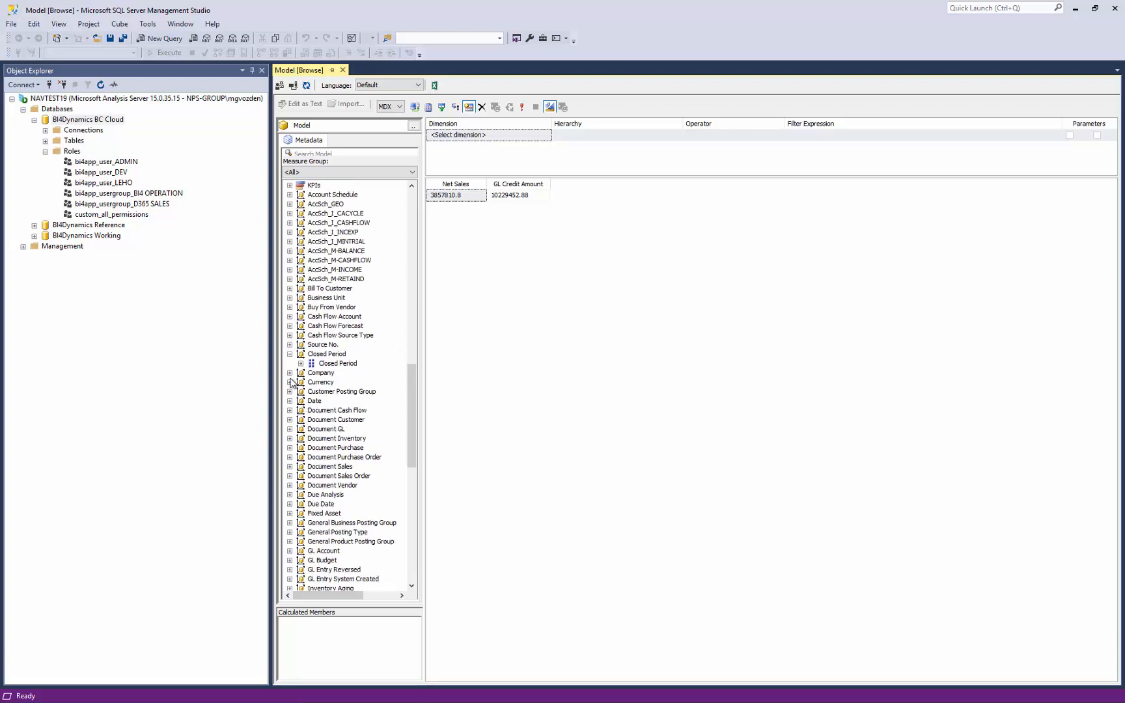
click(290, 373)
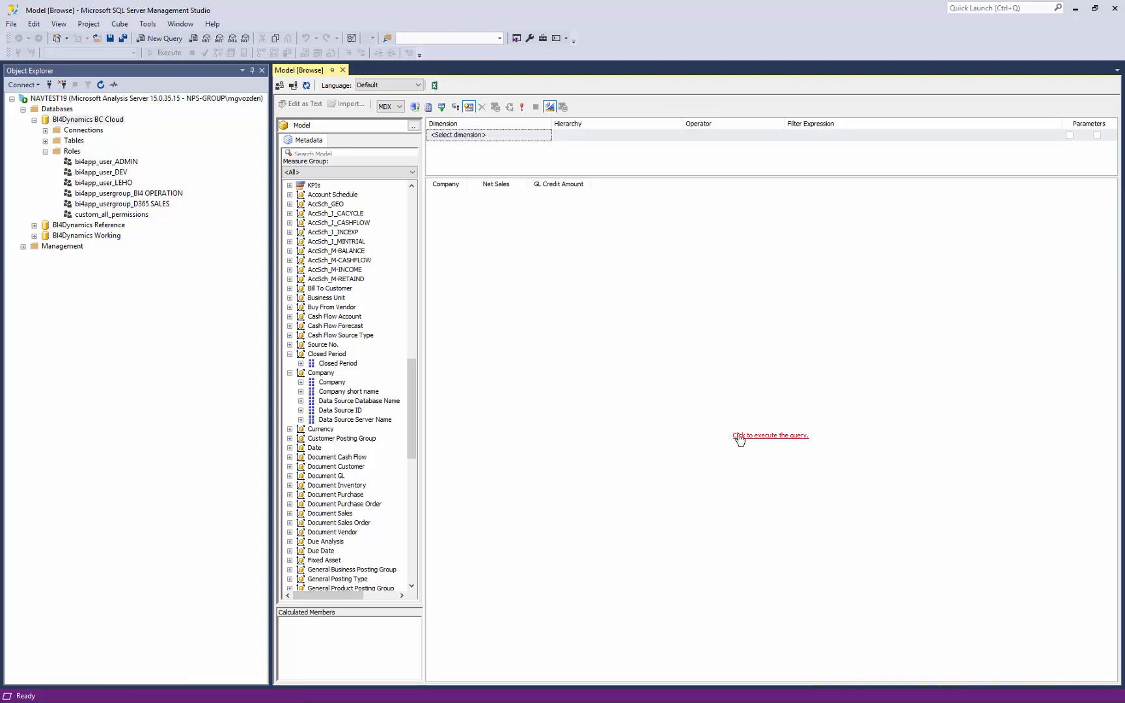
click(770, 435)
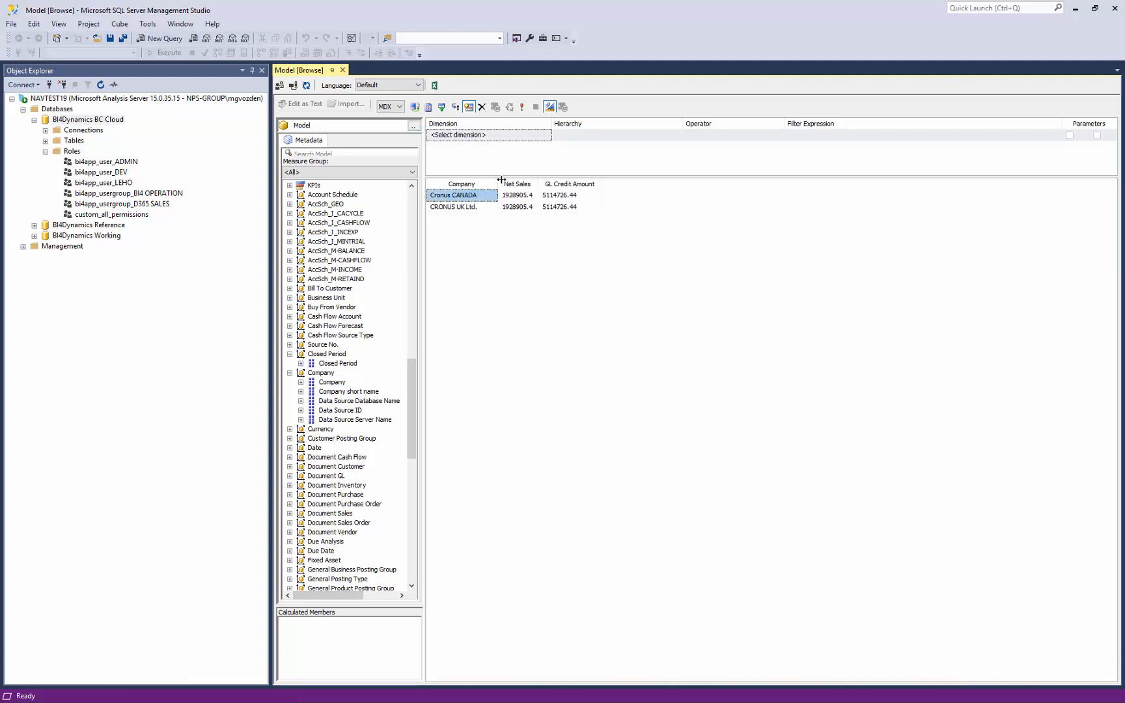
mouse_move(538, 184)
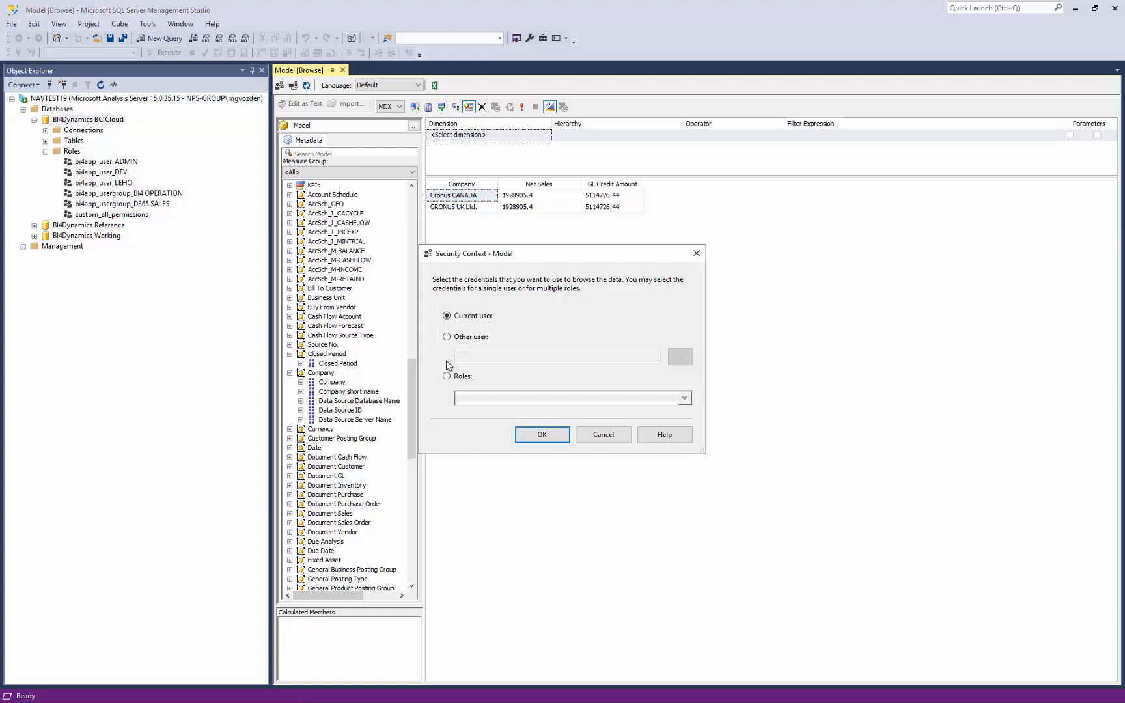
Step: Set the browse security context to the bi4app_user_LEHO role
click(446, 376)
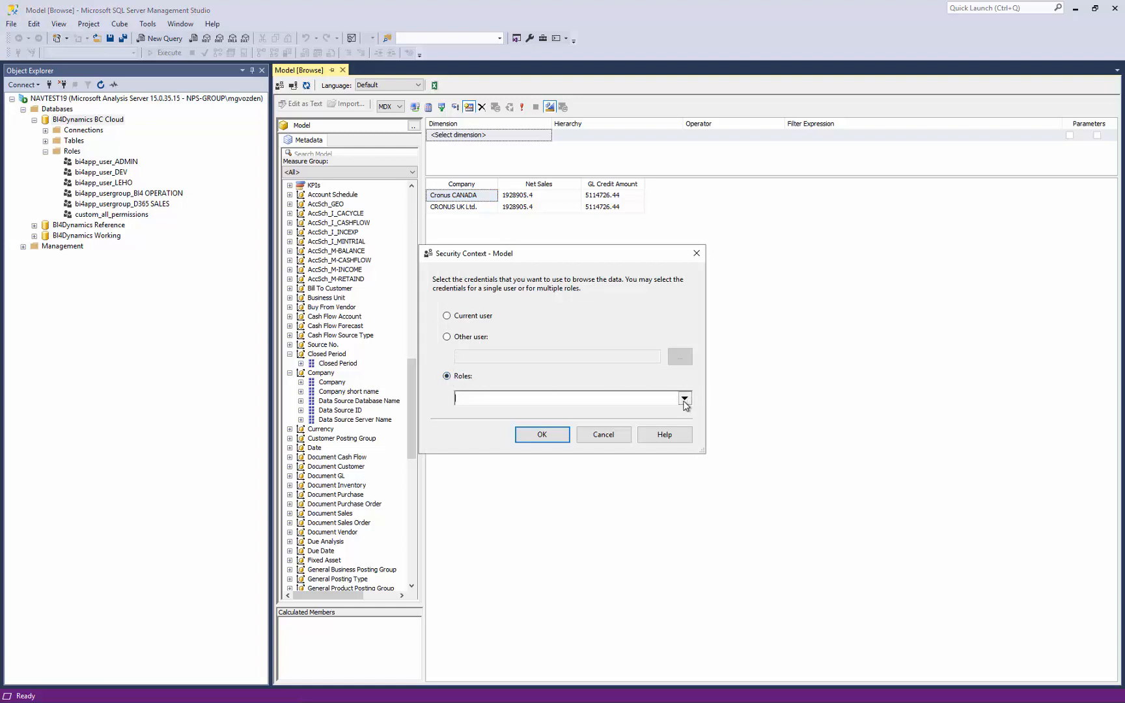
click(682, 399)
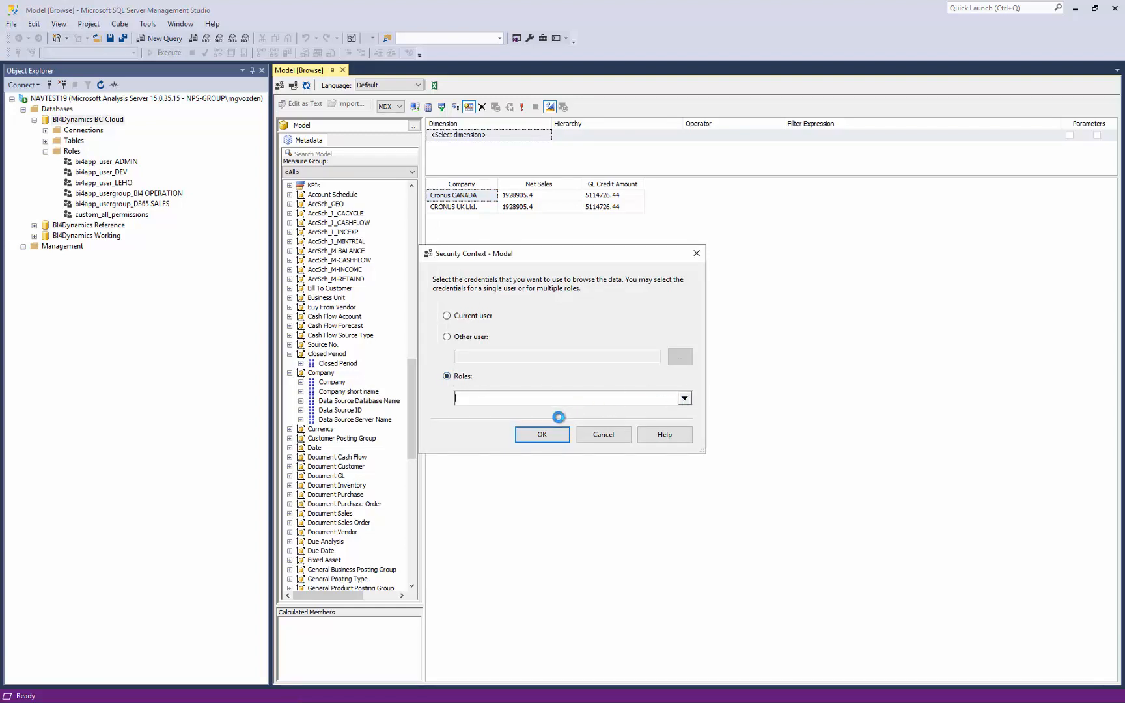
click(682, 398)
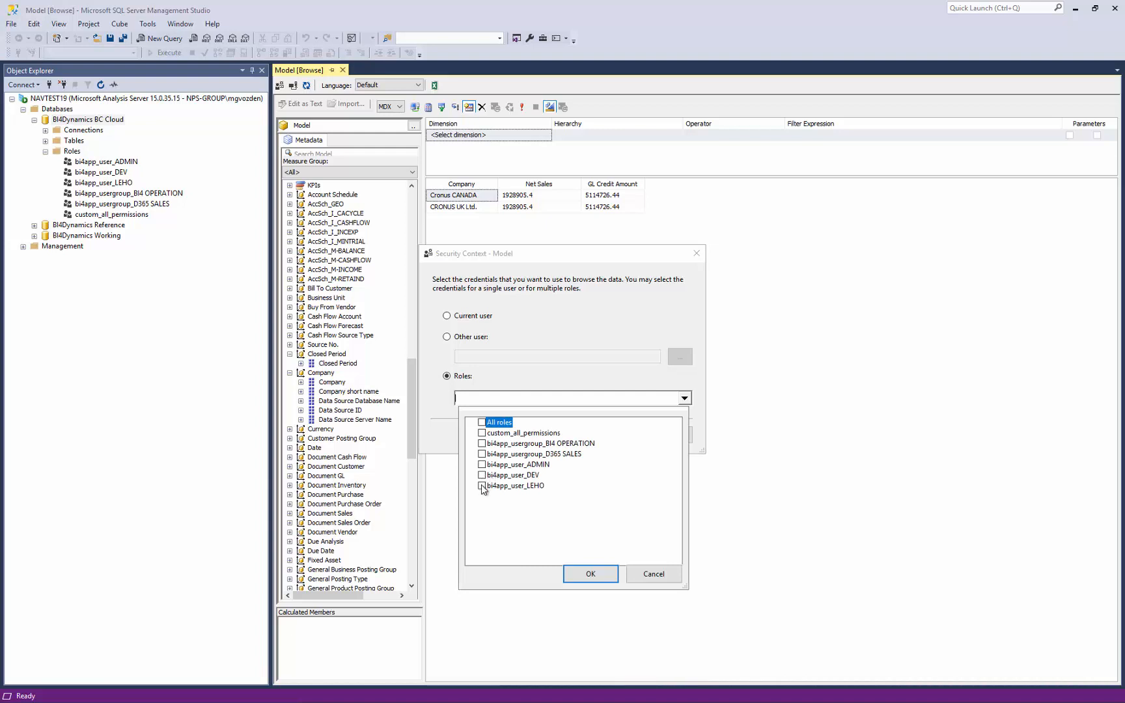
click(482, 486)
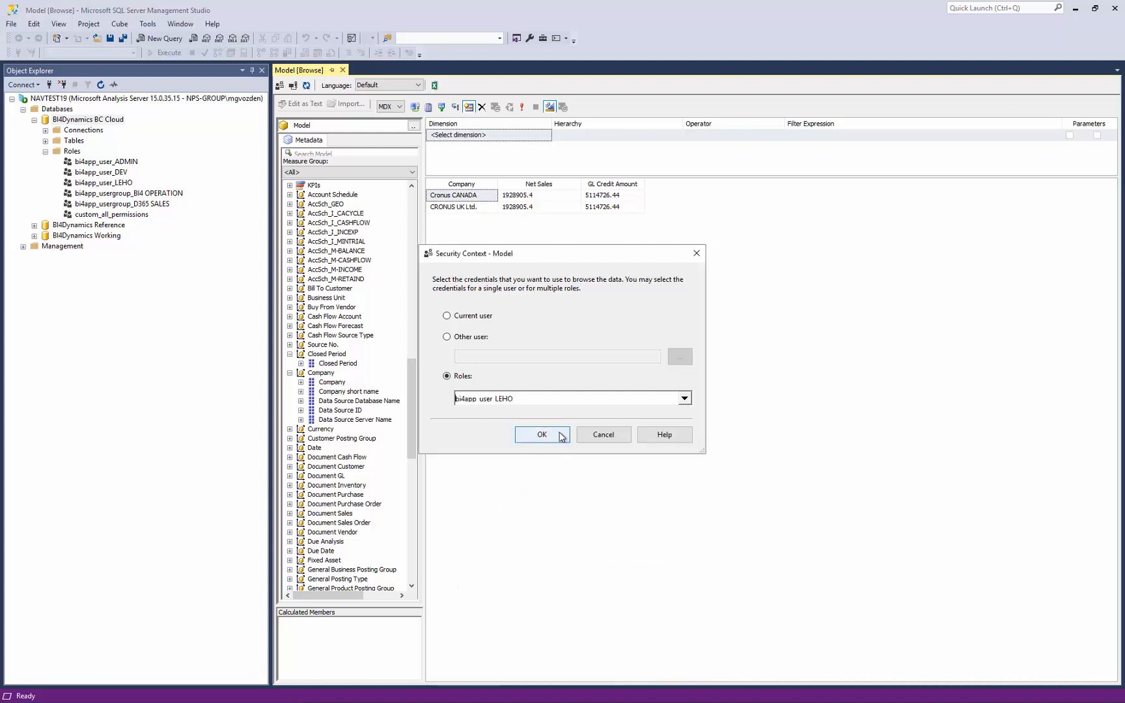
click(540, 434)
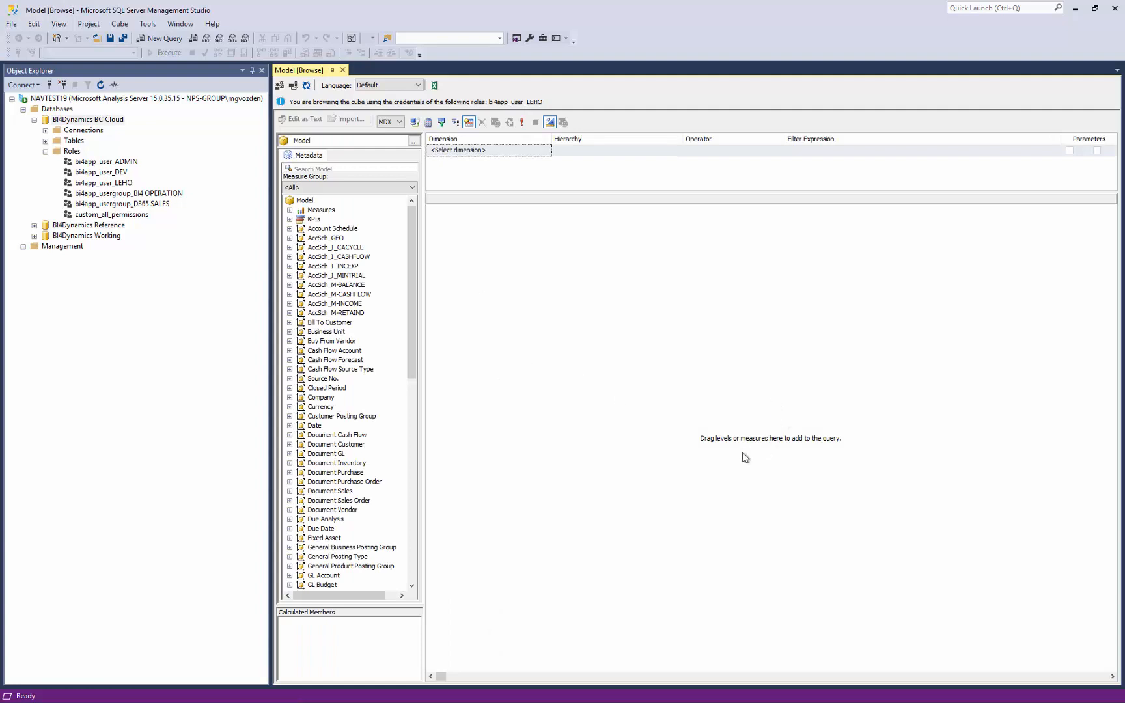
mouse_move(295, 219)
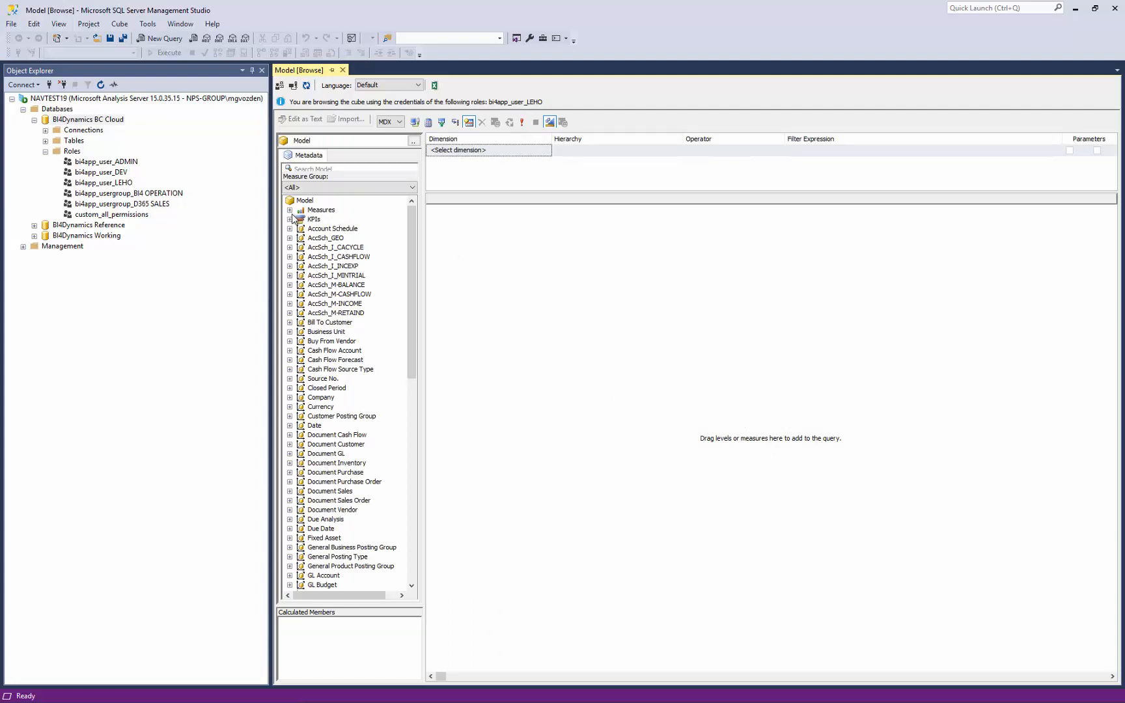
Step: Query GL Credit Amount as LEHO, returning null
click(290, 210)
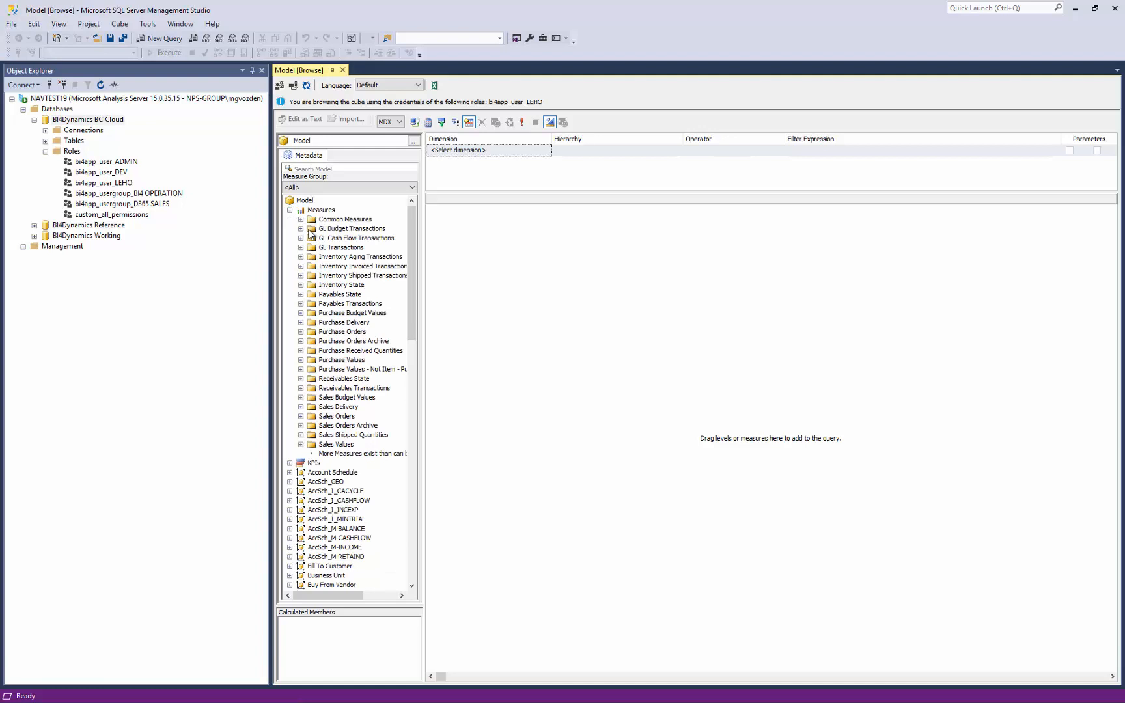
click(301, 248)
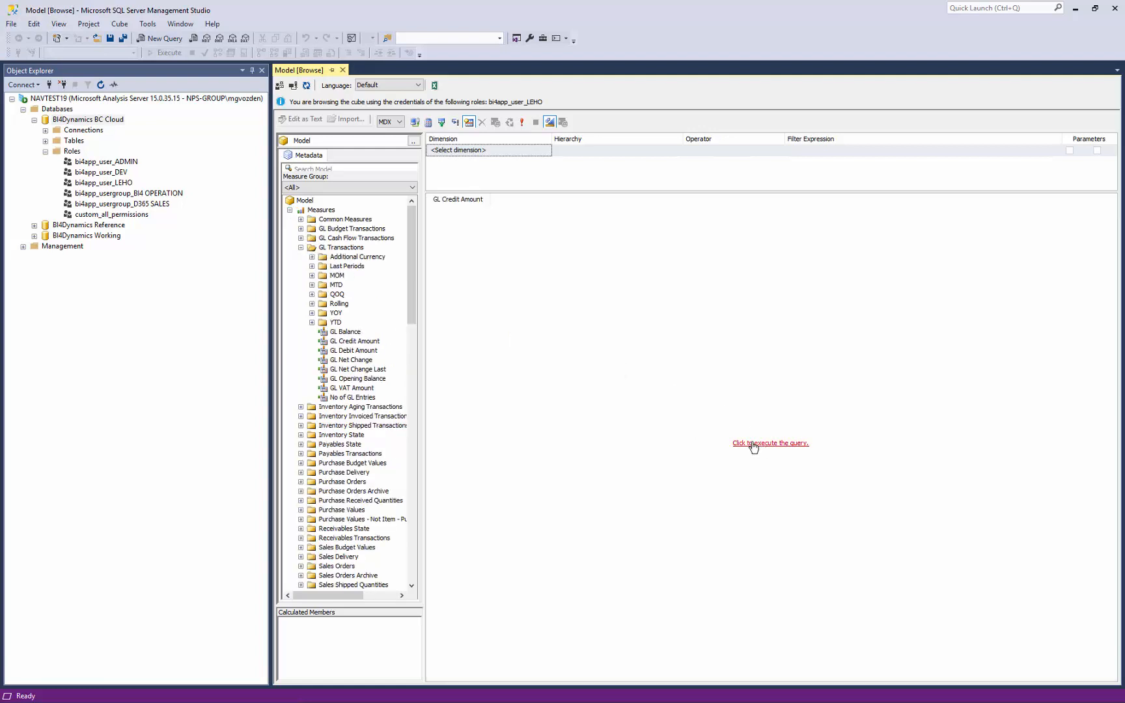
click(770, 443)
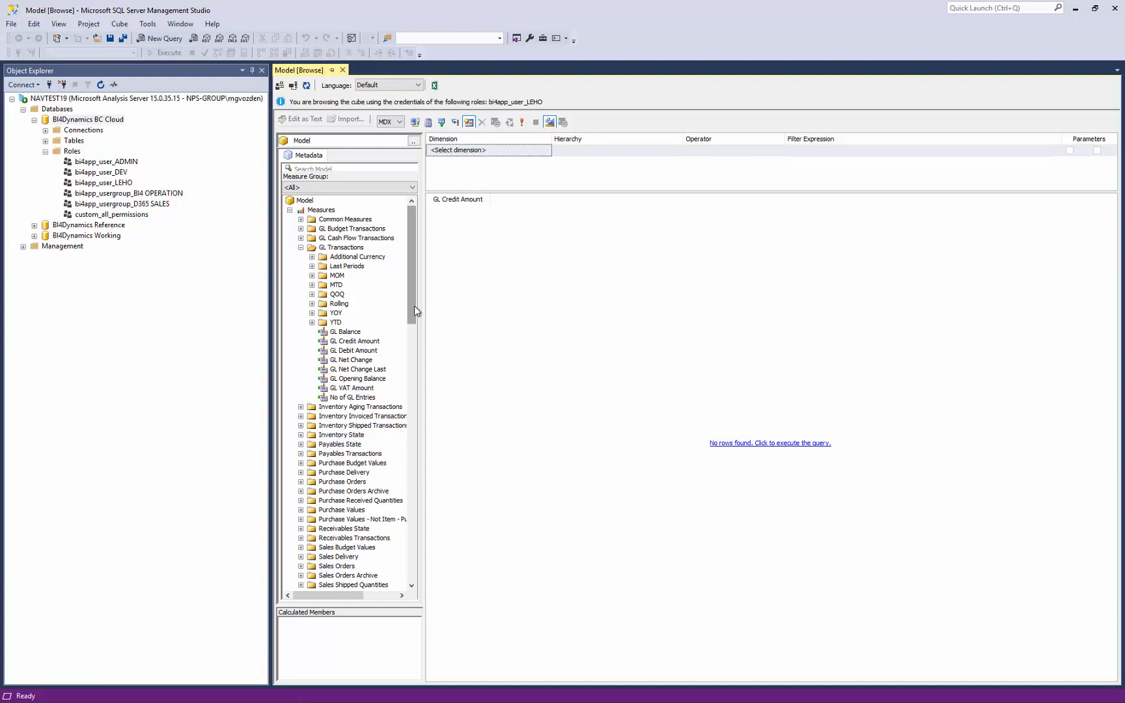
scroll(down, 3)
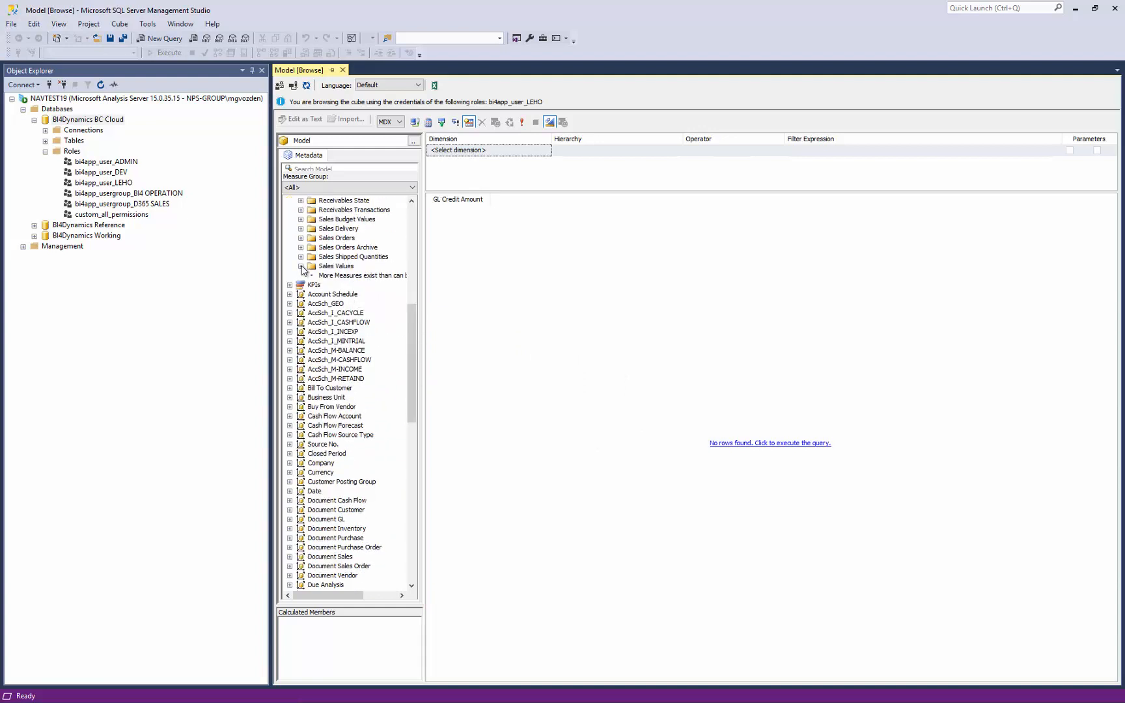
Step: Add Net Sales (1928905.4) and the Company dimension and rerun the query
click(300, 265)
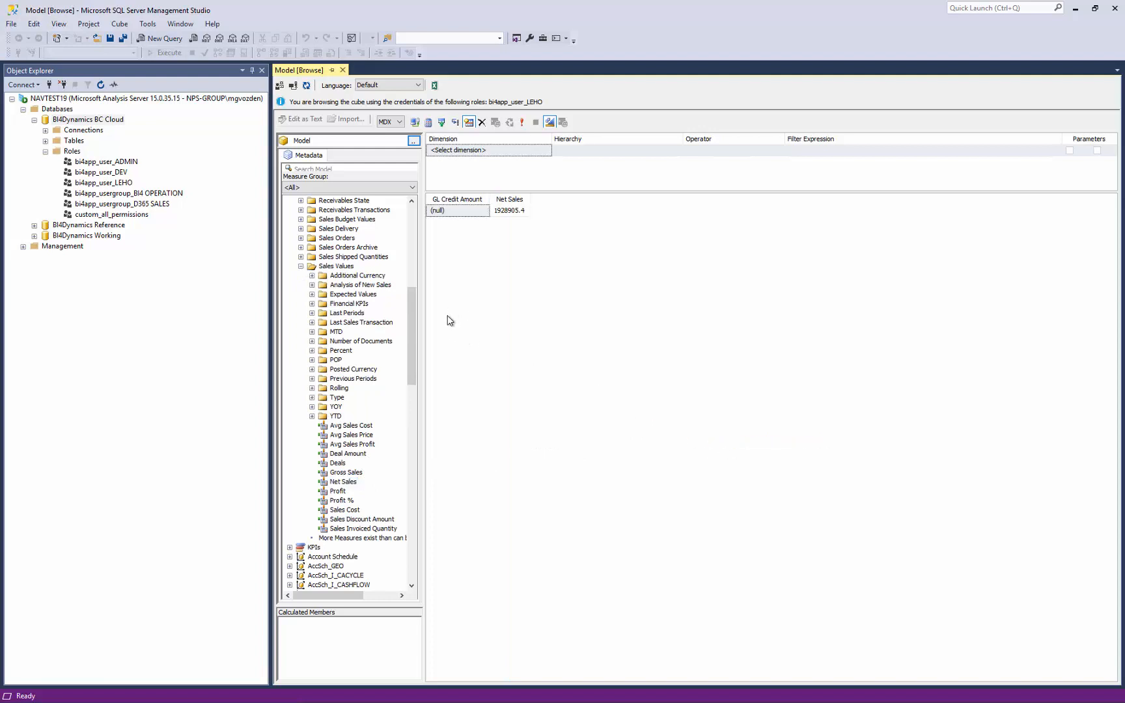
scroll(up, 3)
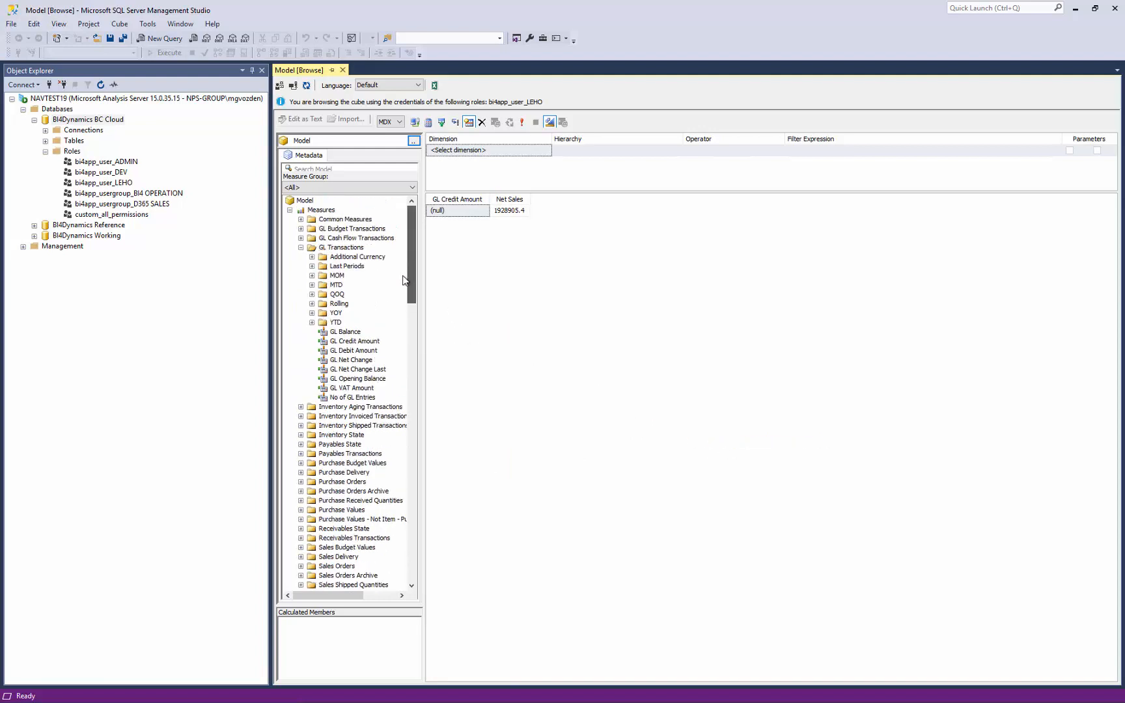
scroll(down, 3)
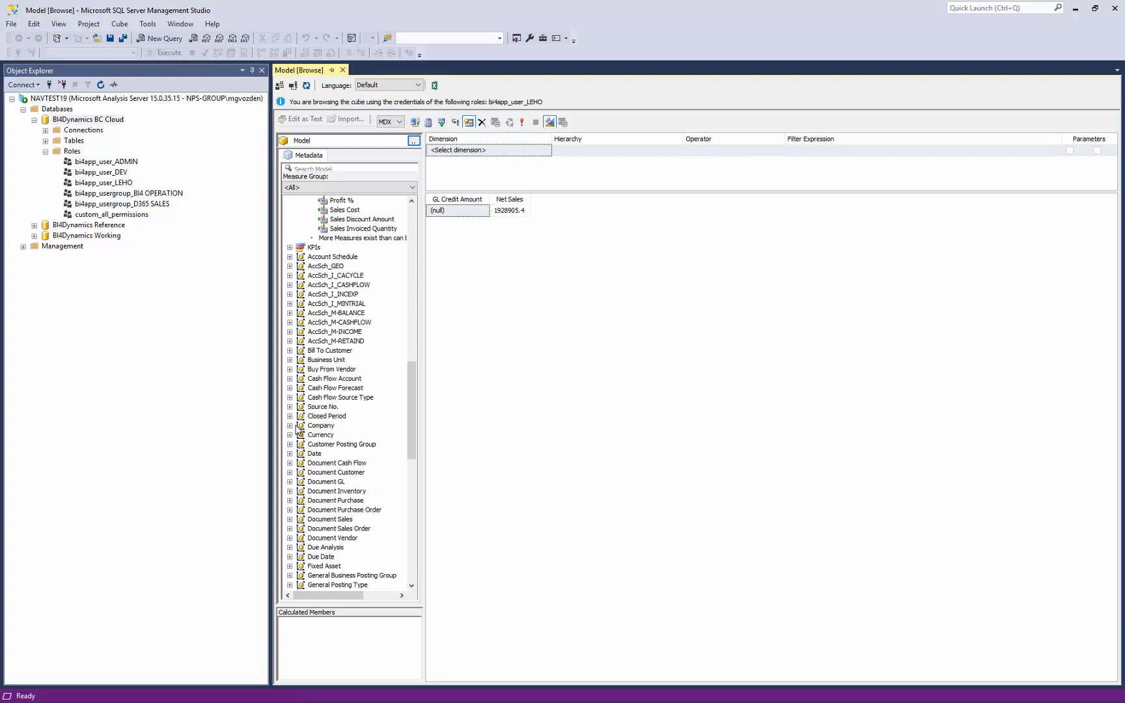
click(289, 426)
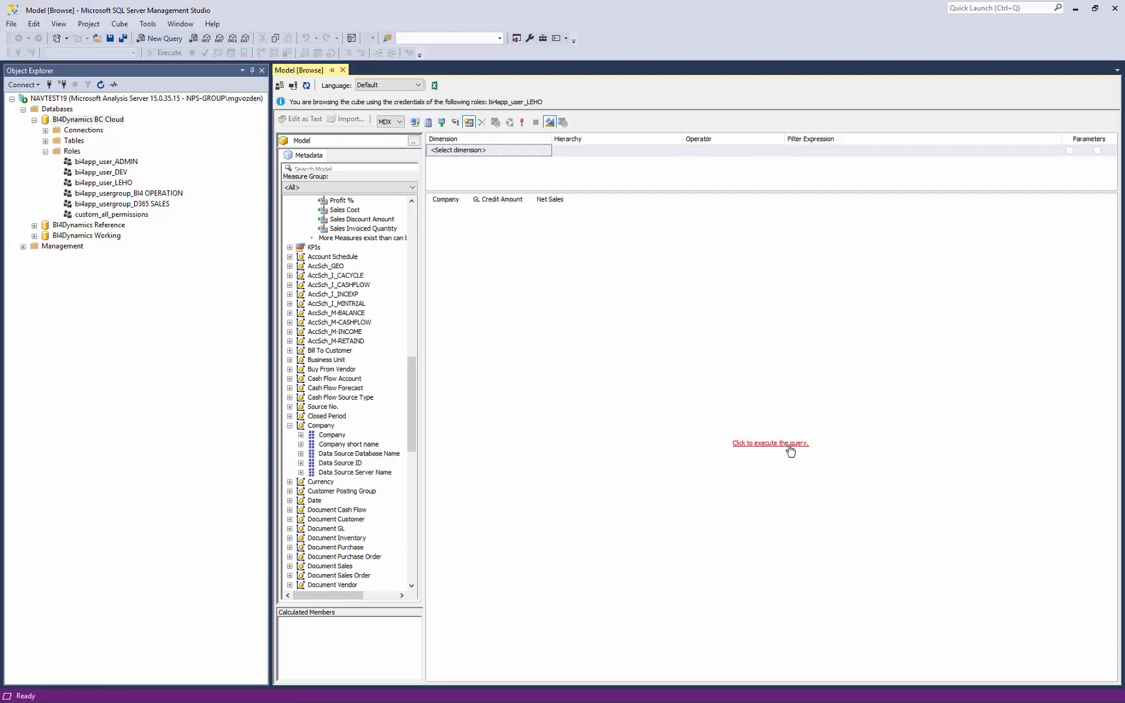
click(770, 443)
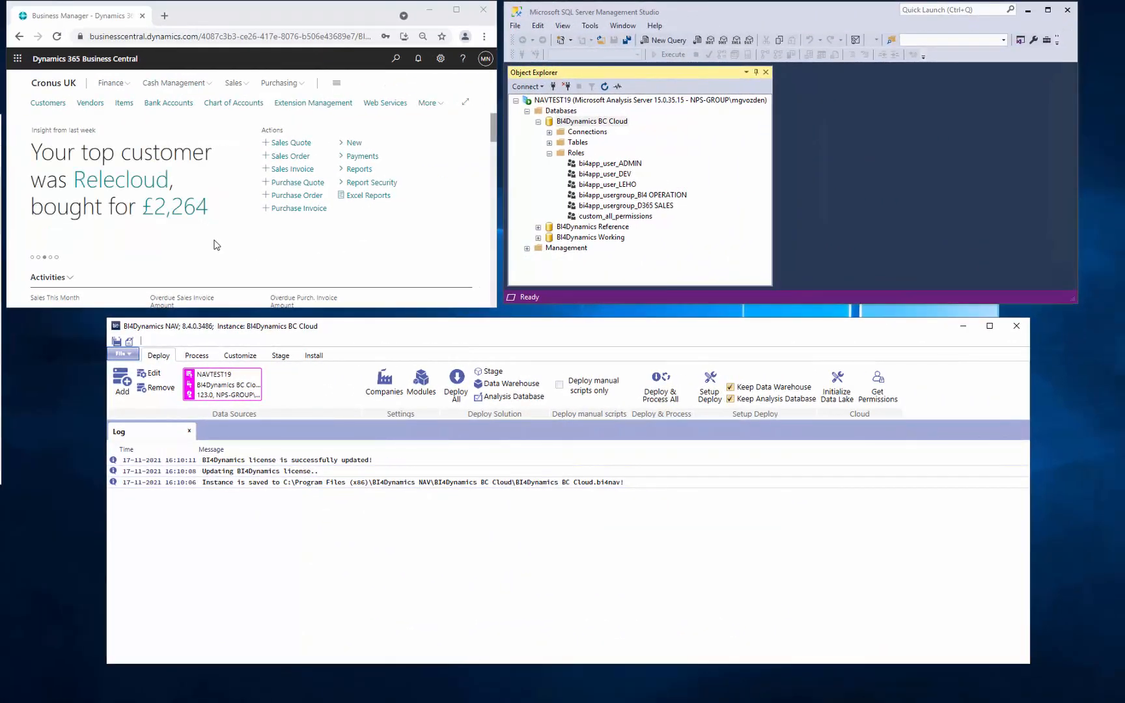
mouse_move(100, 140)
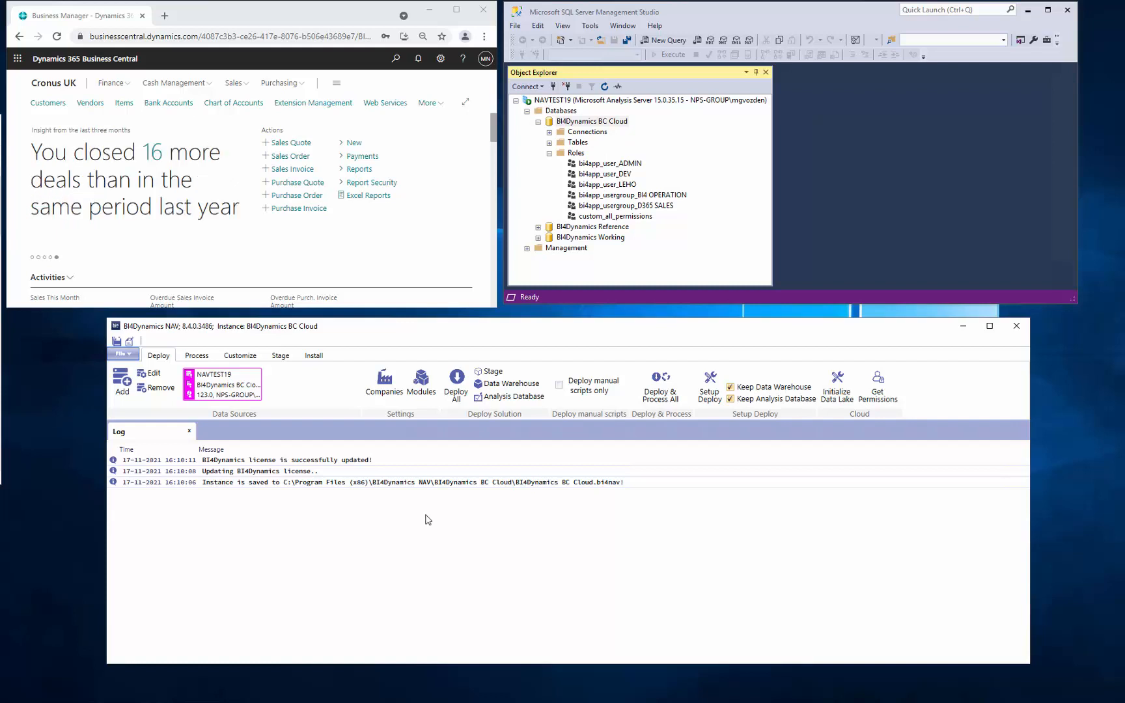
mouse_move(882, 406)
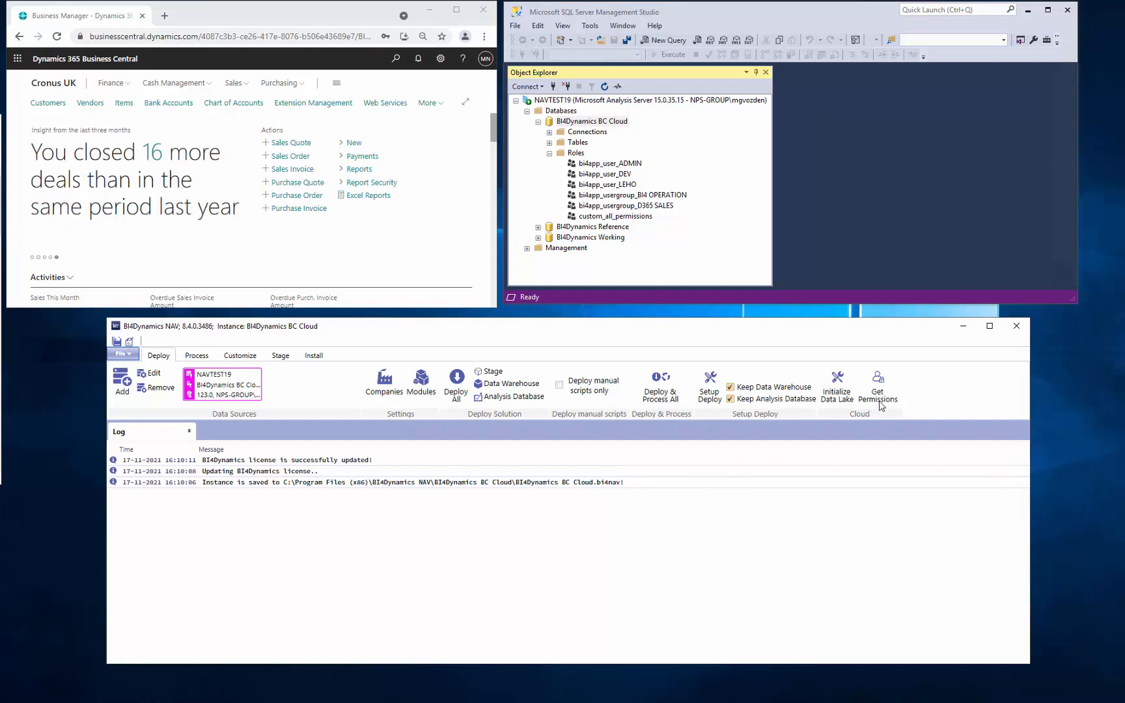
mouse_move(876, 398)
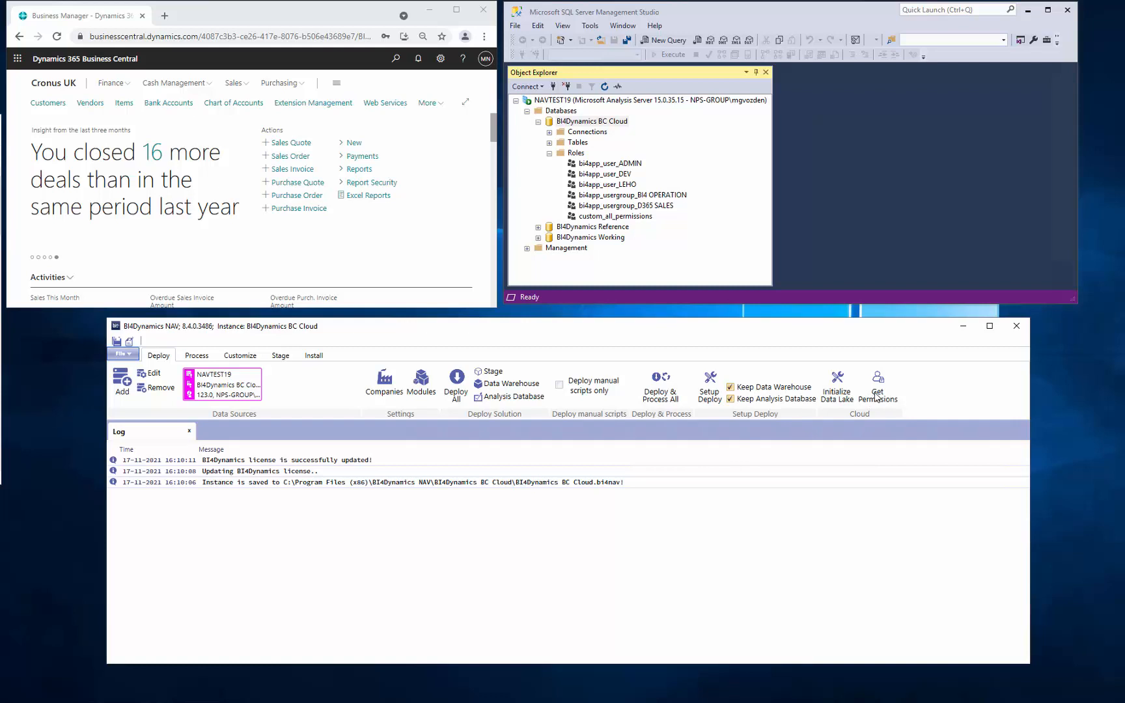
Step: Run Get Permissions to apply bi4app roles to the tabular database
click(877, 382)
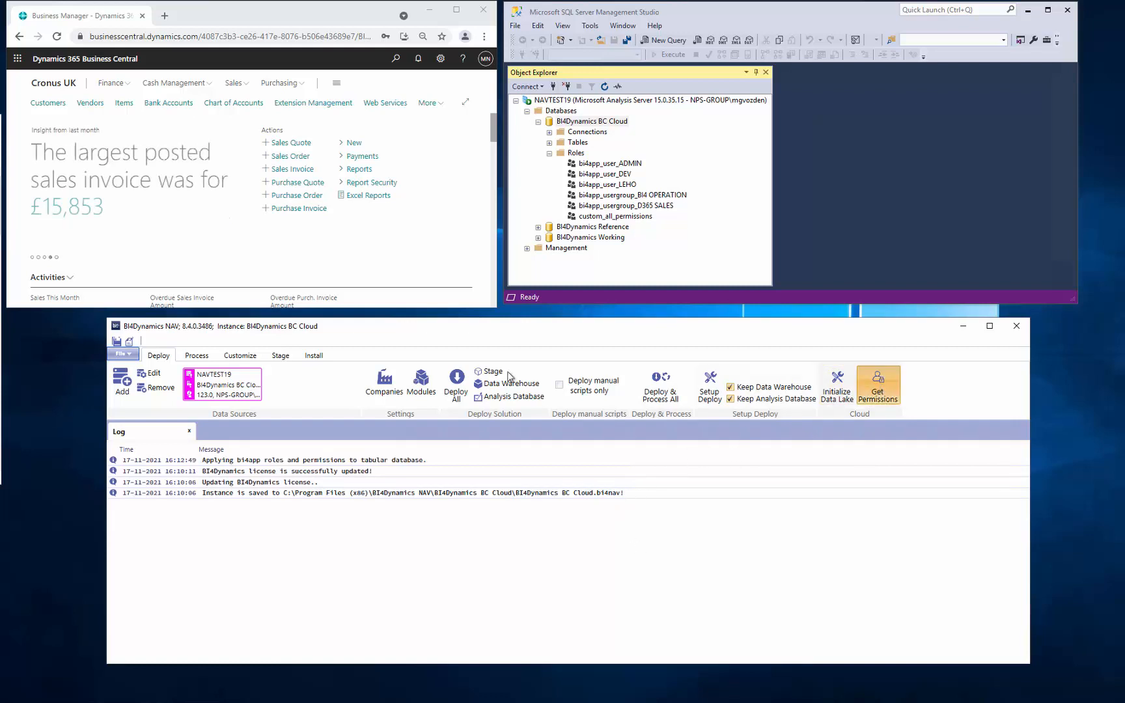
mouse_move(177, 185)
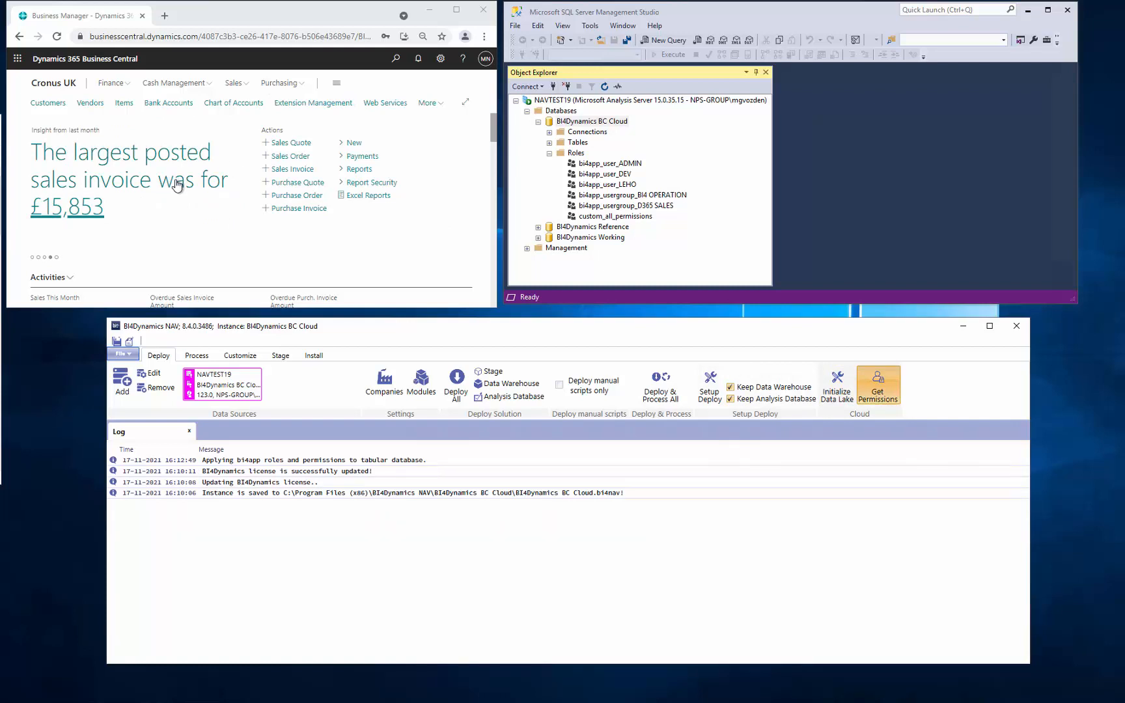